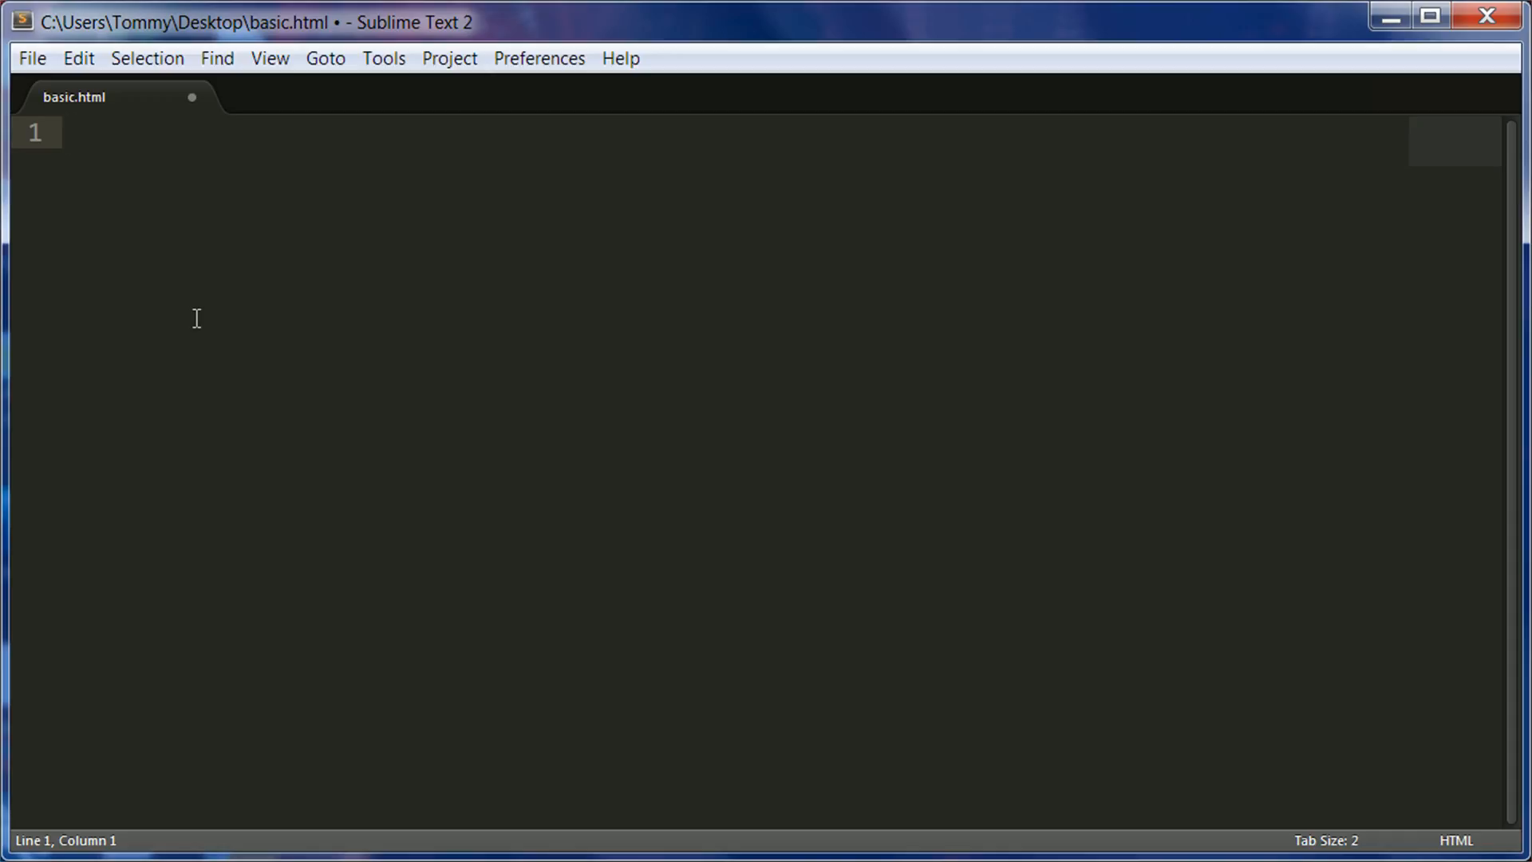
Place the cursor in the empty basic.html editor to begin writing
left_click(97, 132)
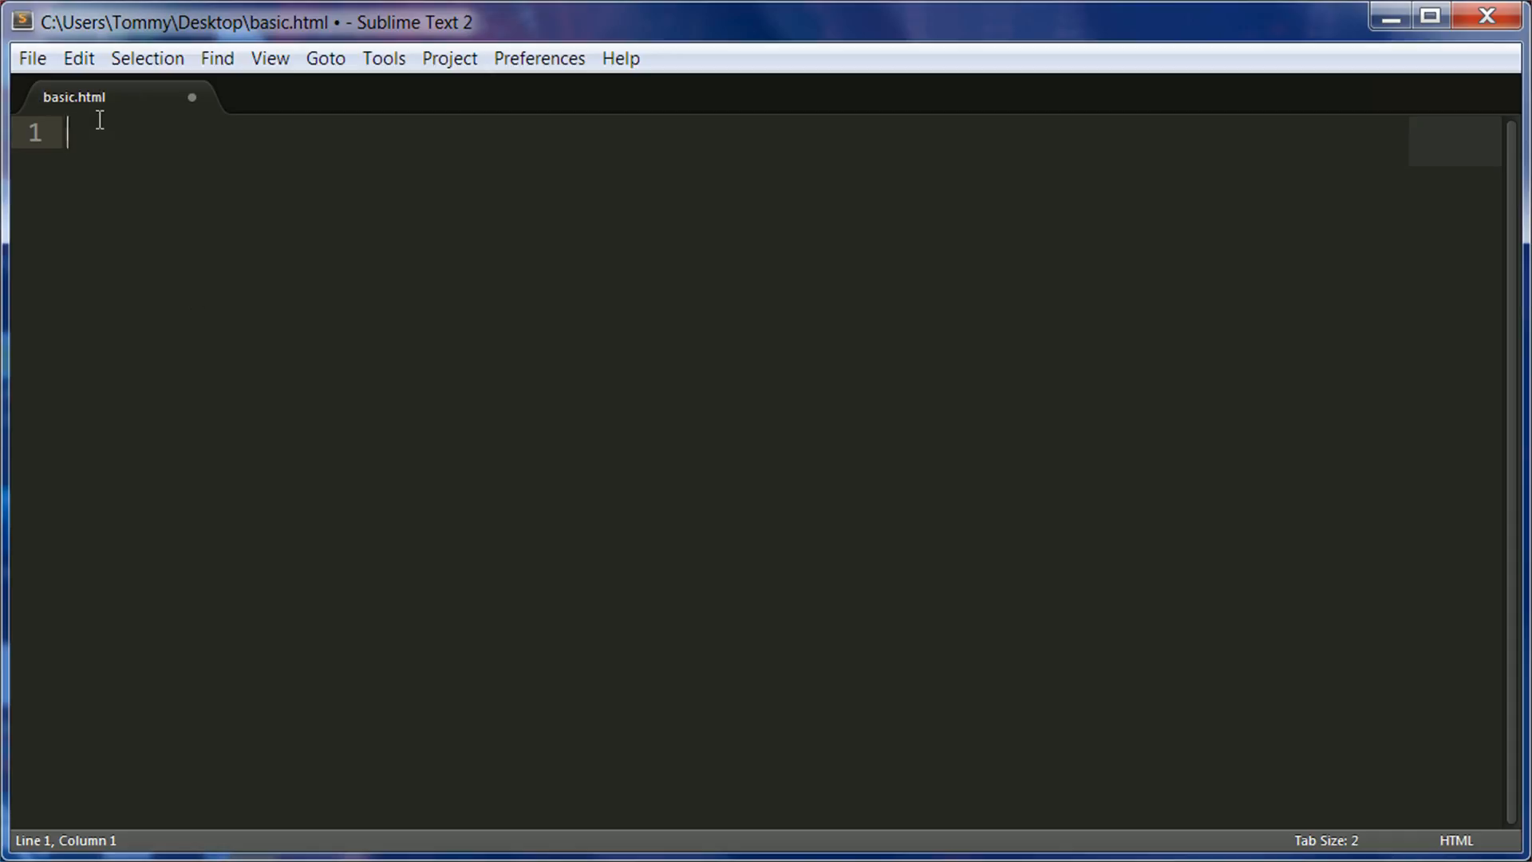
mouse_move(88, 98)
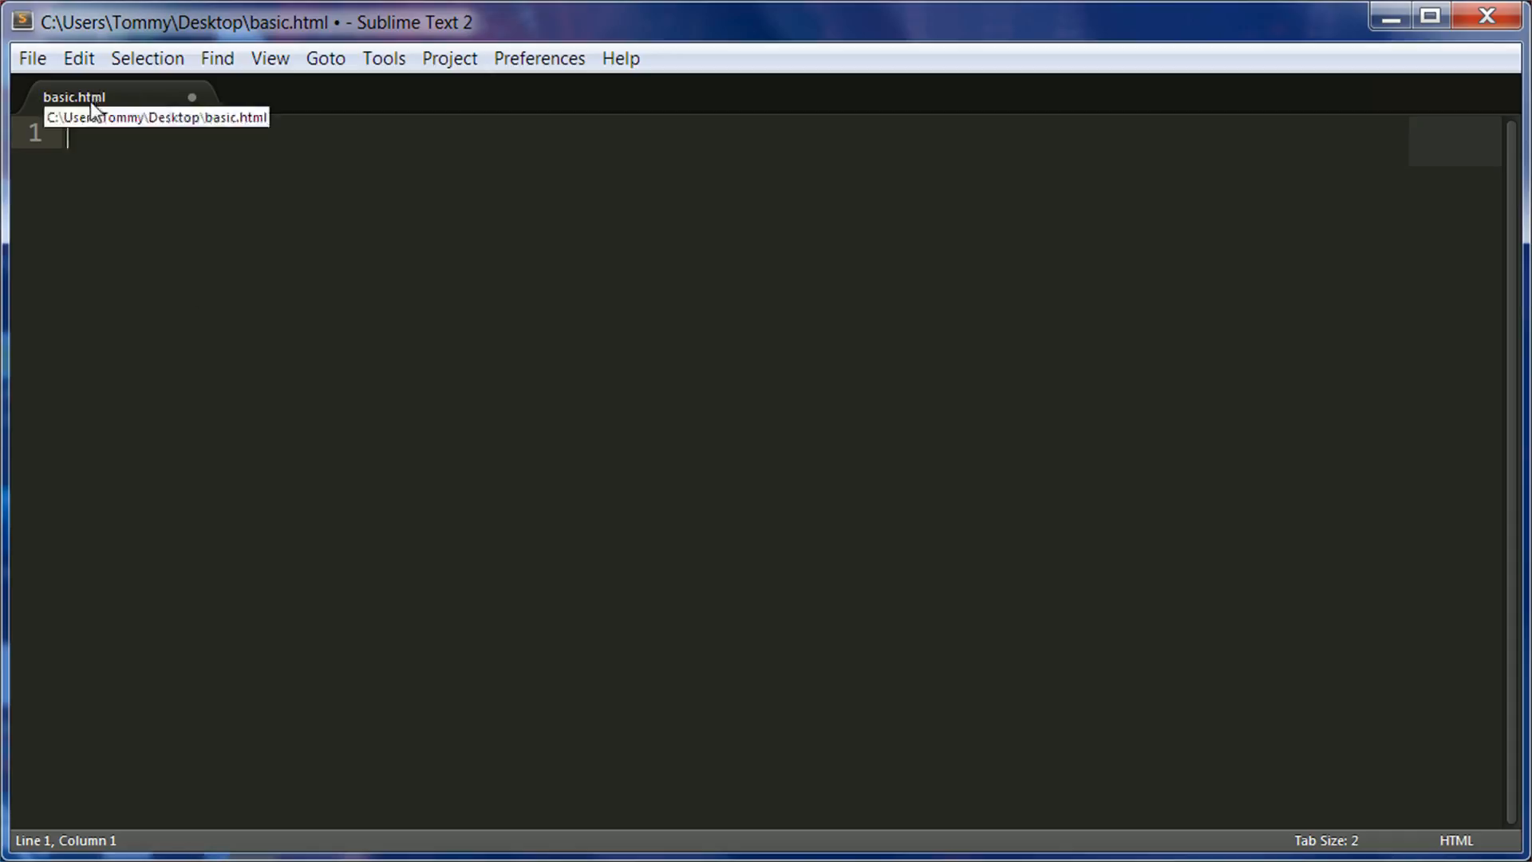
mouse_move(60, 118)
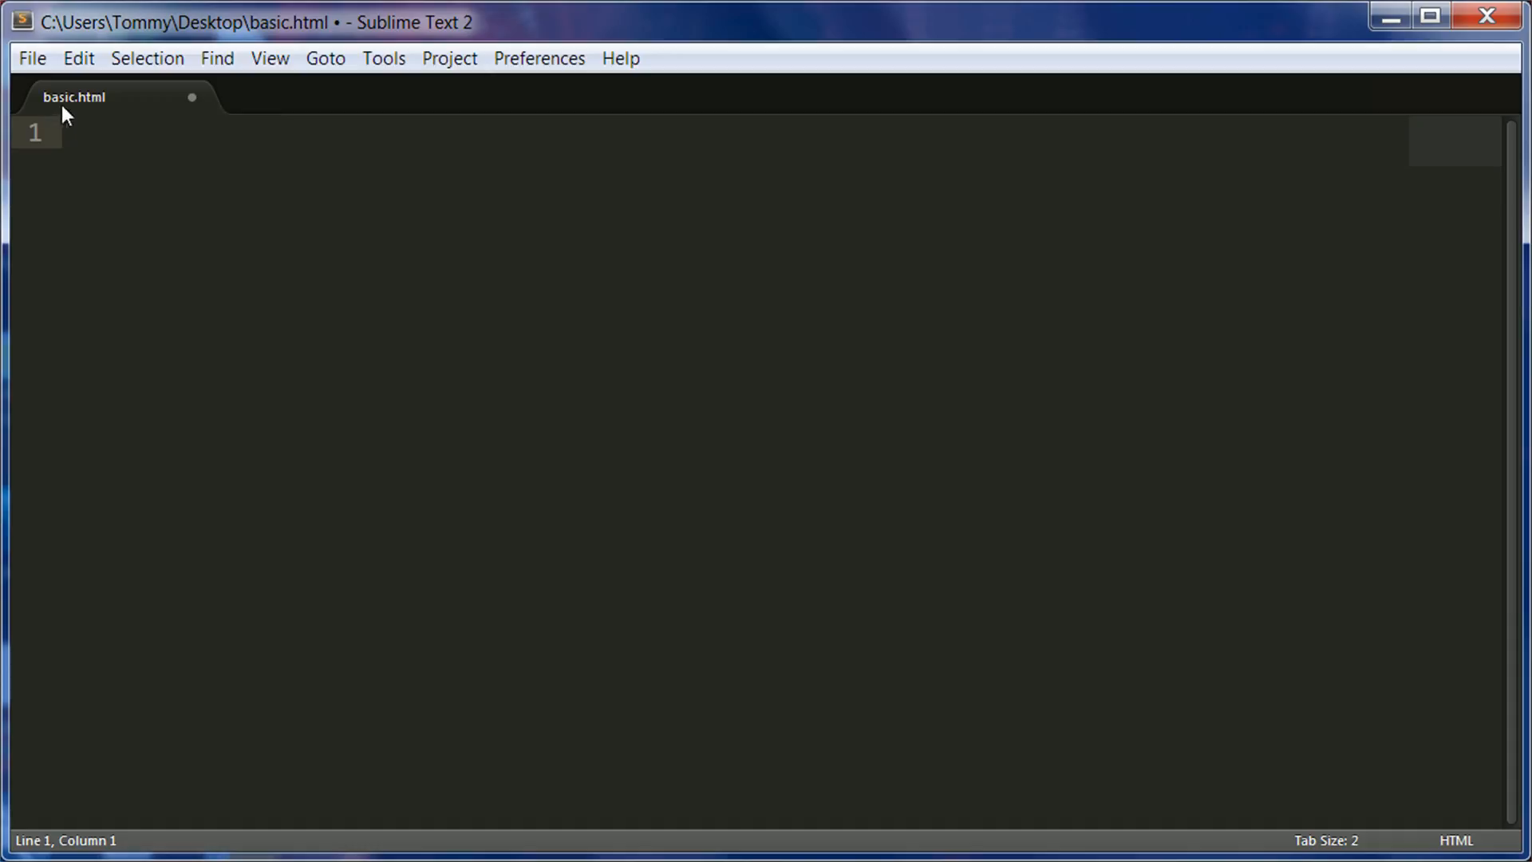
mouse_move(74, 97)
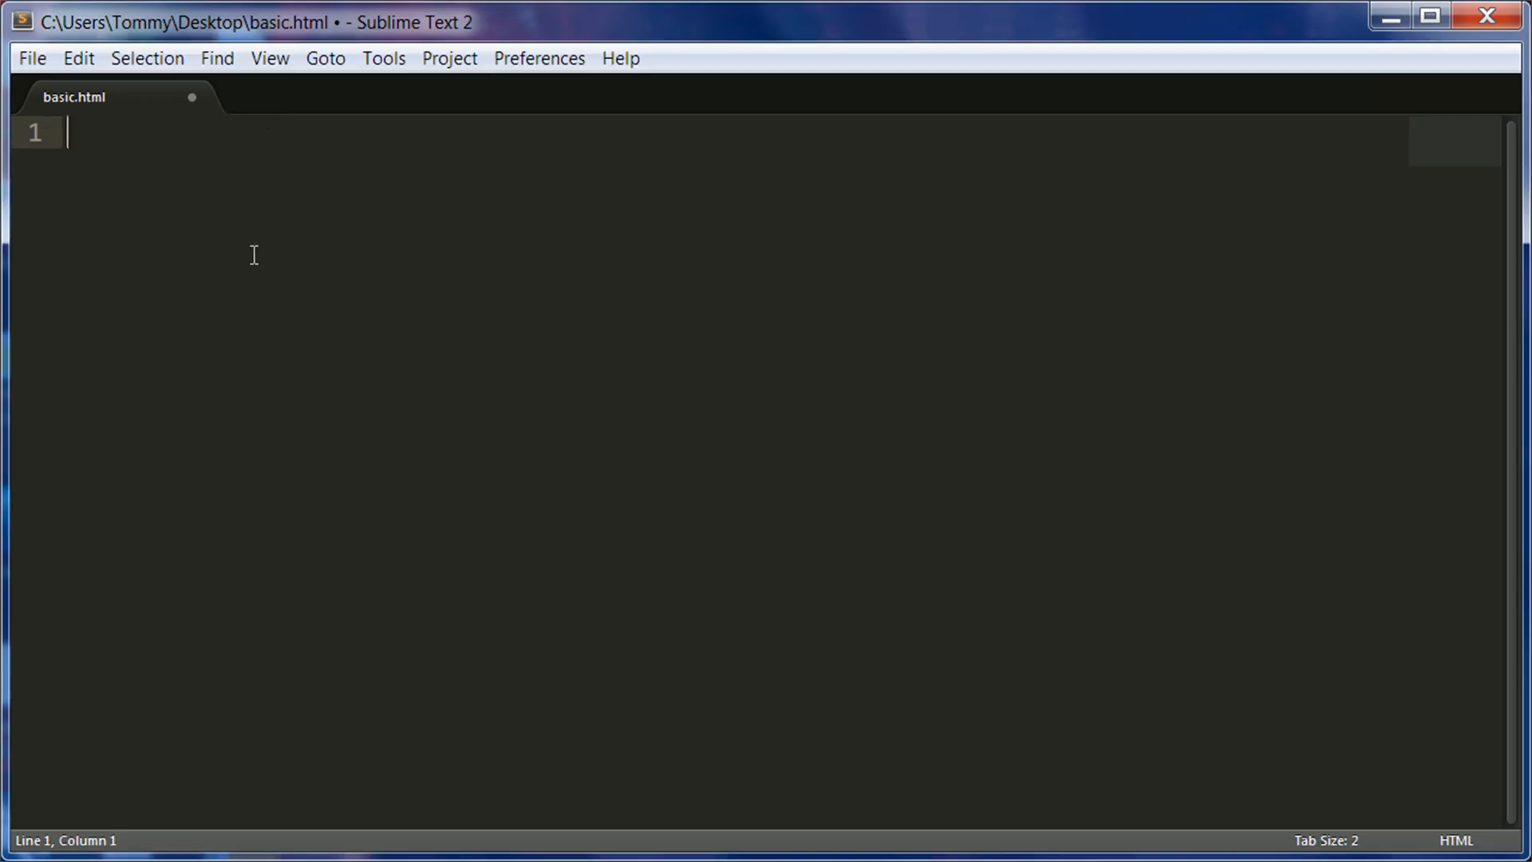
mouse_move(231, 257)
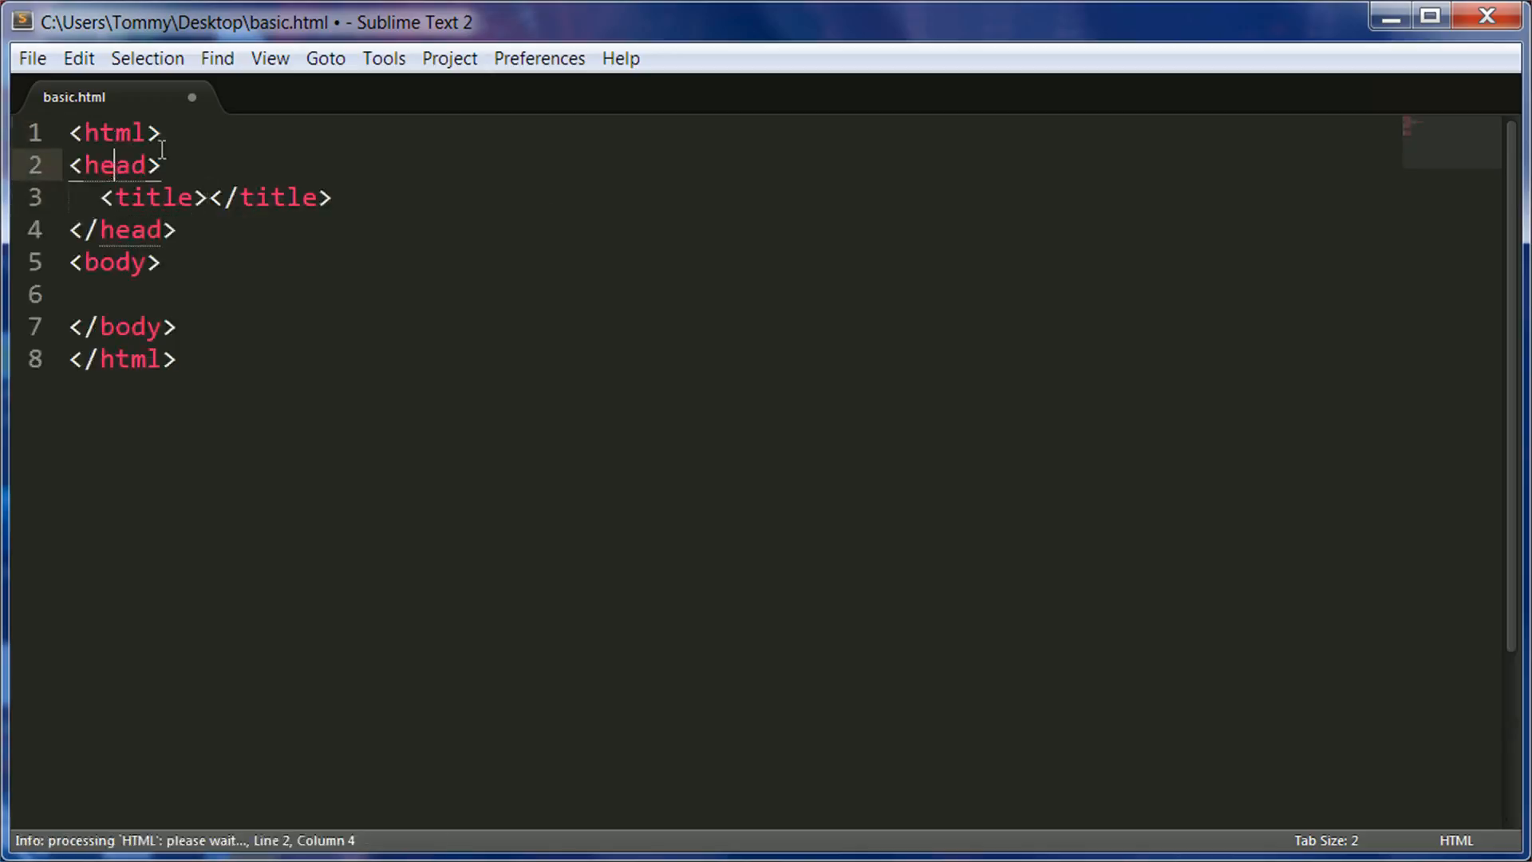
Start a new first line with an incomplete <!DOCTYPE declaration above the html tag
left_click(175, 133)
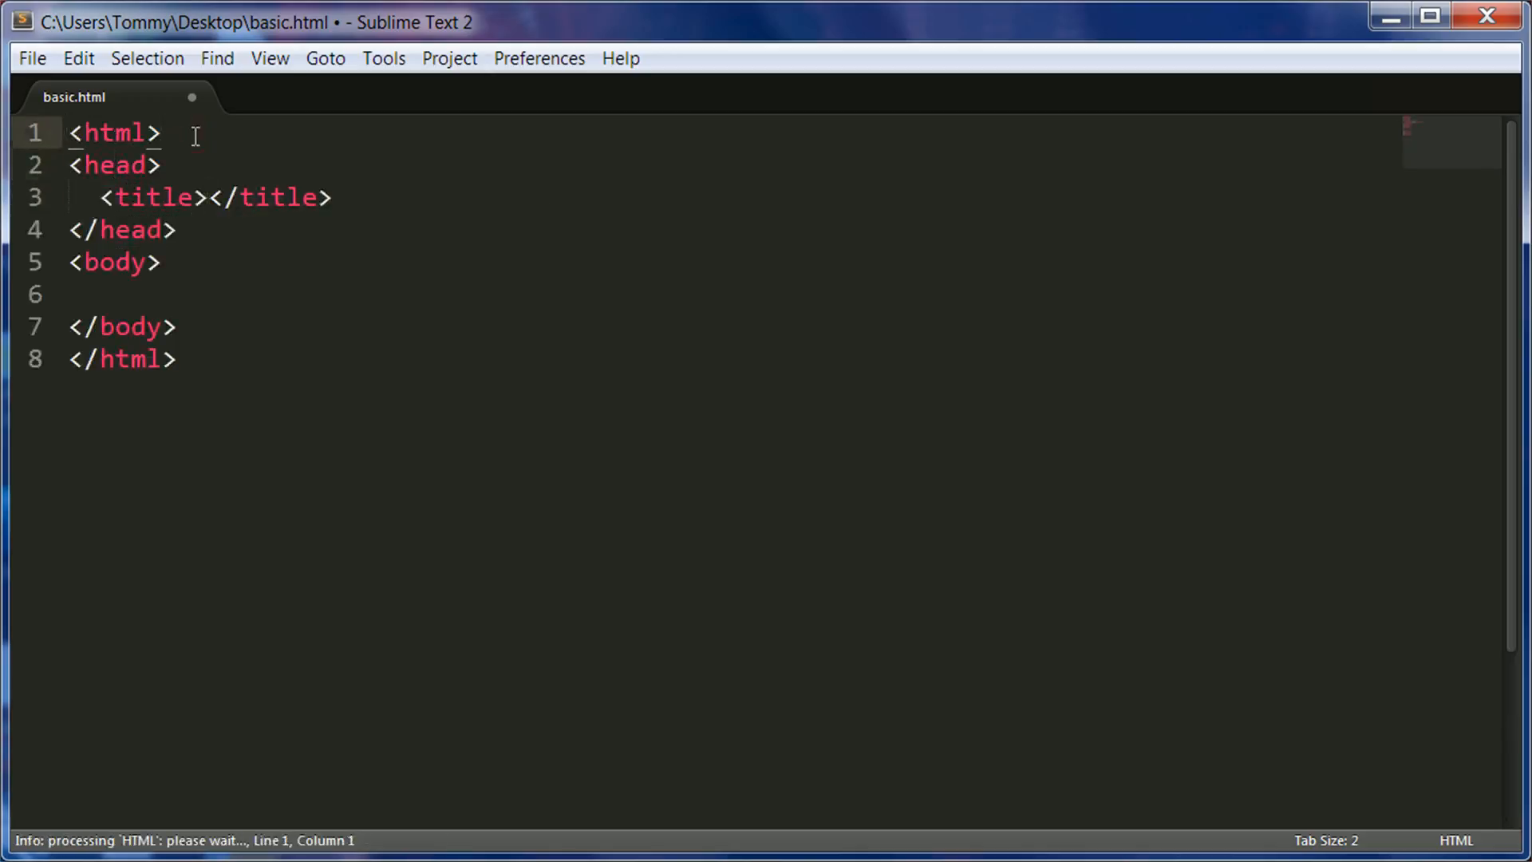
type("<!DOCTYPE")
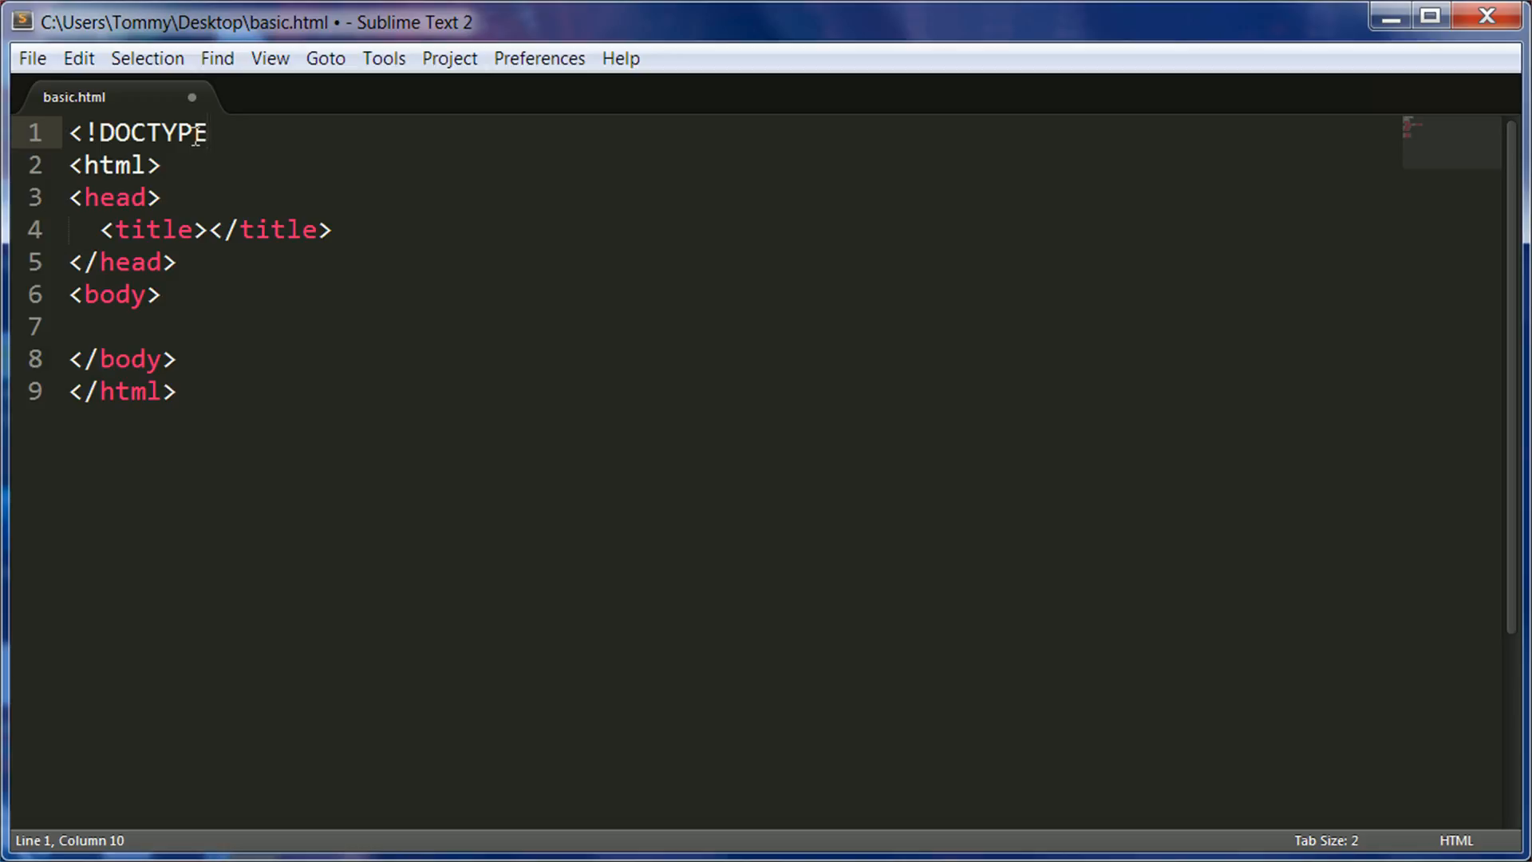
mouse_move(97, 240)
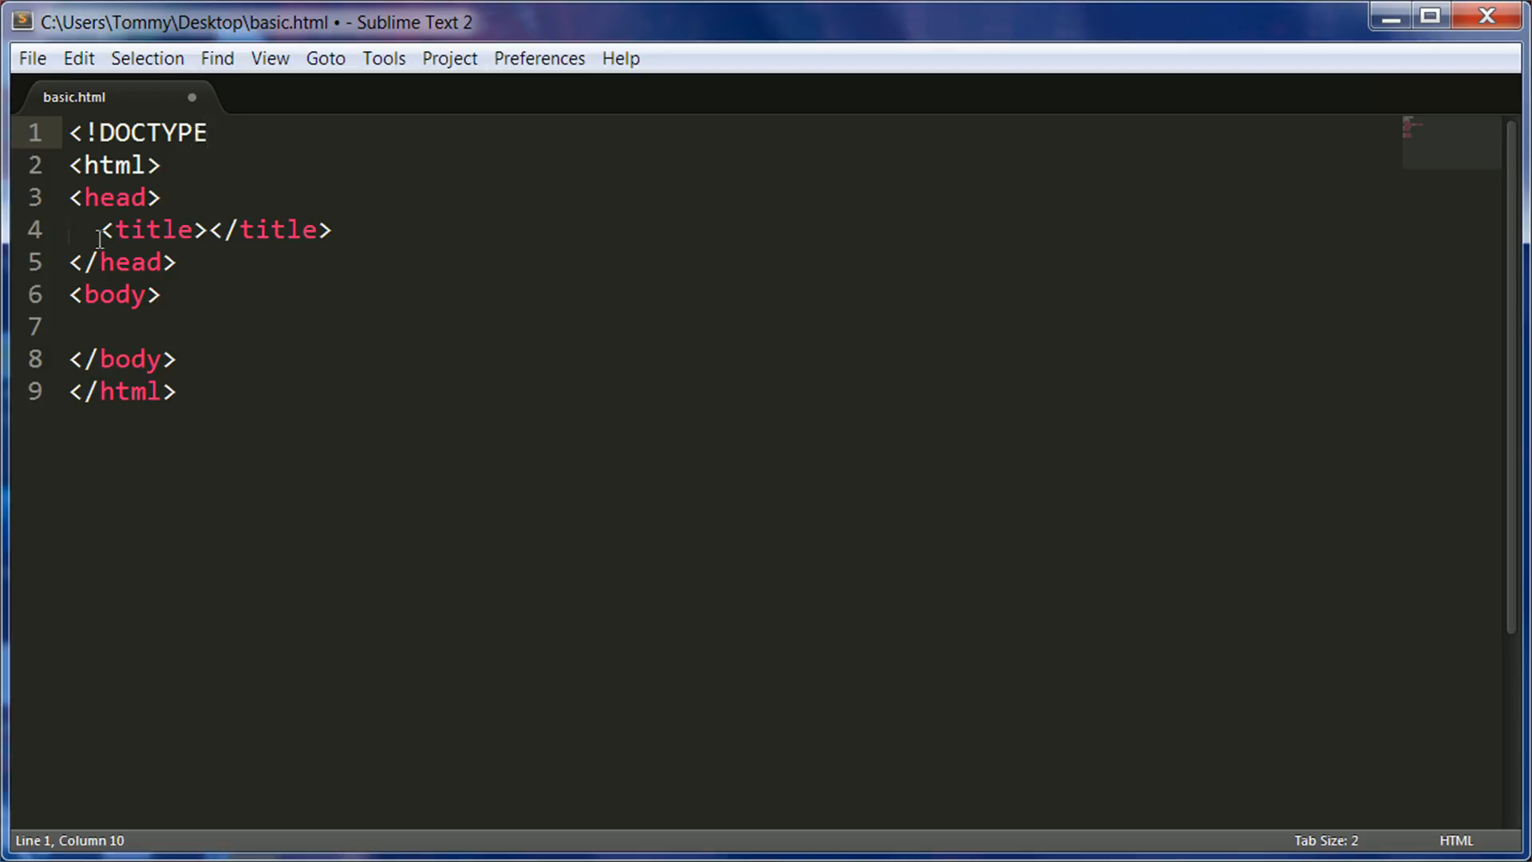
mouse_move(103, 197)
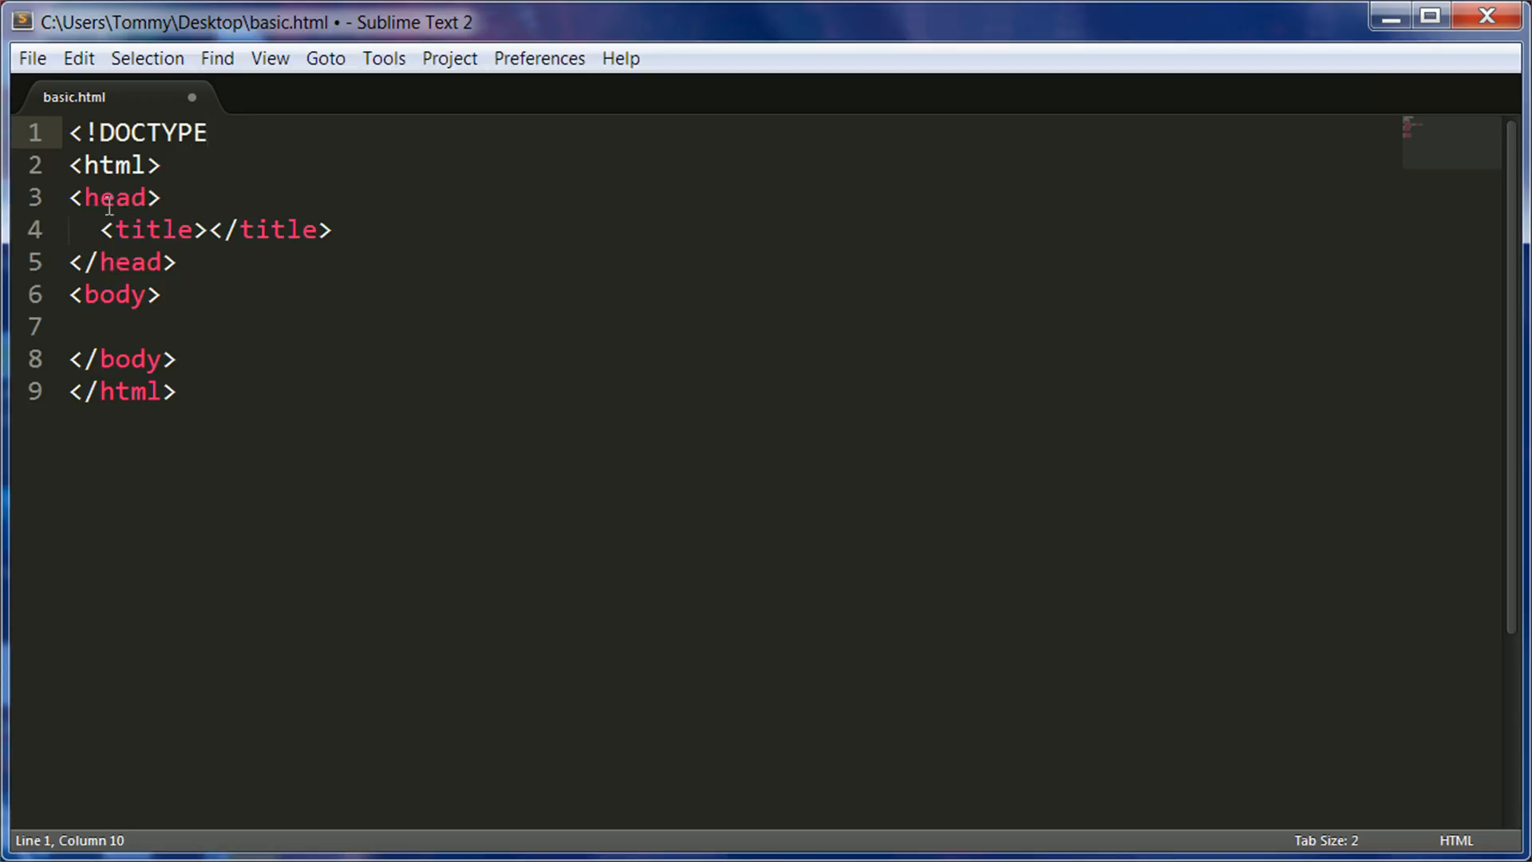
left_click(205, 132)
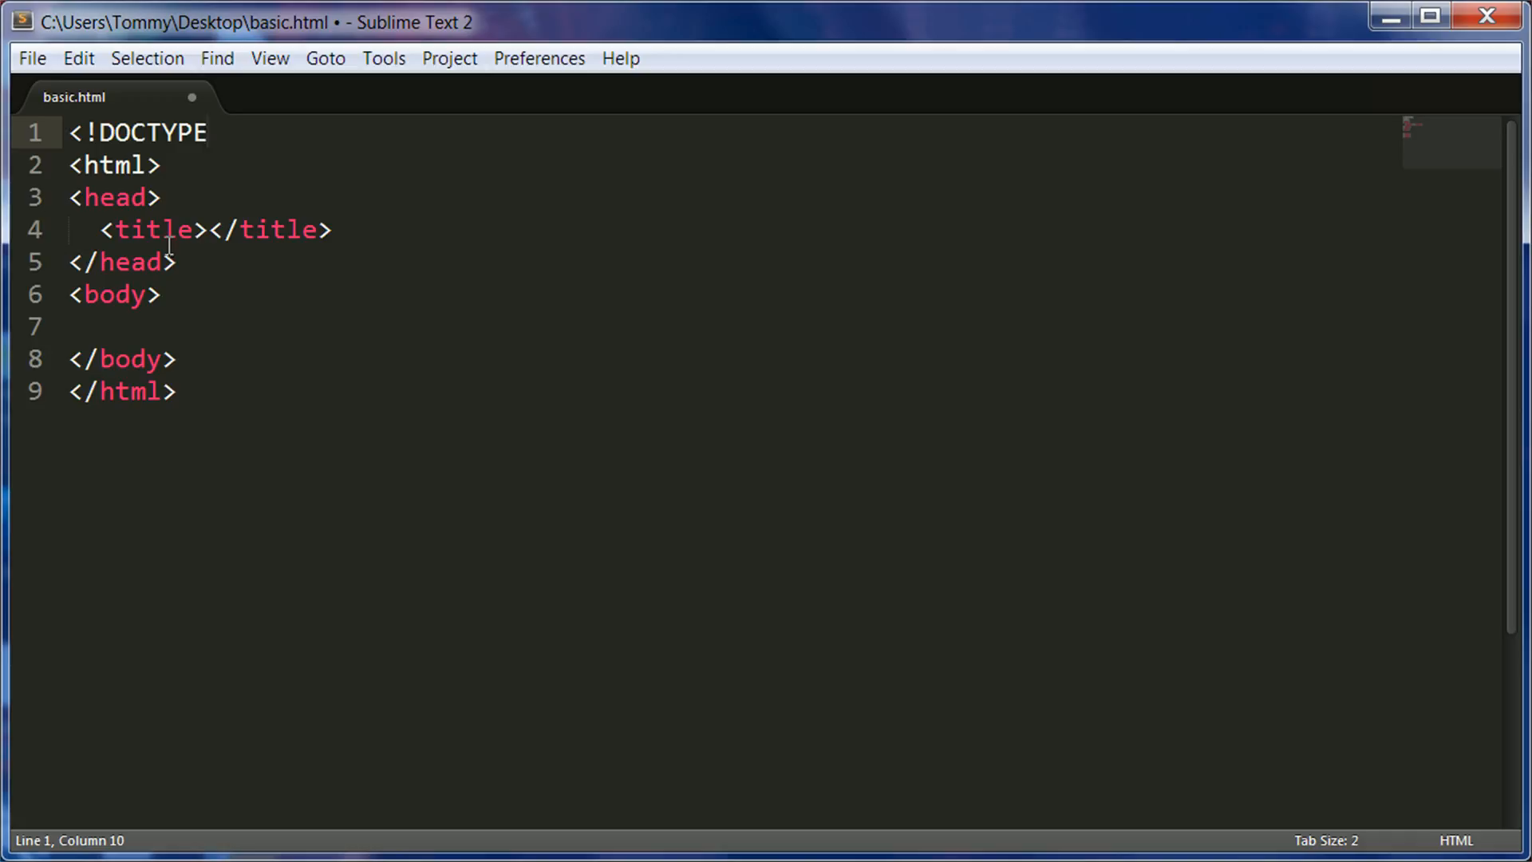
Finish the doctype as <!DOCTYPE html> and save basic.html
type("html>")
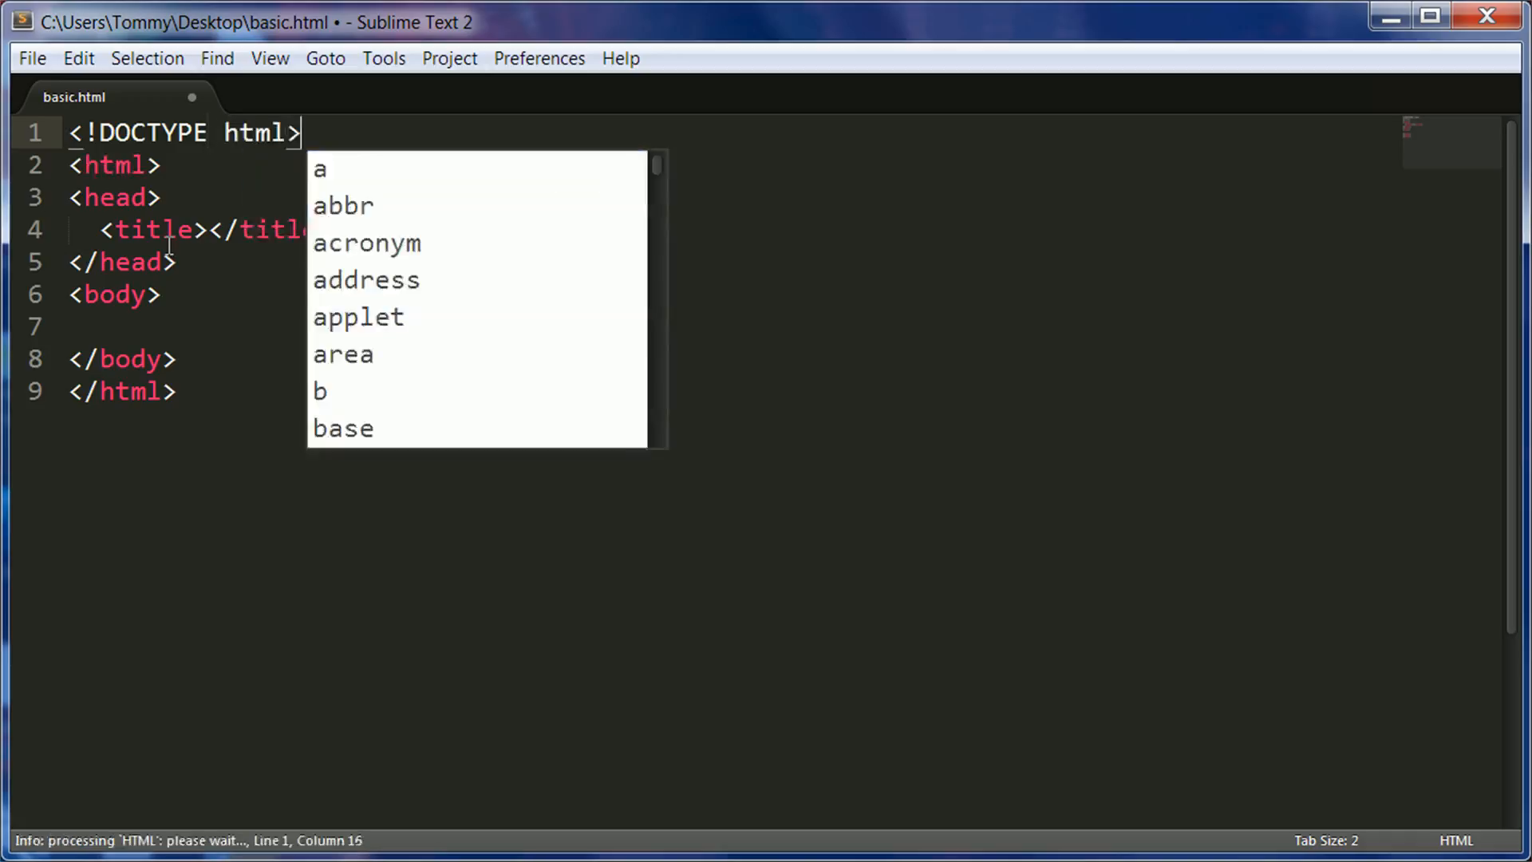
key("ctrl+s")
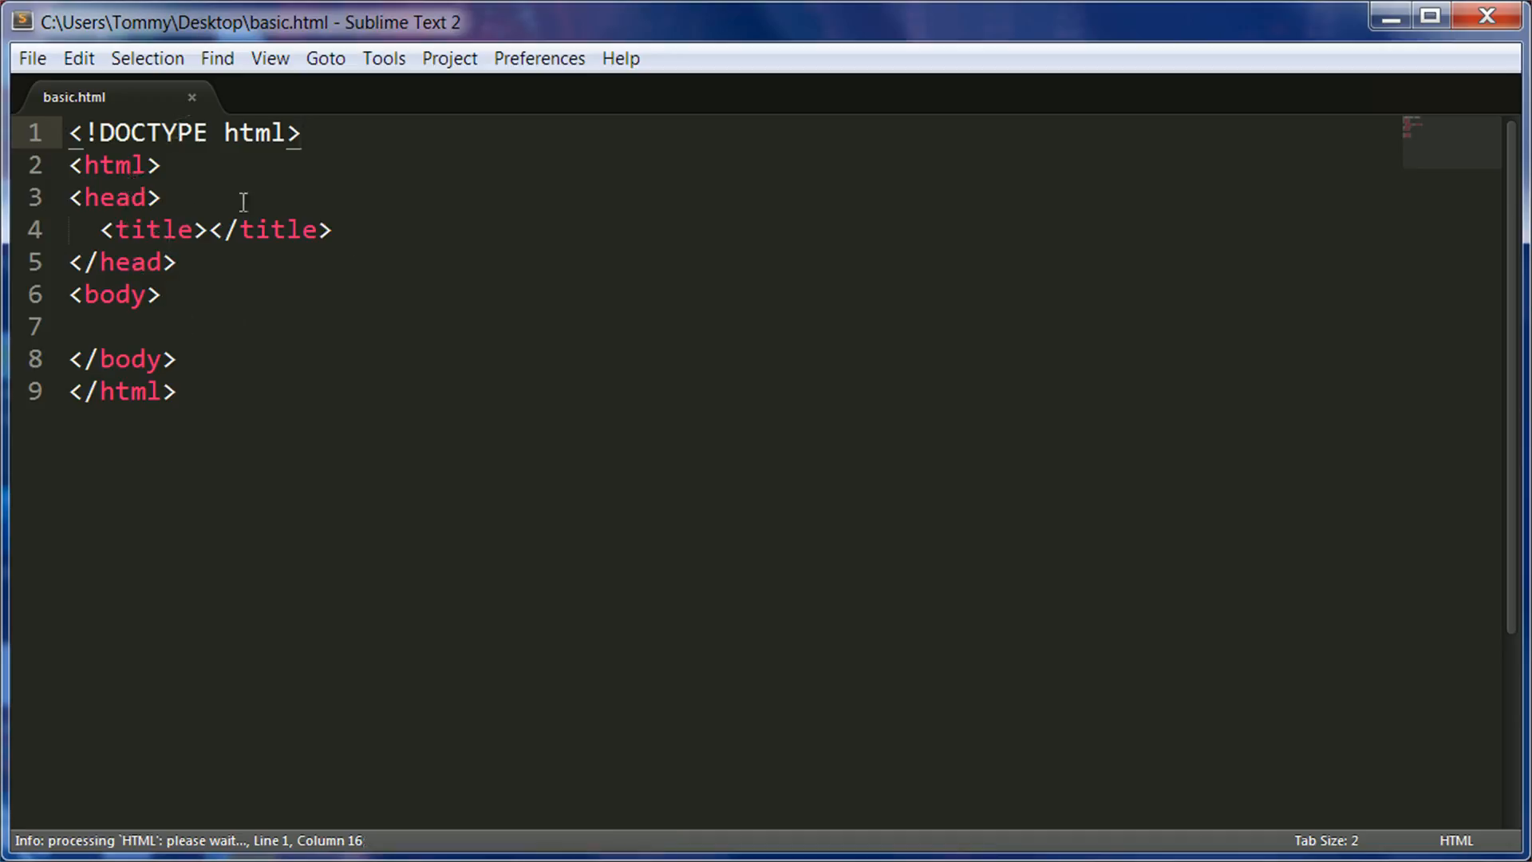
mouse_move(137, 96)
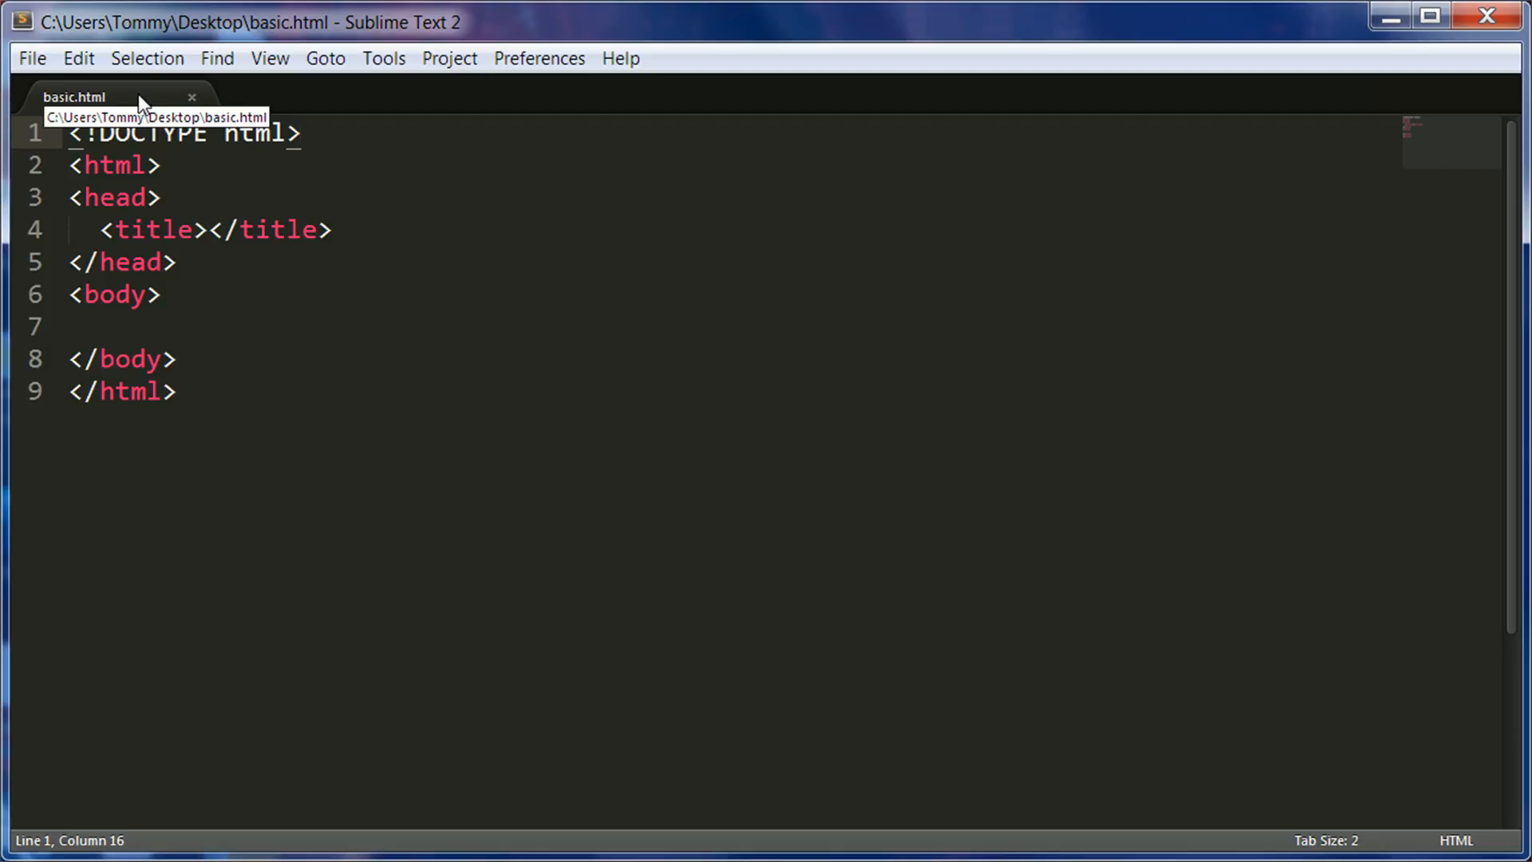
mouse_move(160, 342)
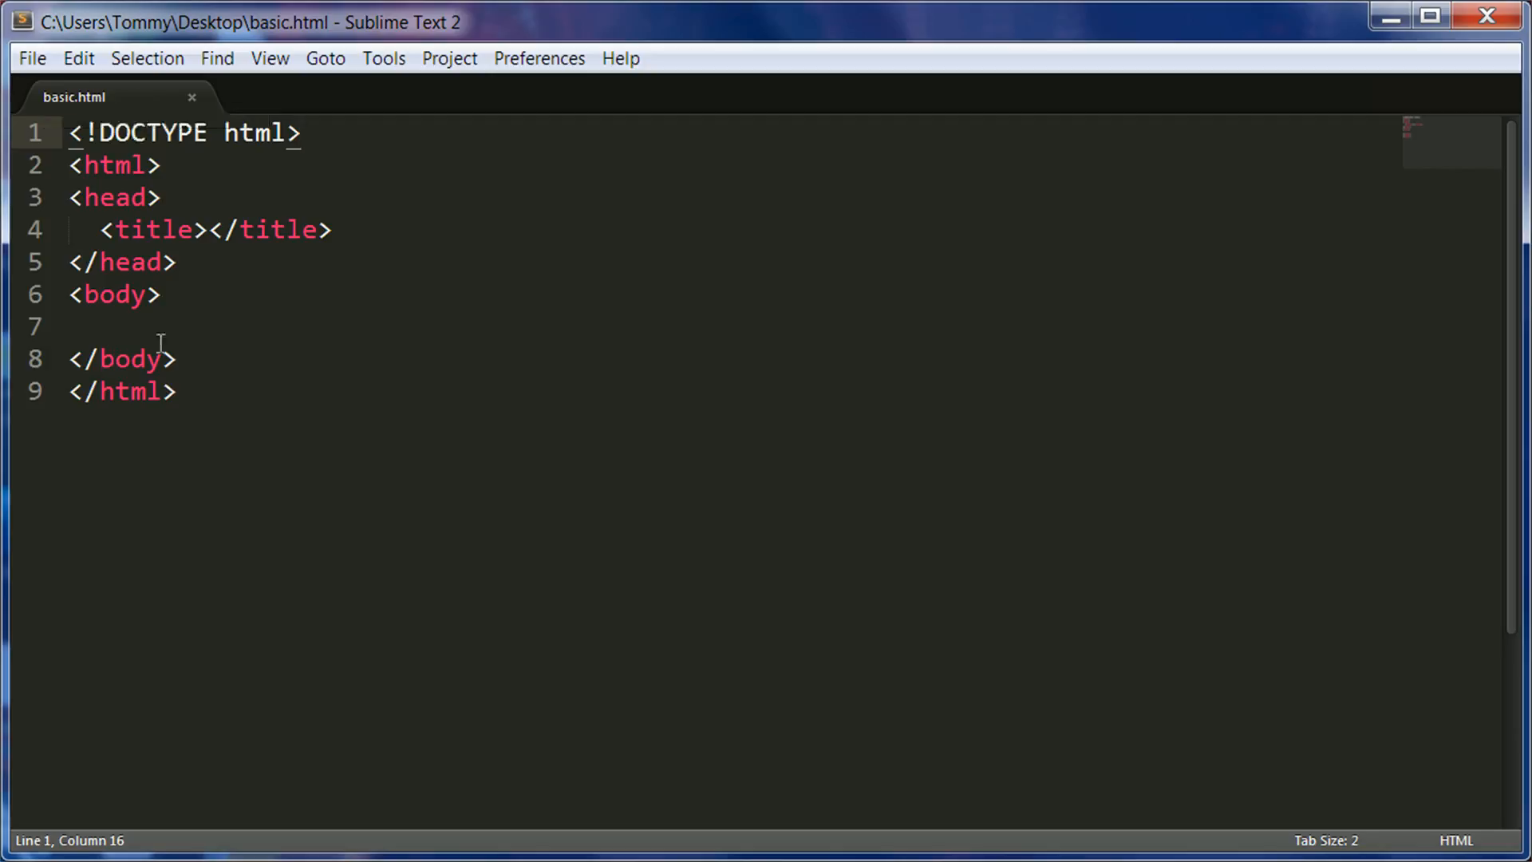
mouse_move(695, 506)
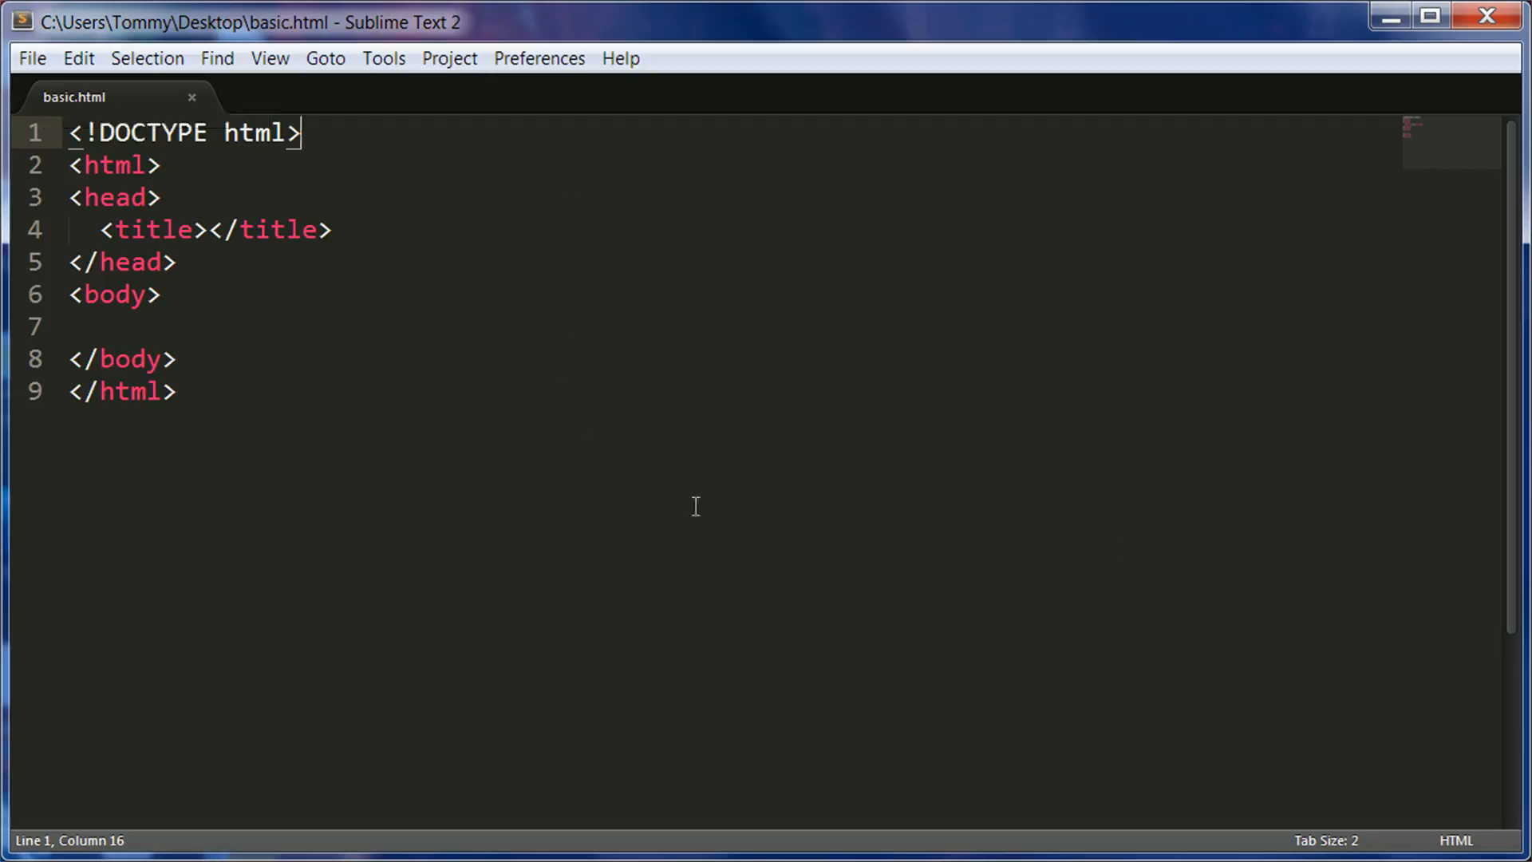
mouse_move(77, 115)
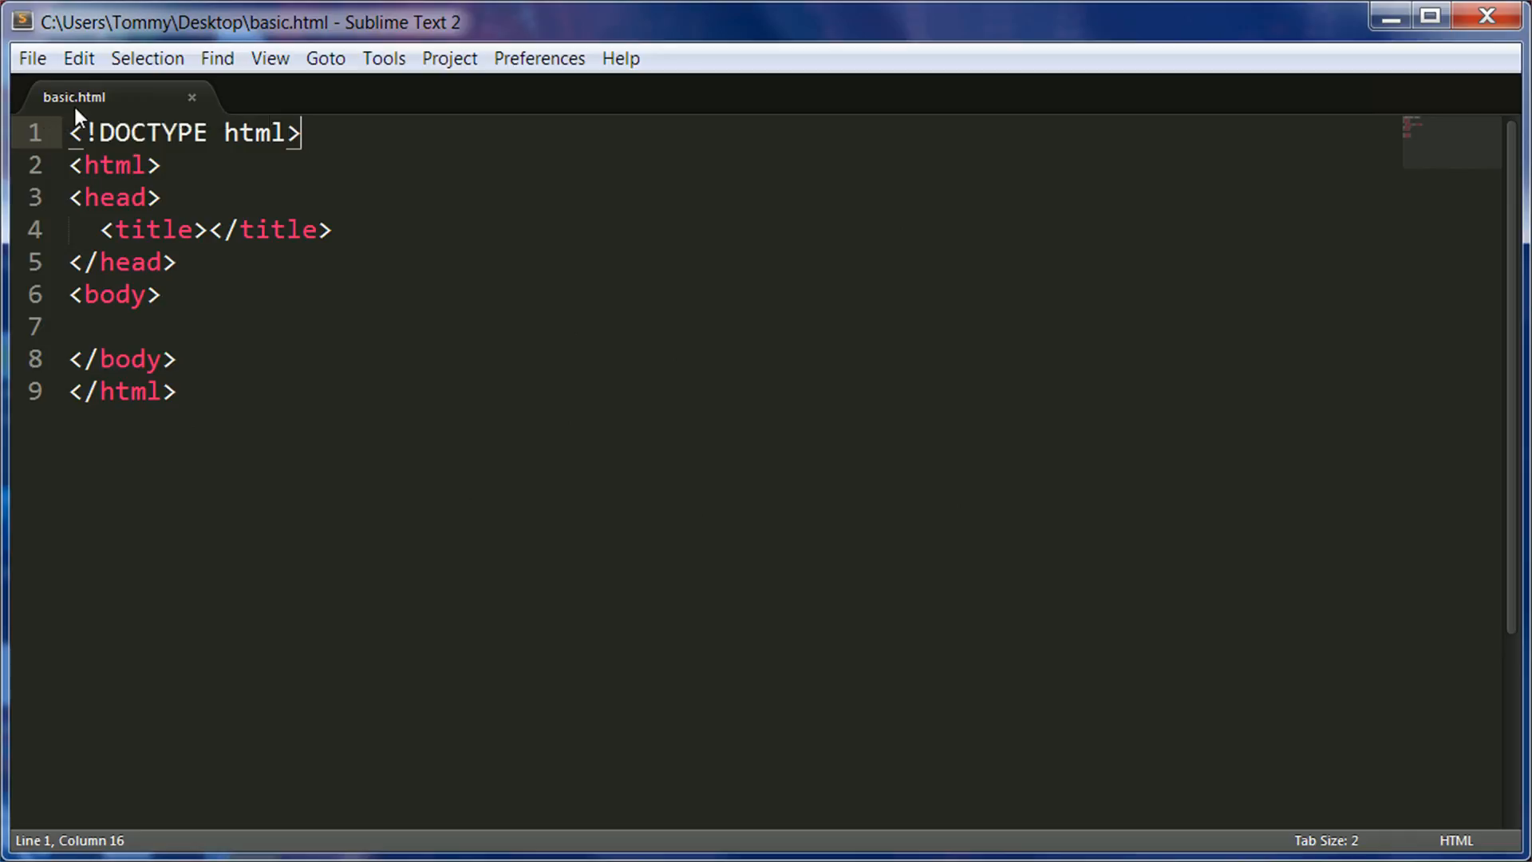
mouse_move(153, 393)
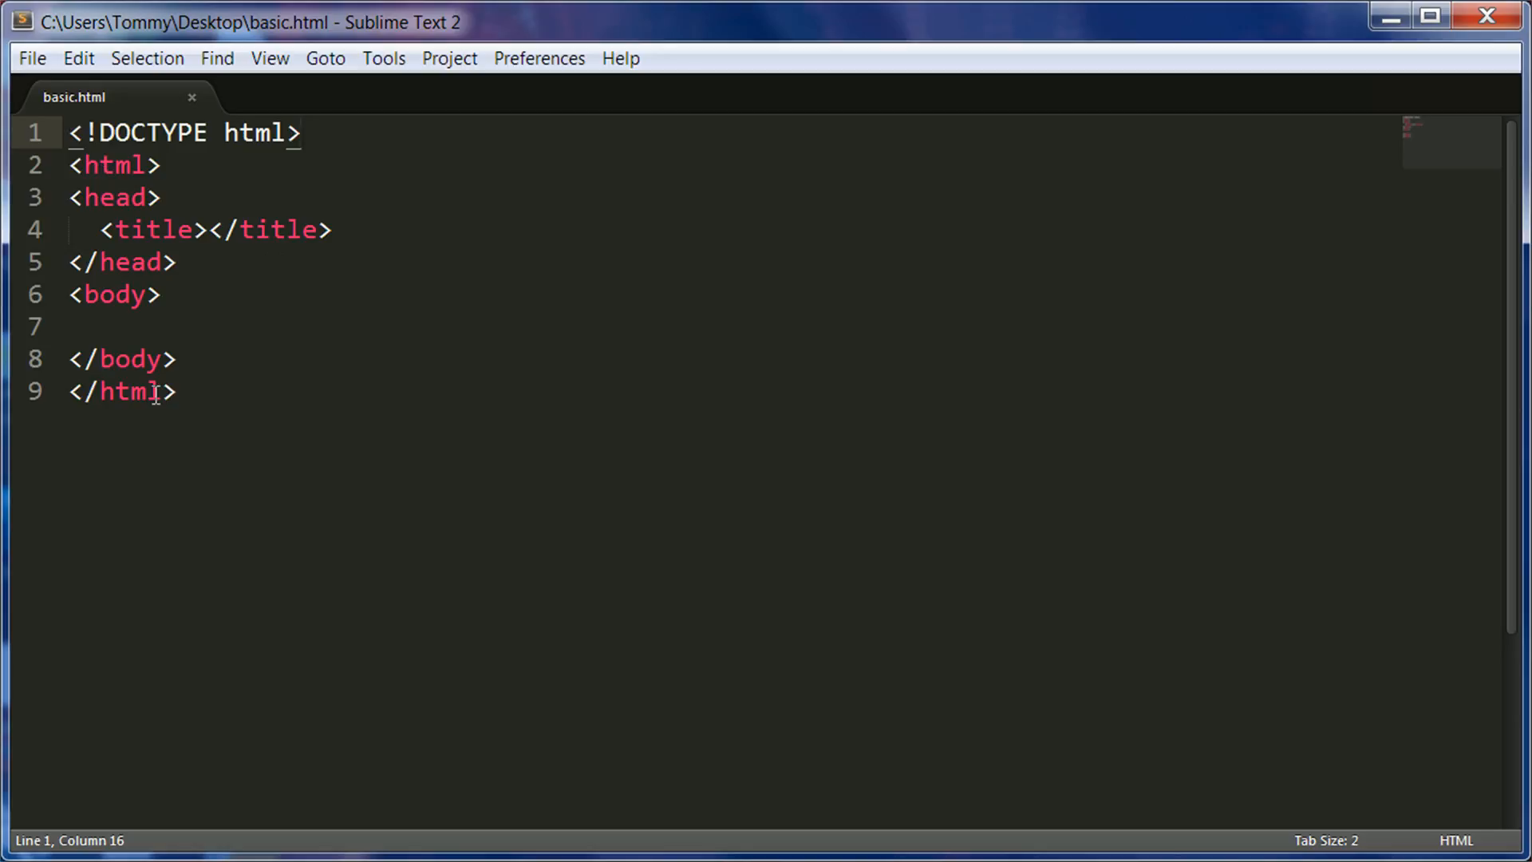
left_click(98, 326)
type("<p> </p>")
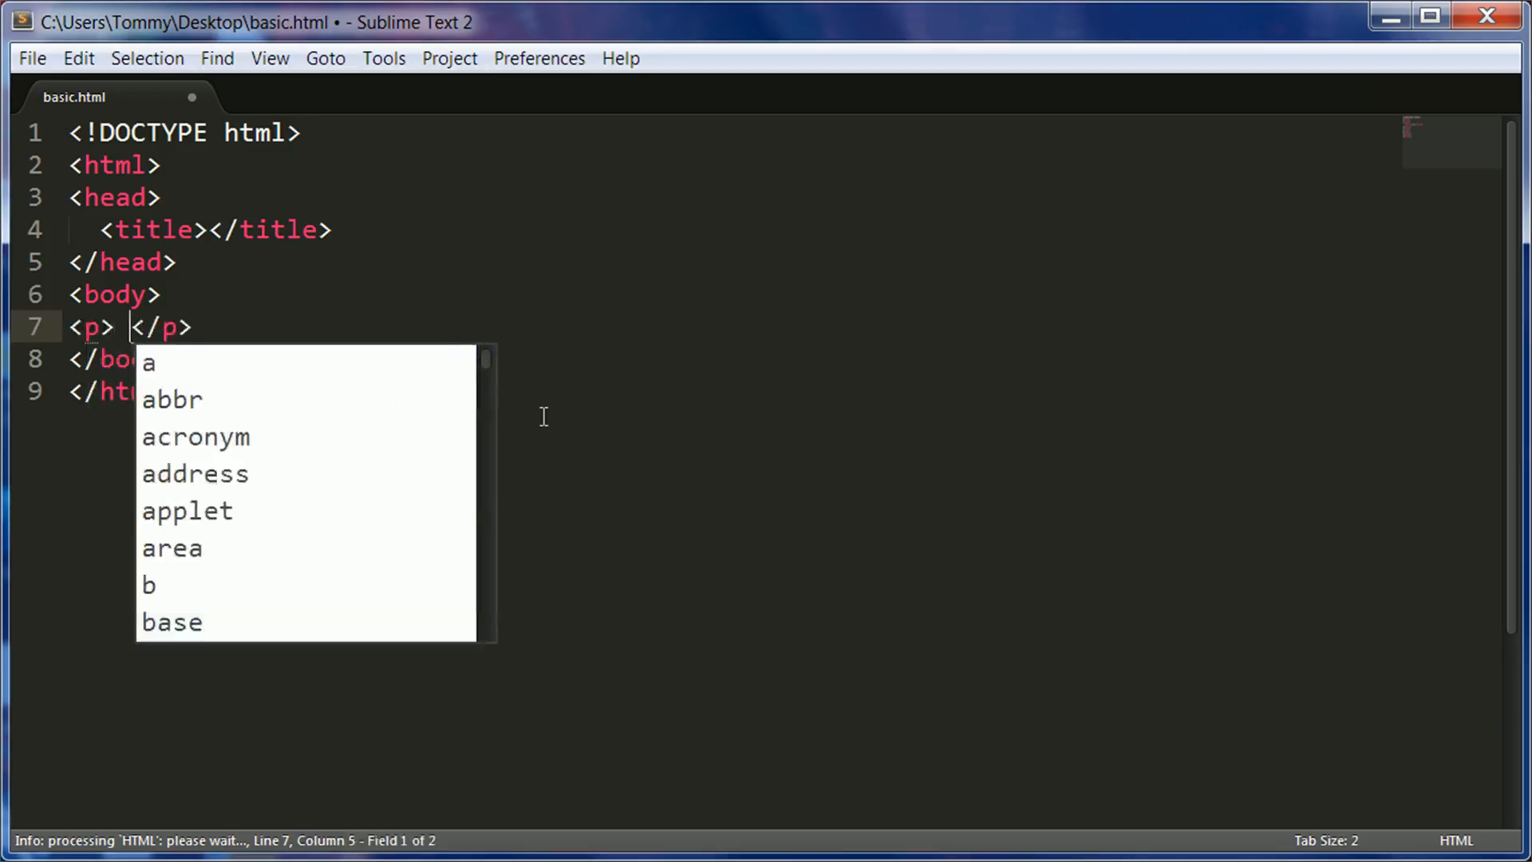
Write 'This is my para' in the paragraph inside body and save
type("This")
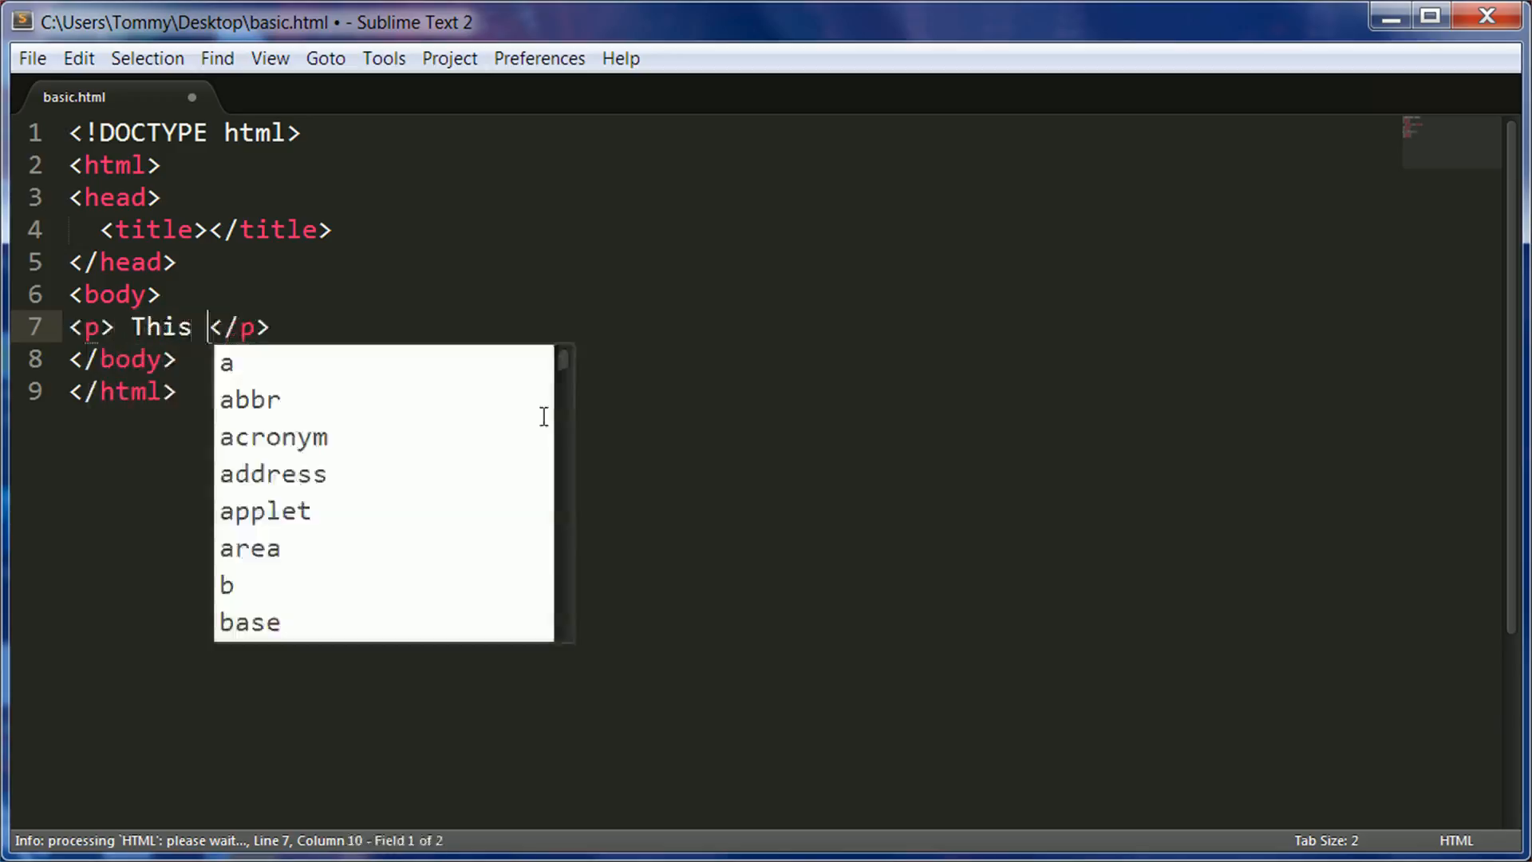
type("is my")
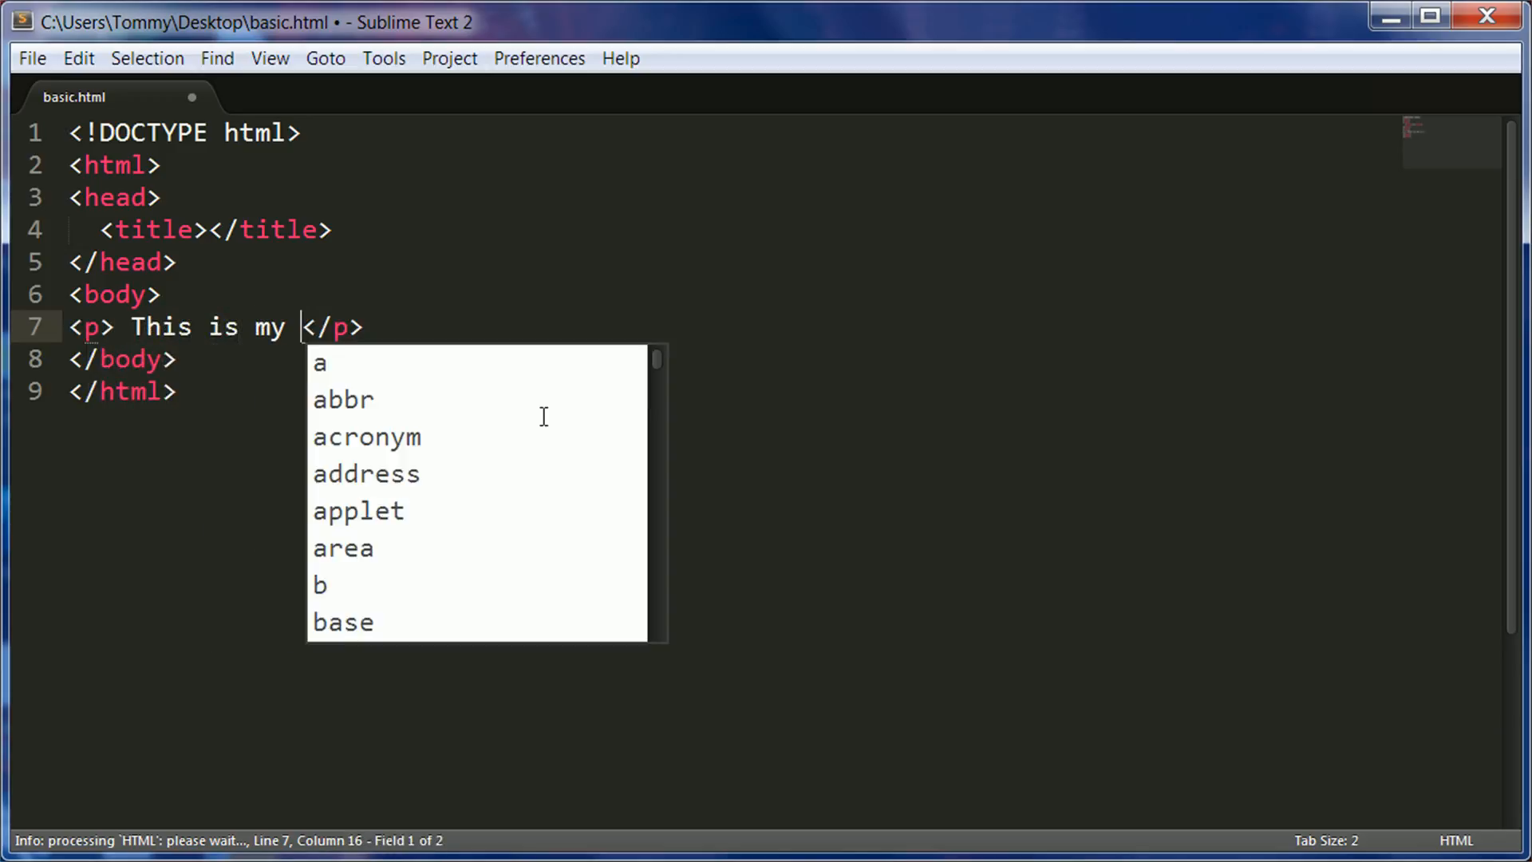
type("para")
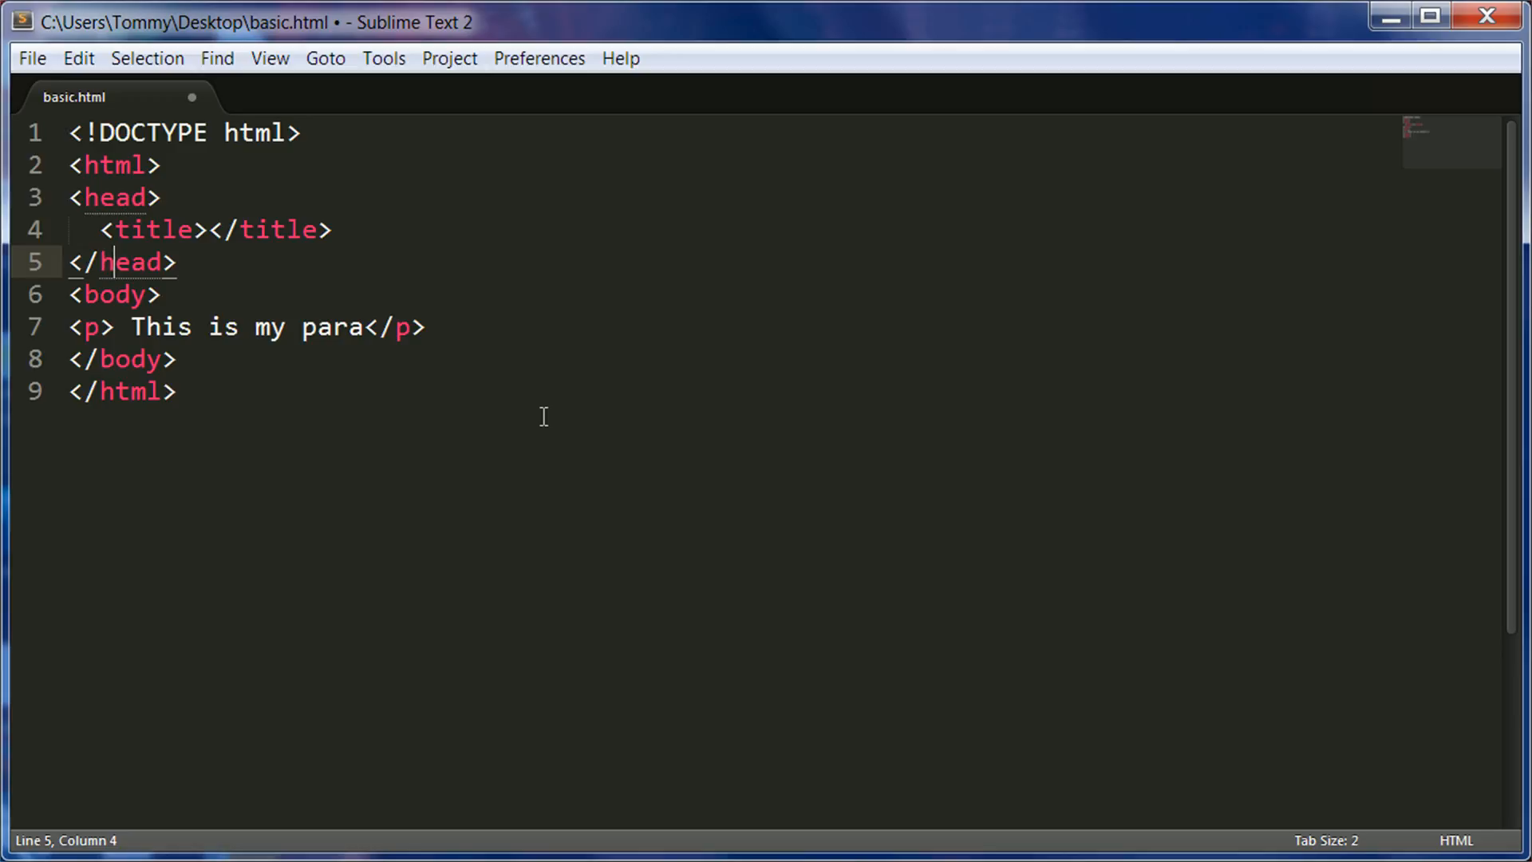
key("ctrl+s")
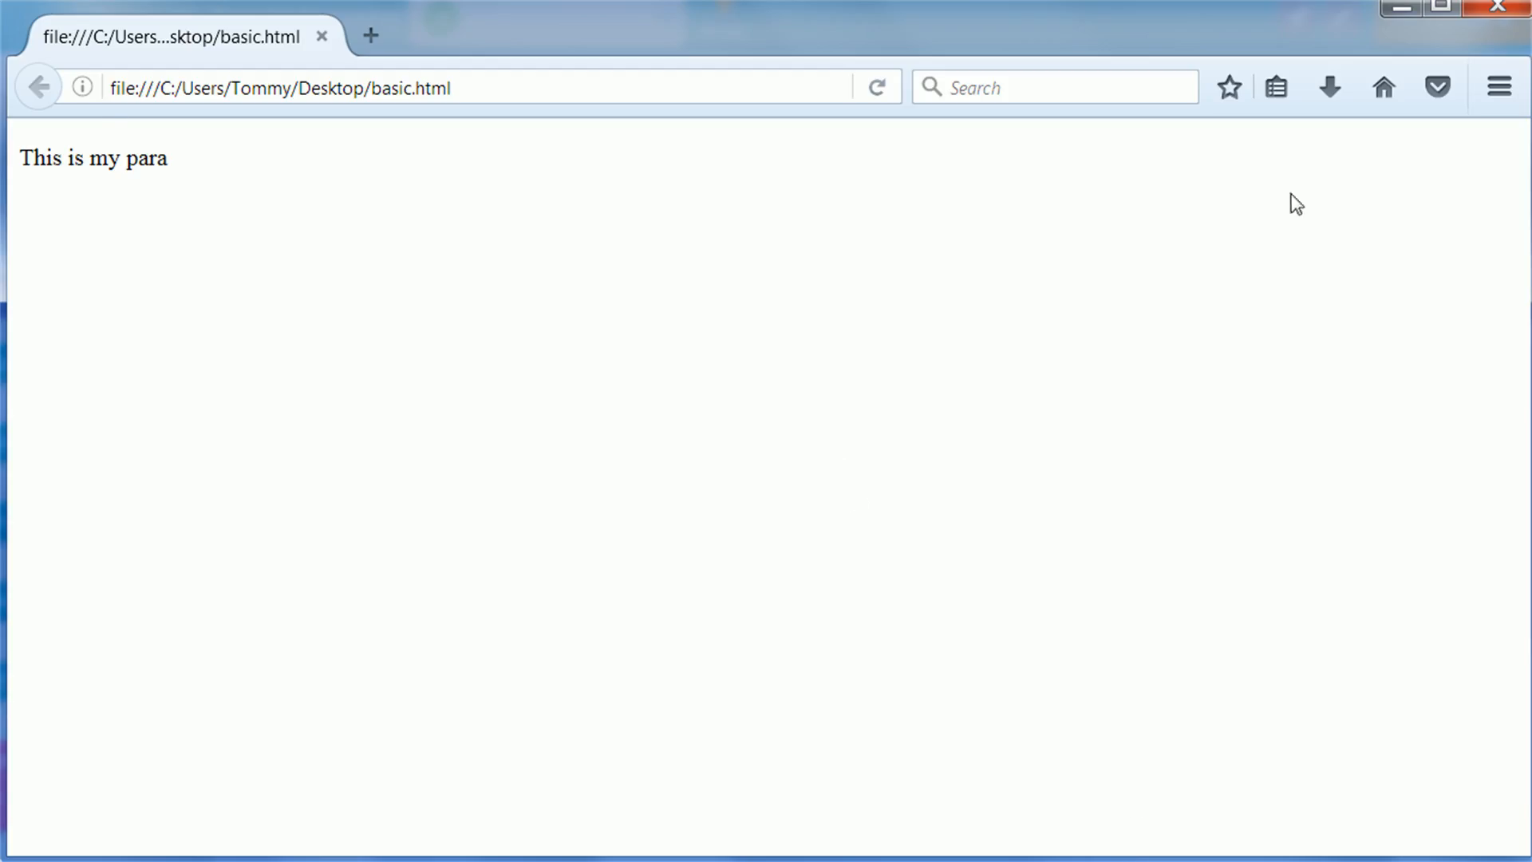
mouse_move(768, 410)
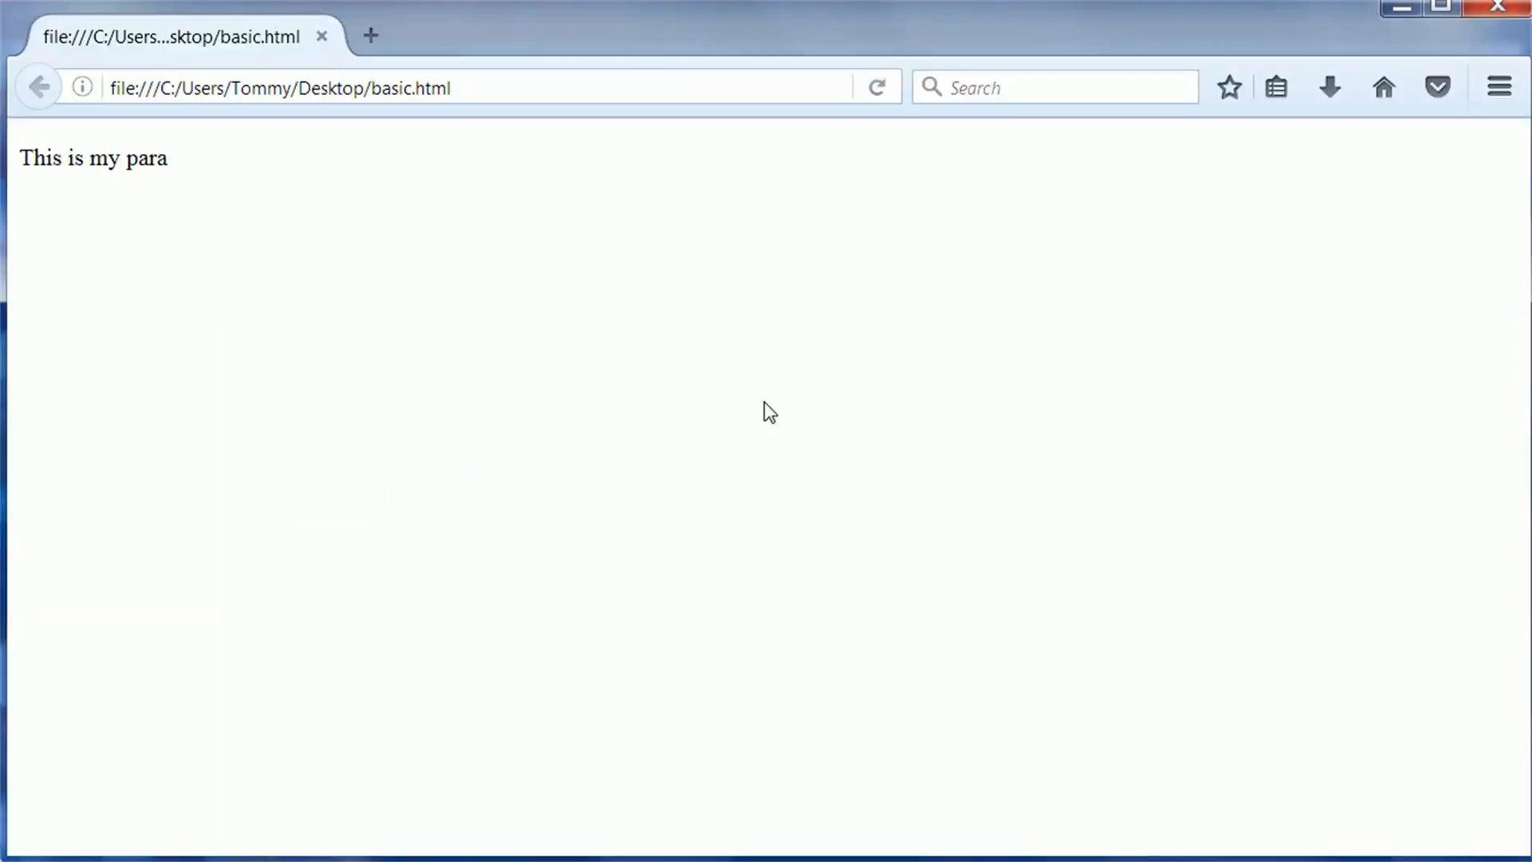
mouse_move(629, 655)
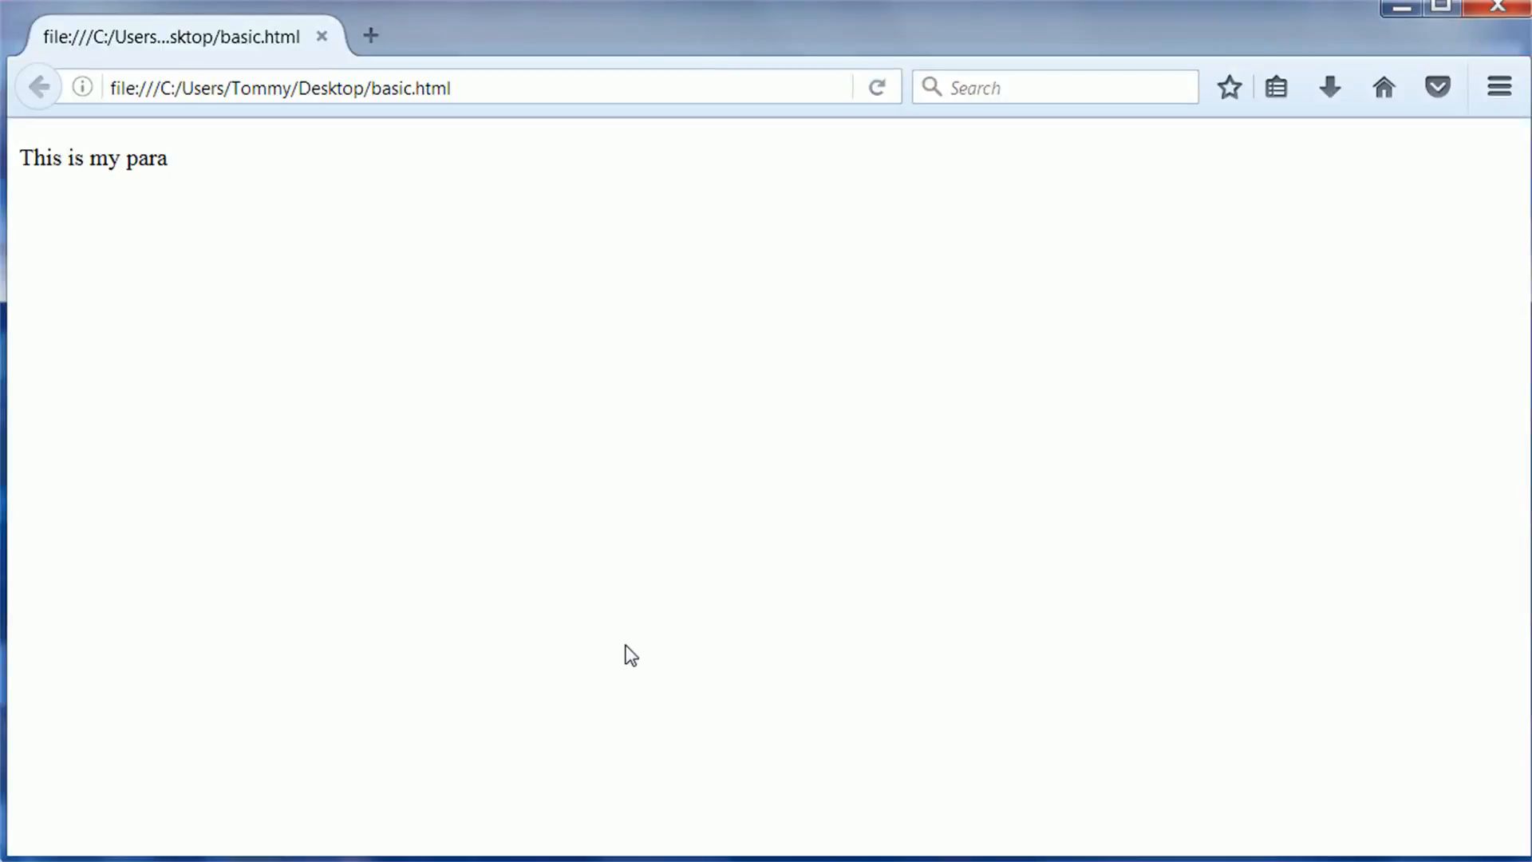
mouse_move(308, 249)
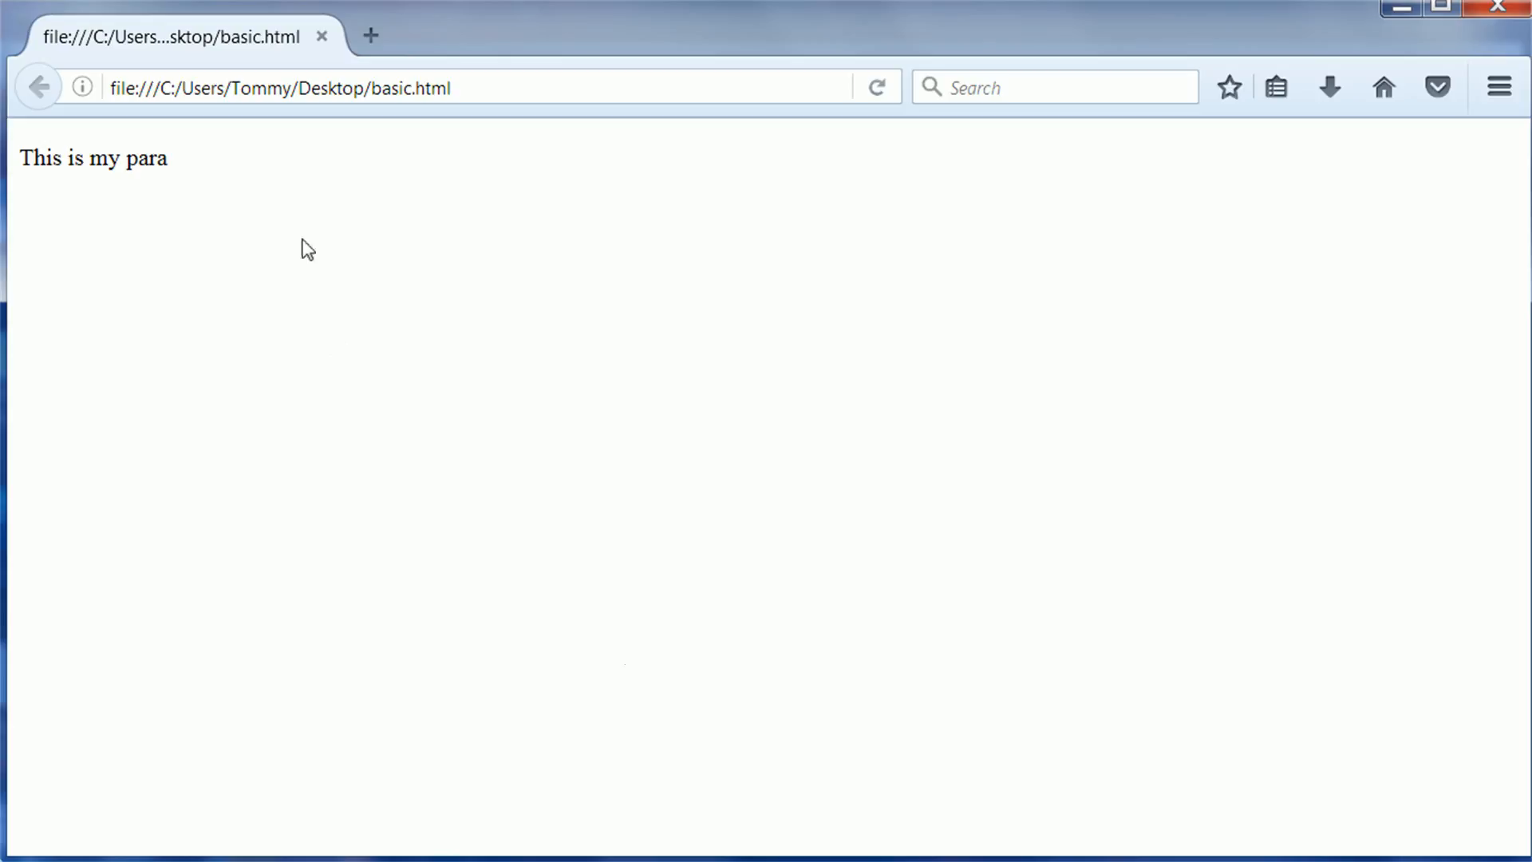
mouse_move(251, 169)
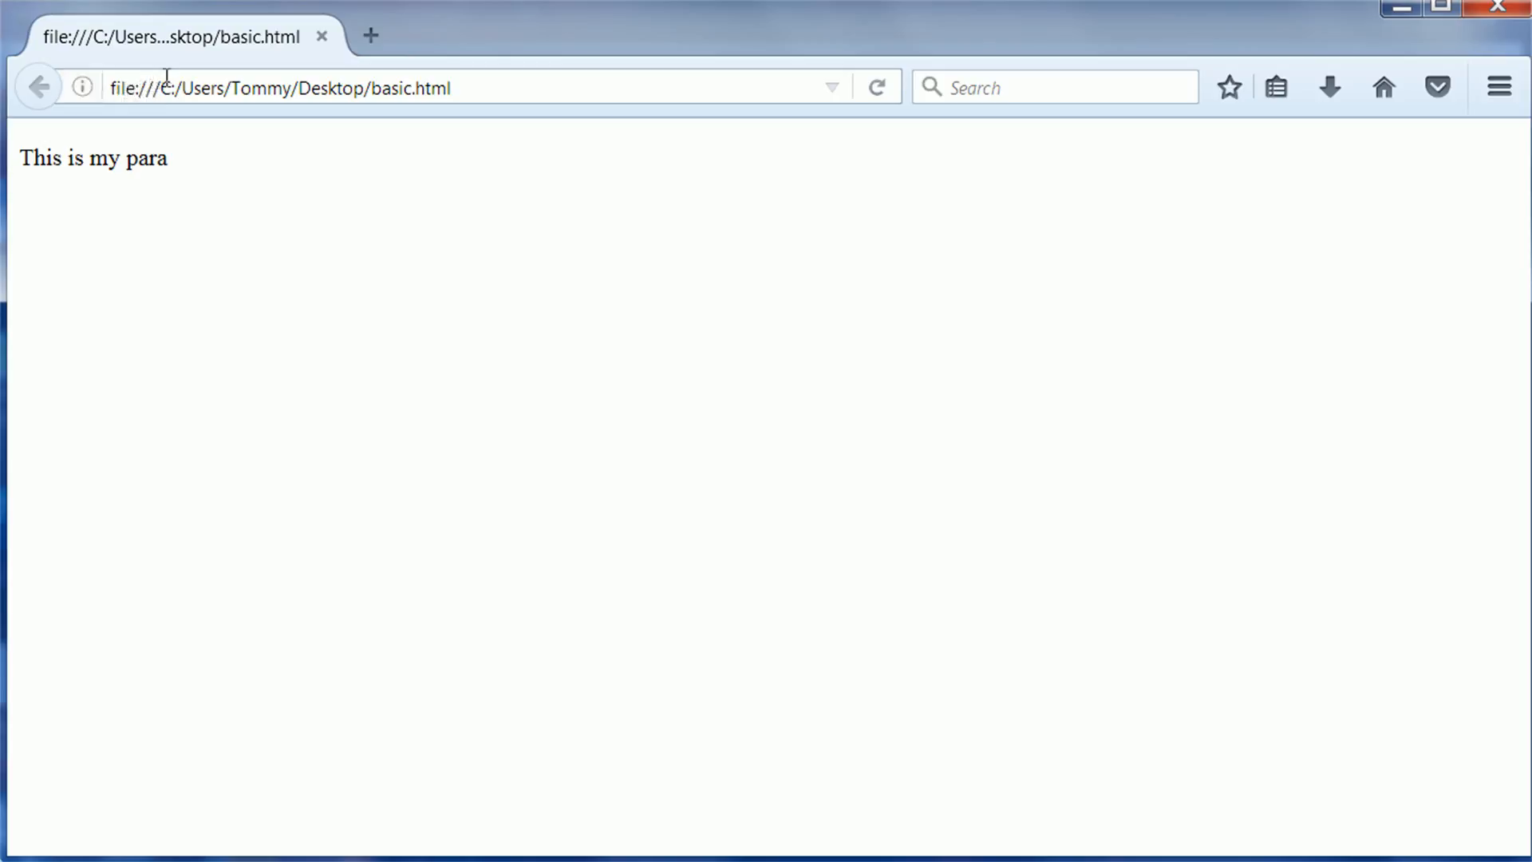
mouse_move(77, 195)
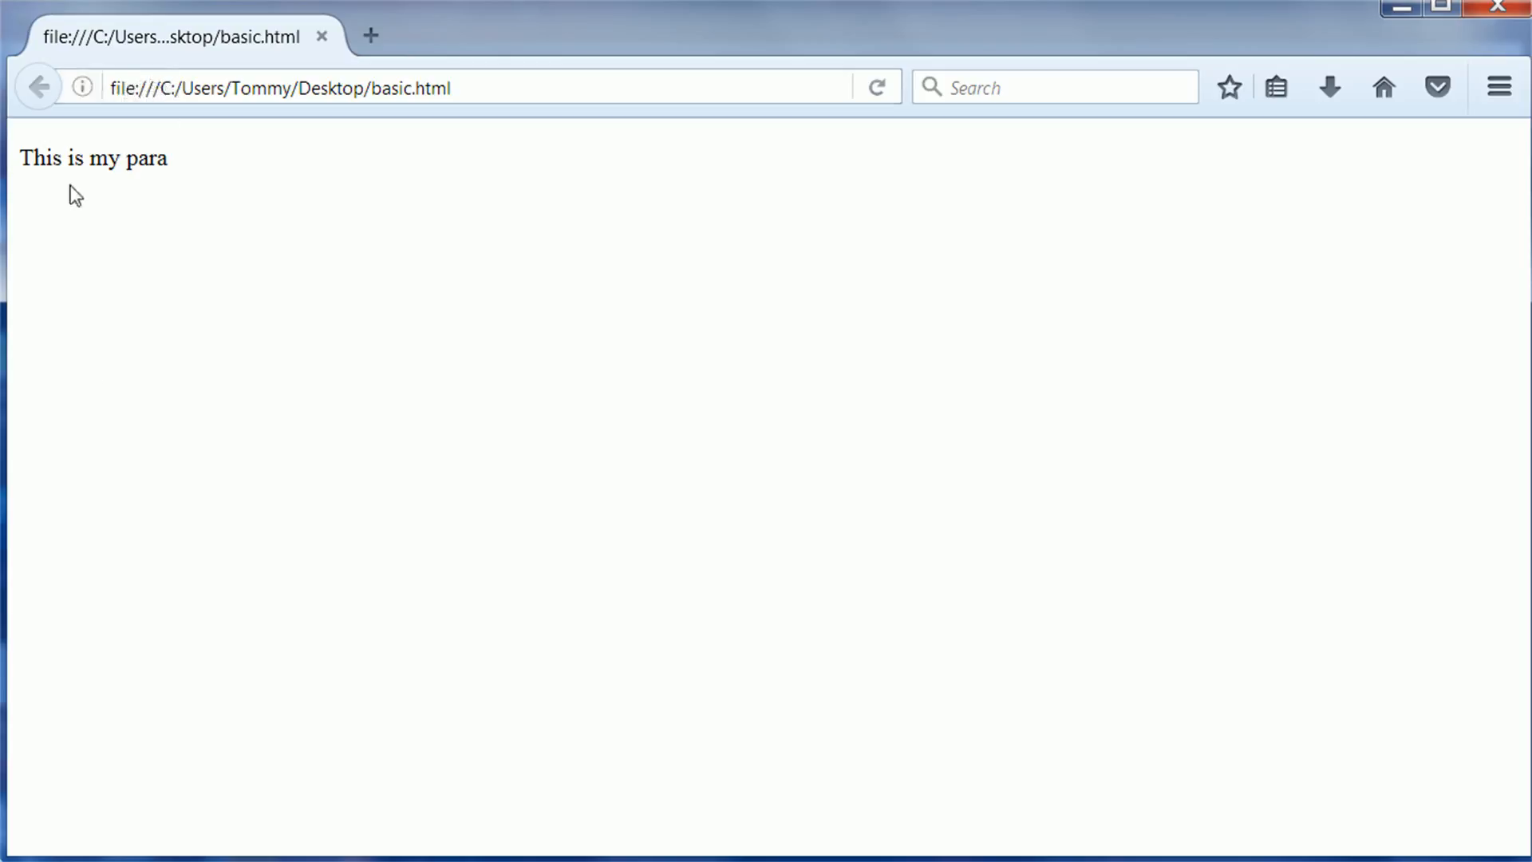
mouse_move(214, 461)
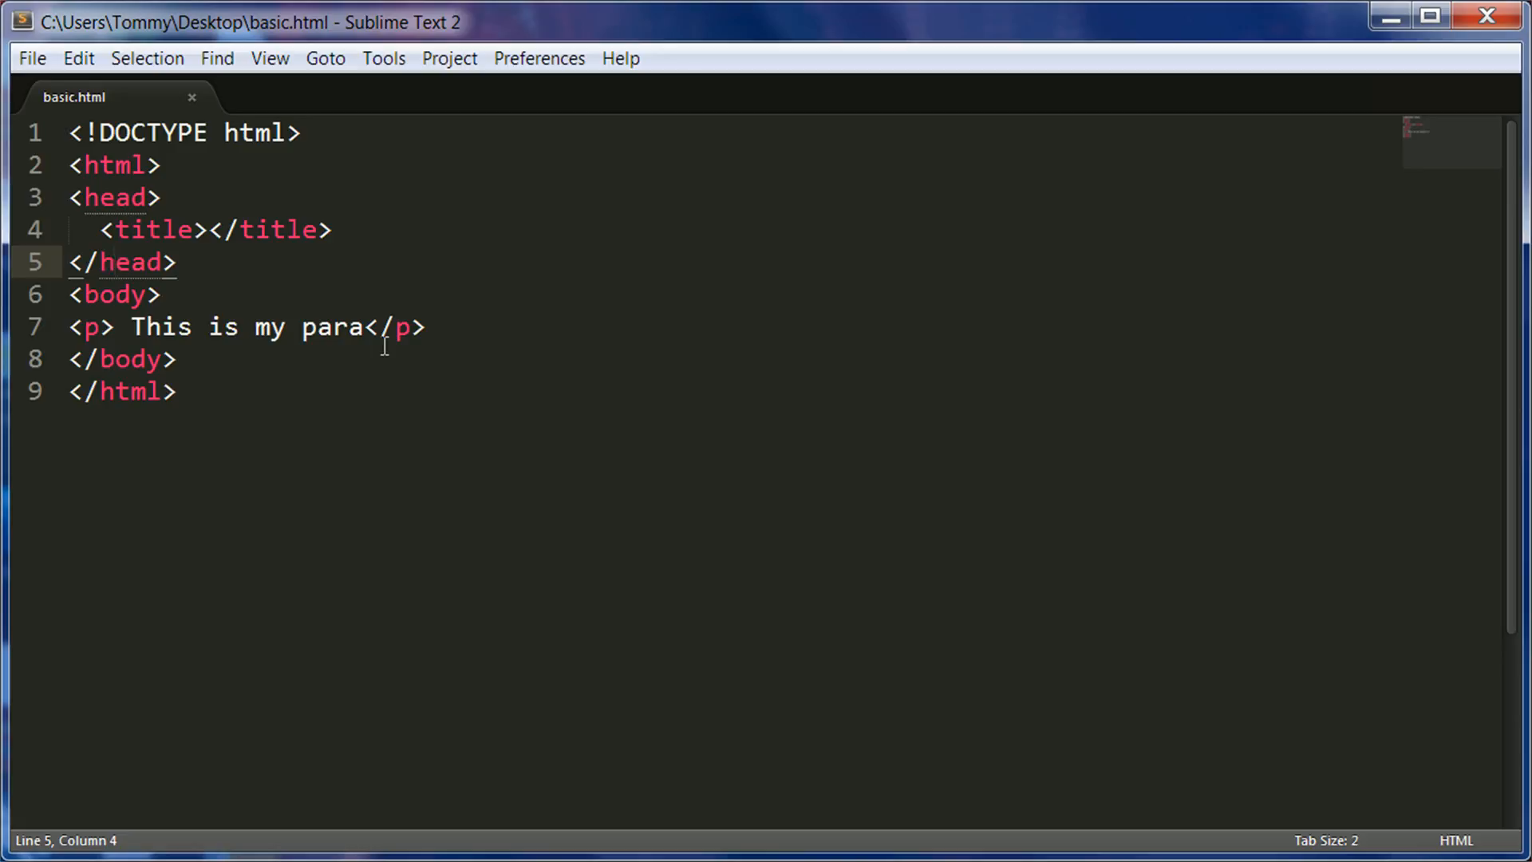
mouse_move(269, 279)
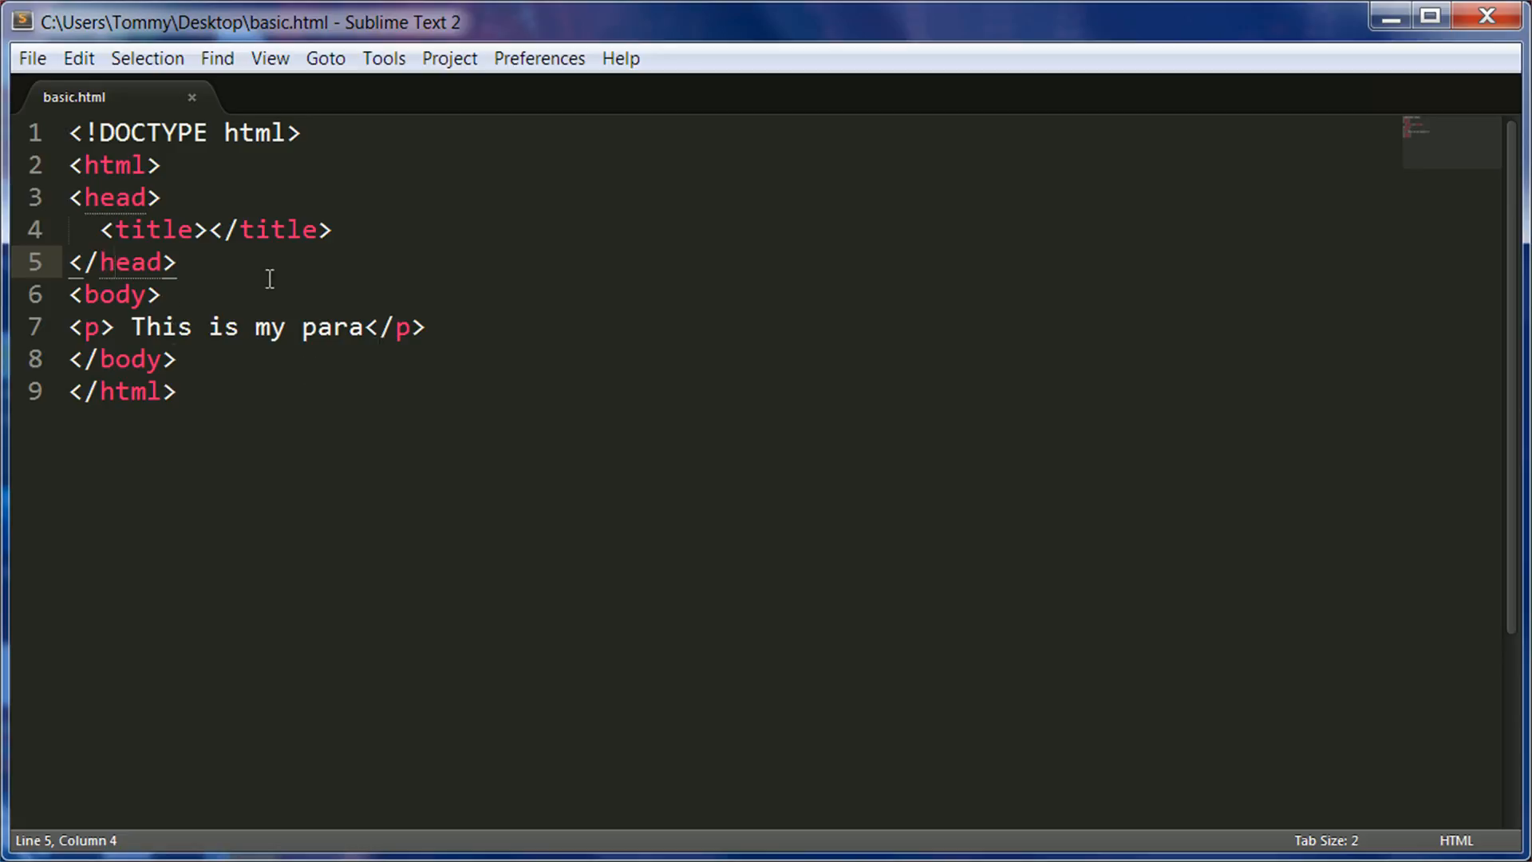
Add a head style block with a p rule setting color: red
left_click(332, 230)
type("<style type=\"text/css\"></style>")
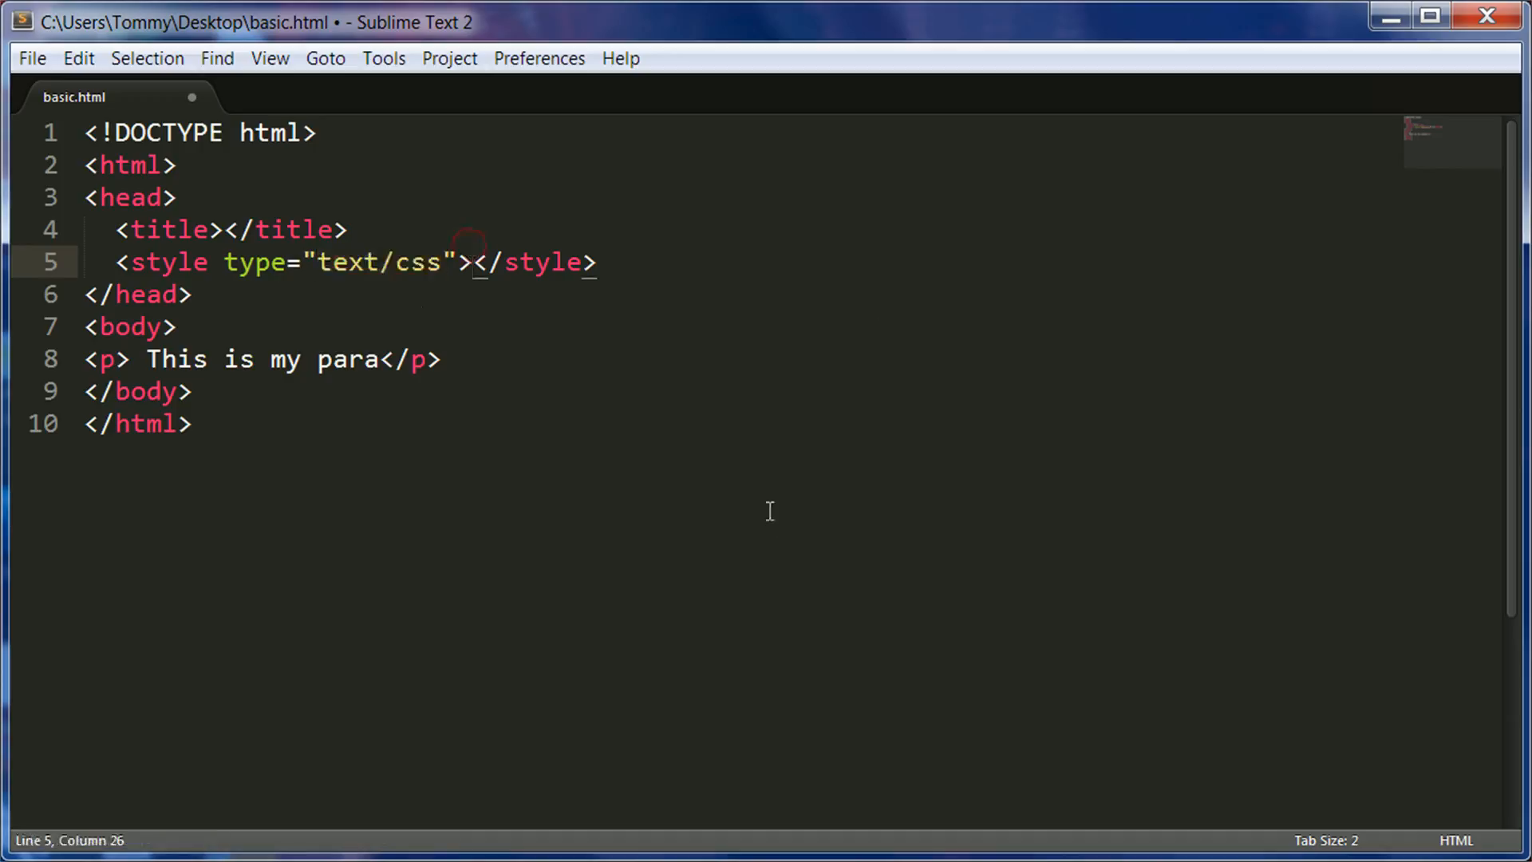
key("enter")
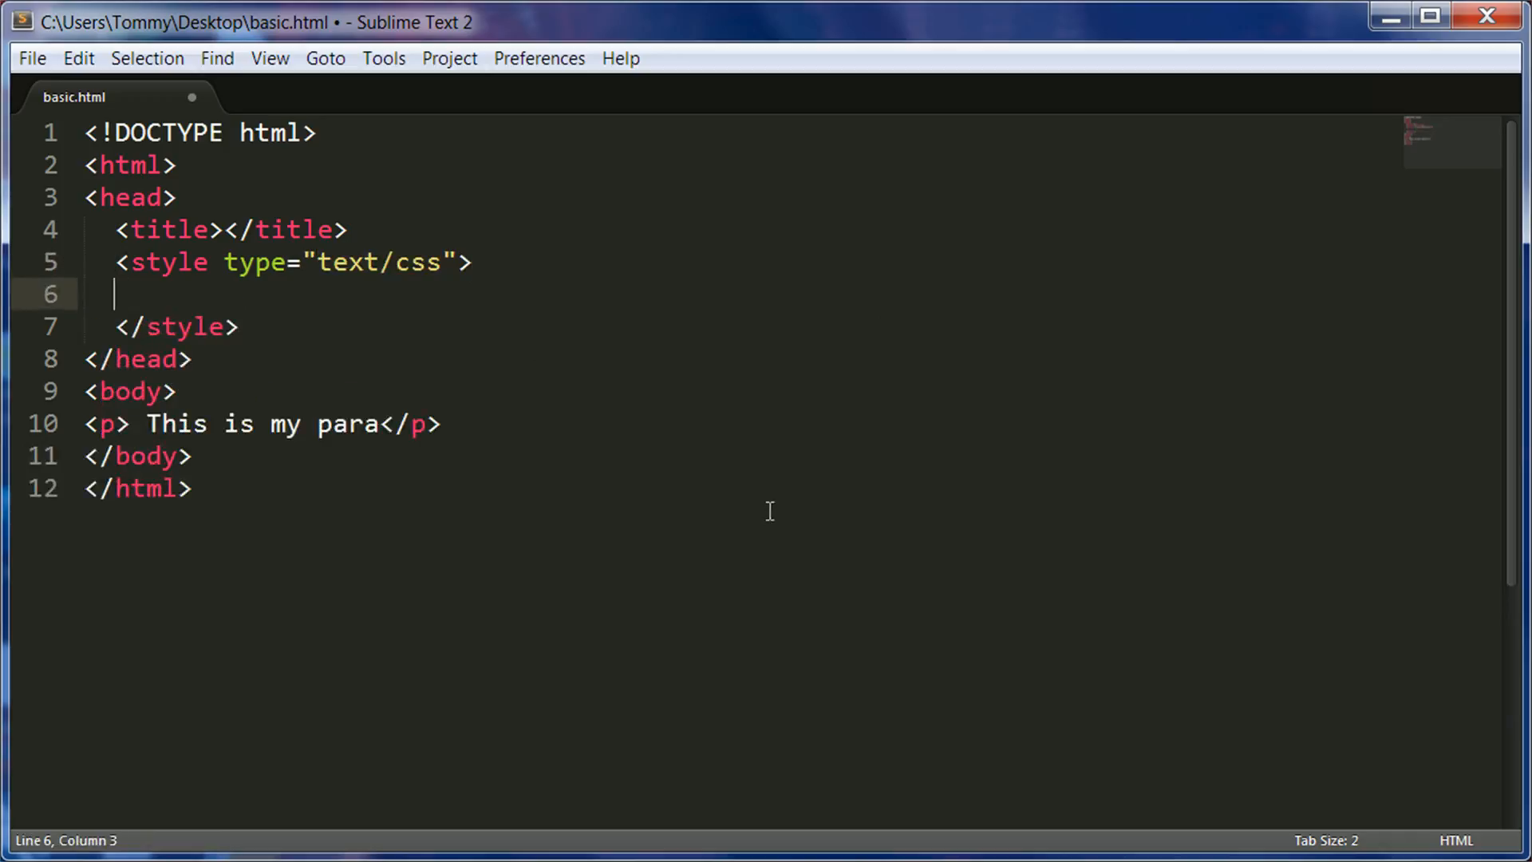
type("p{")
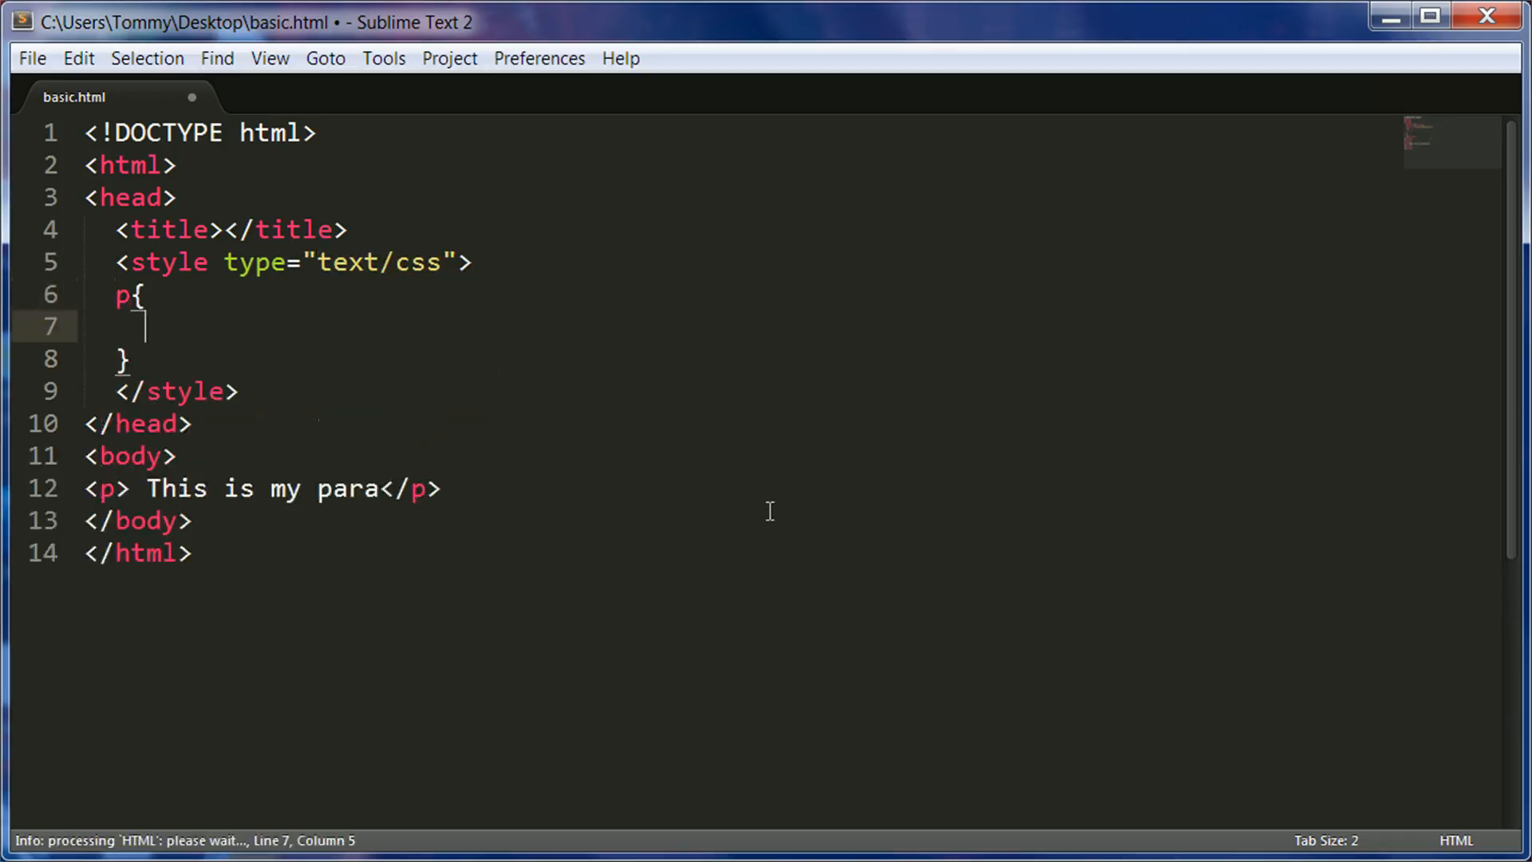
type("color:")
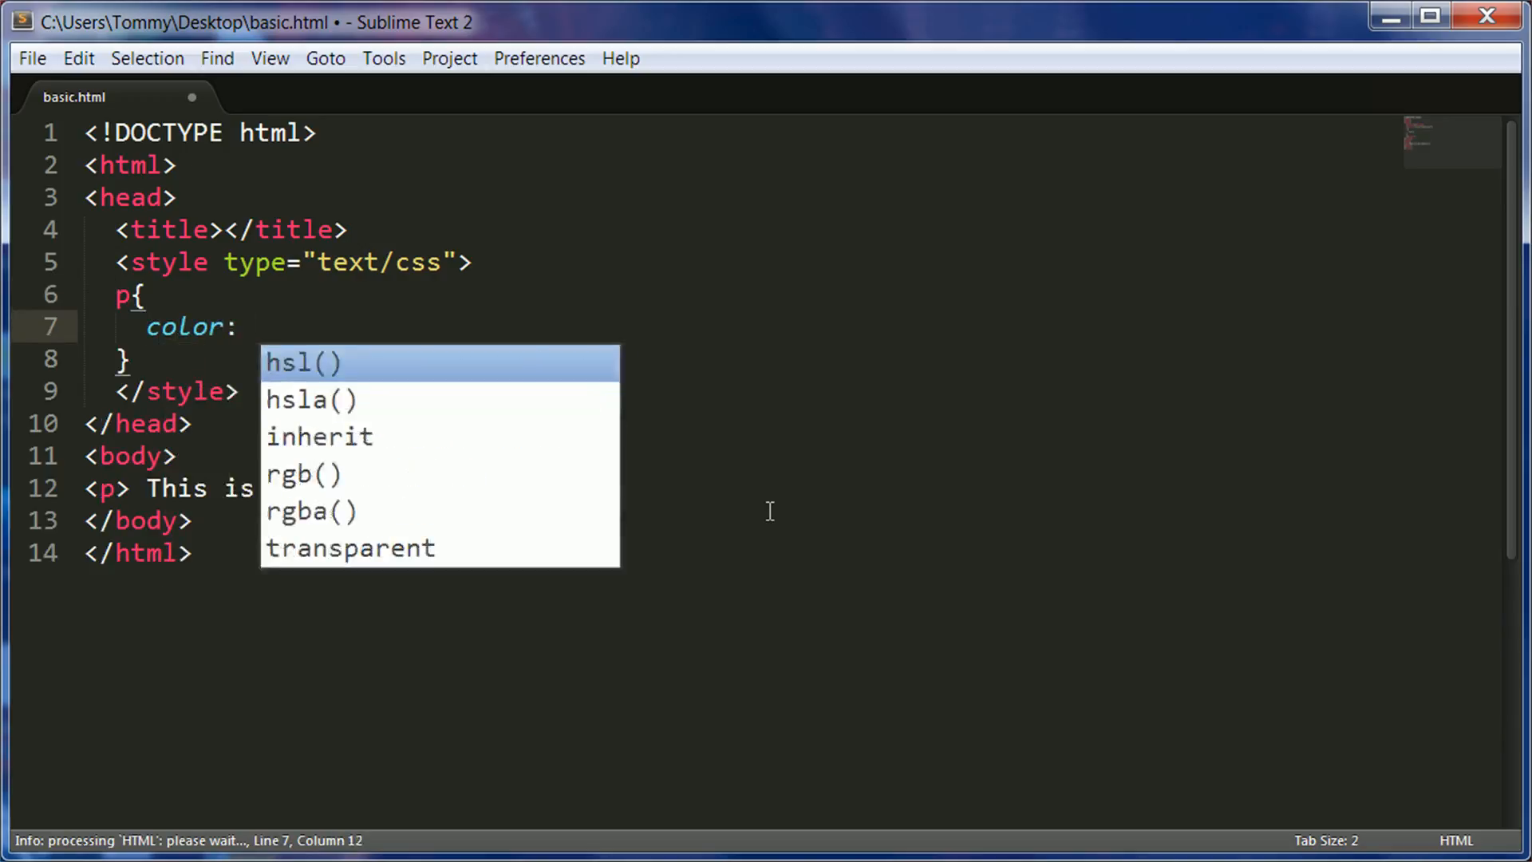
type("red;")
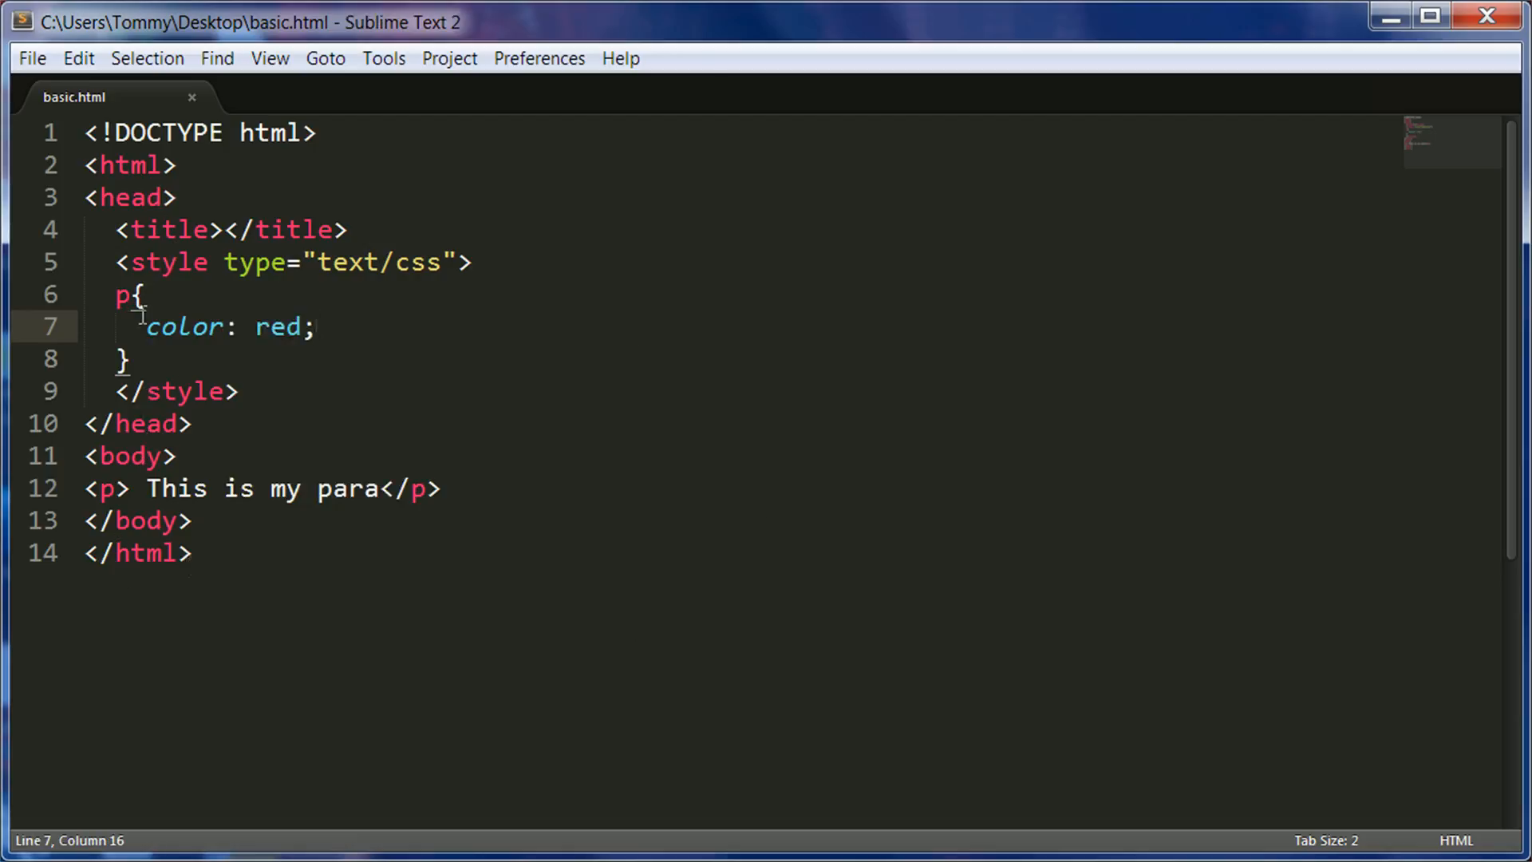
mouse_move(181, 357)
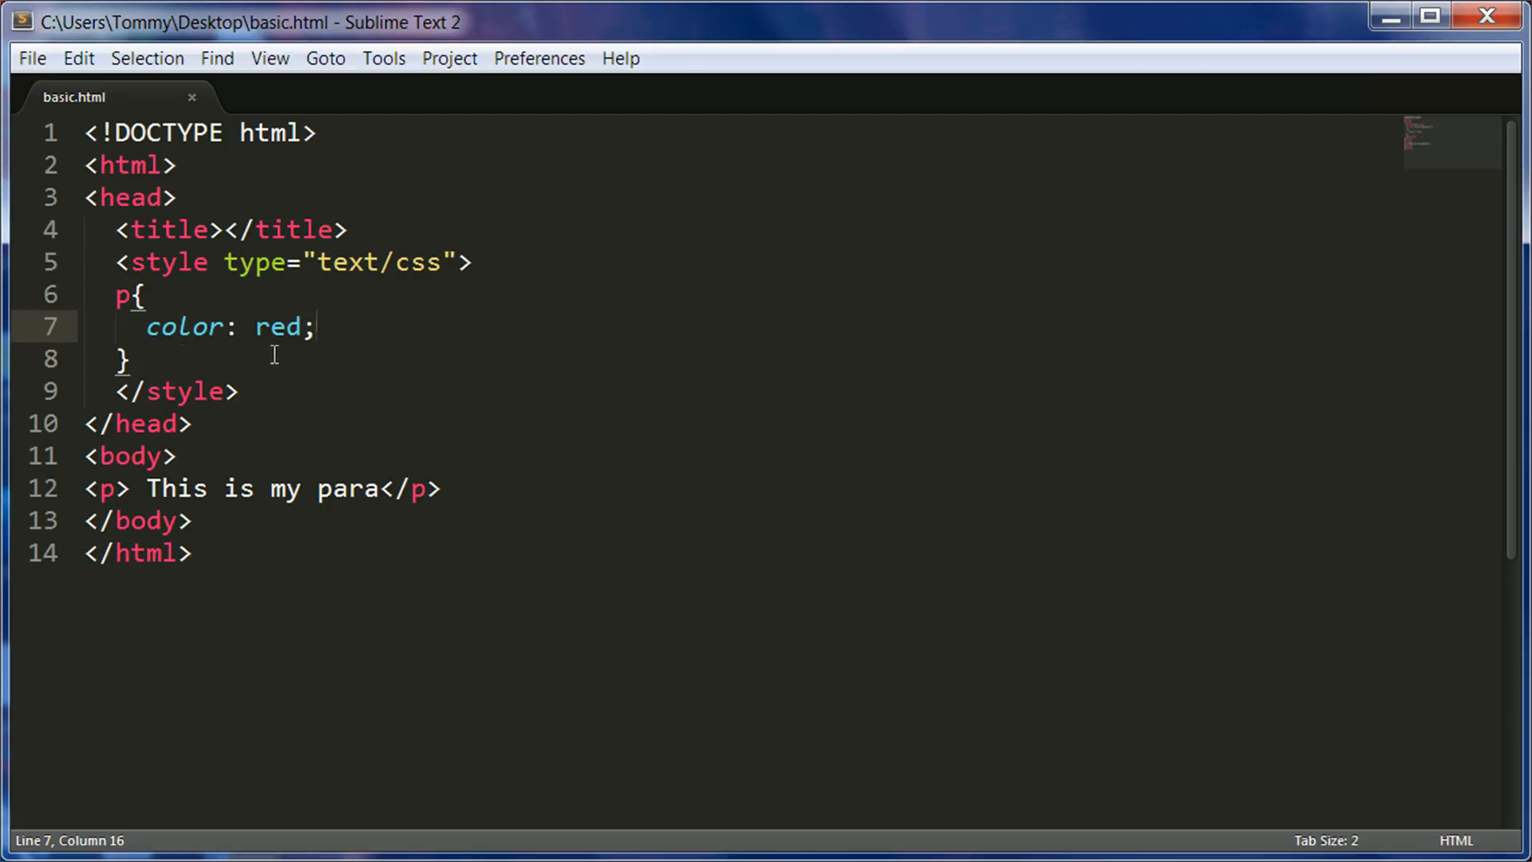
mouse_move(249, 410)
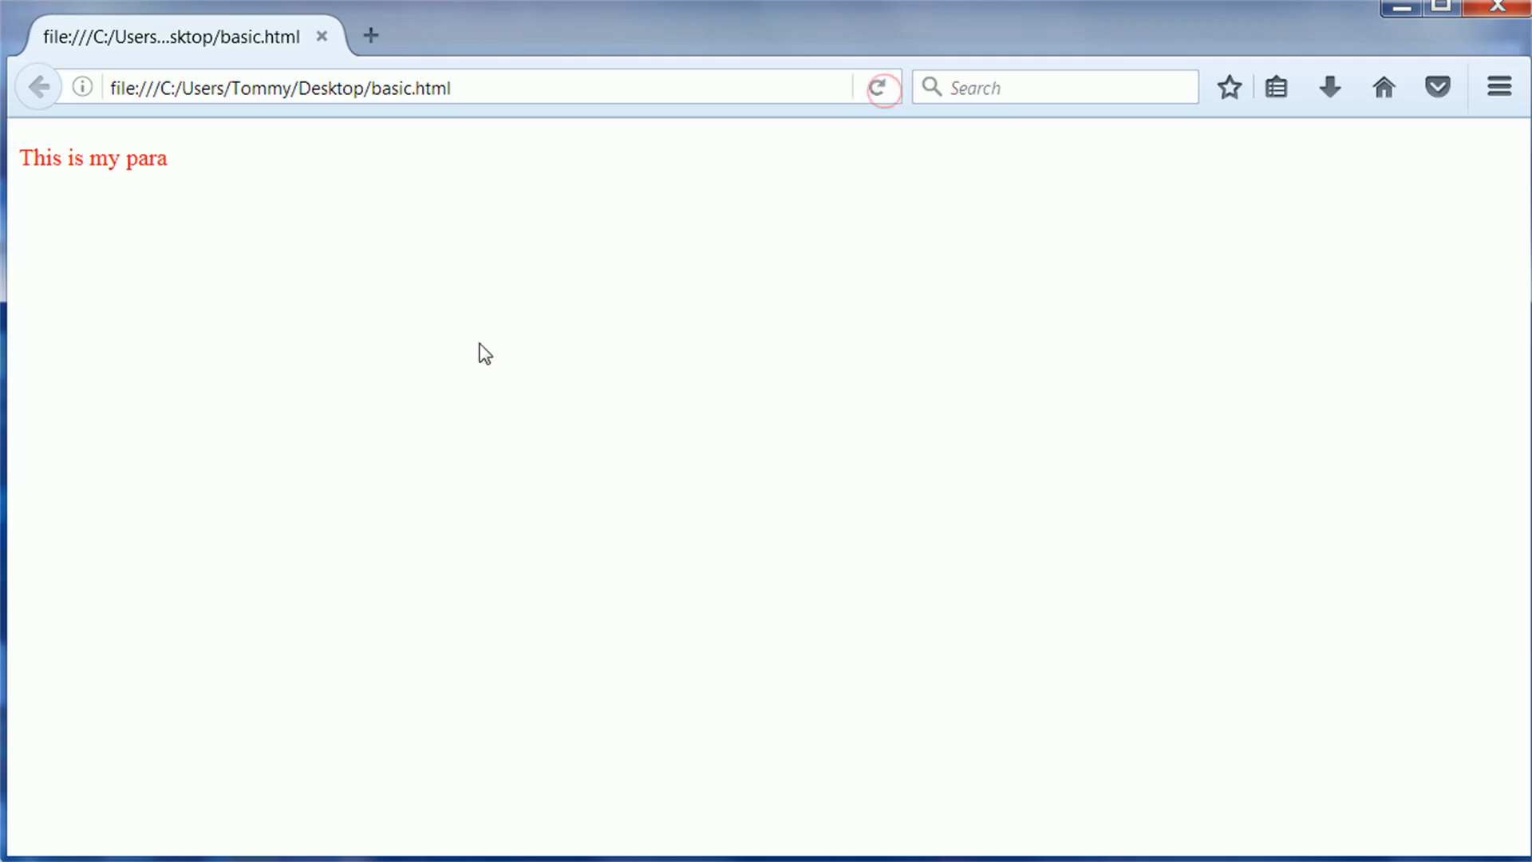
mouse_move(1306, 272)
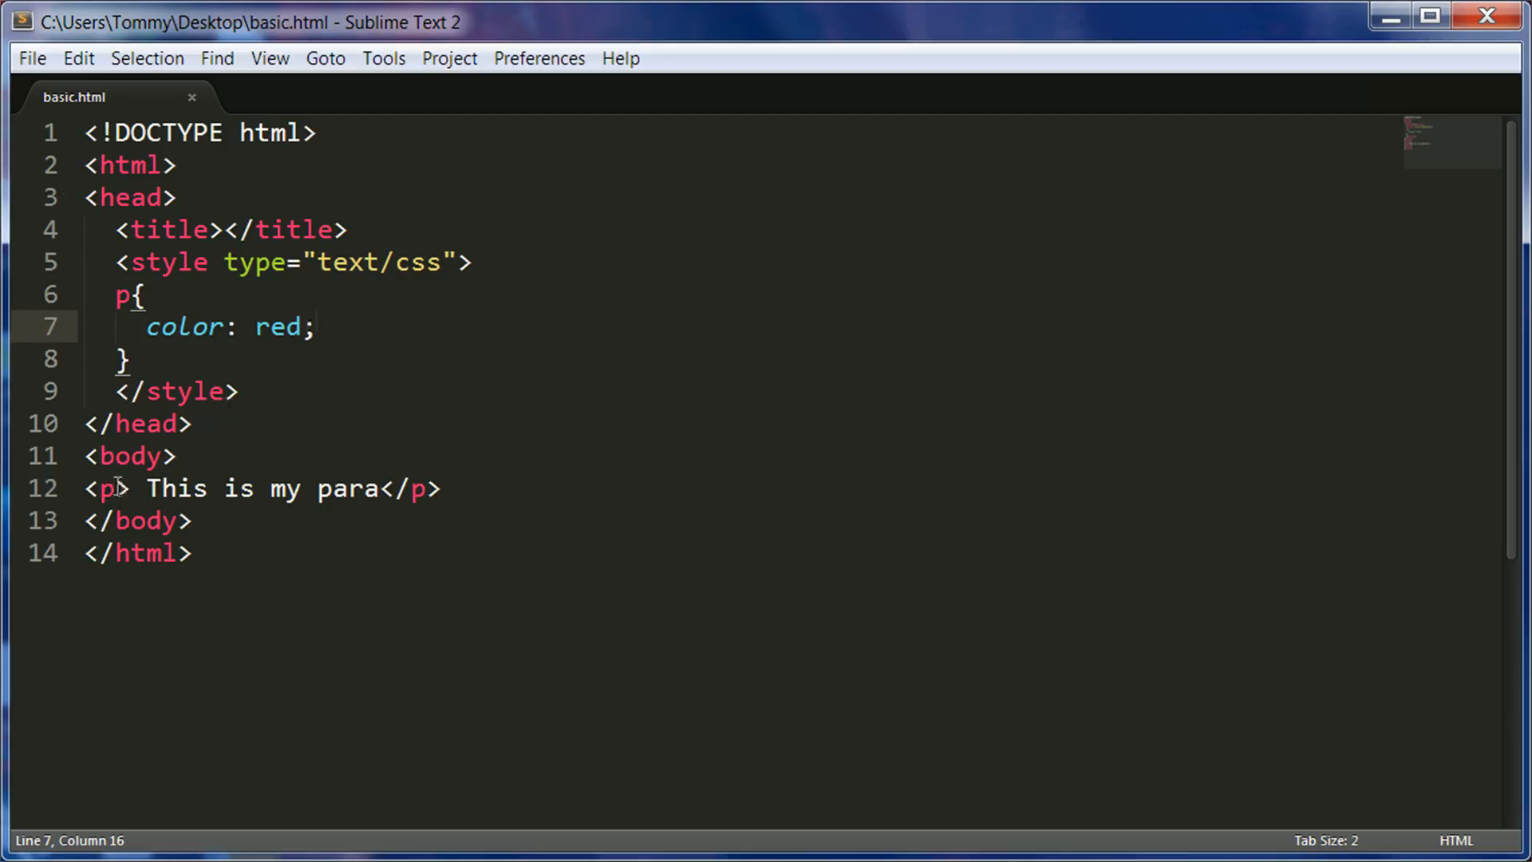
Give the paragraph tag class="one" and id="two"
type("clas")
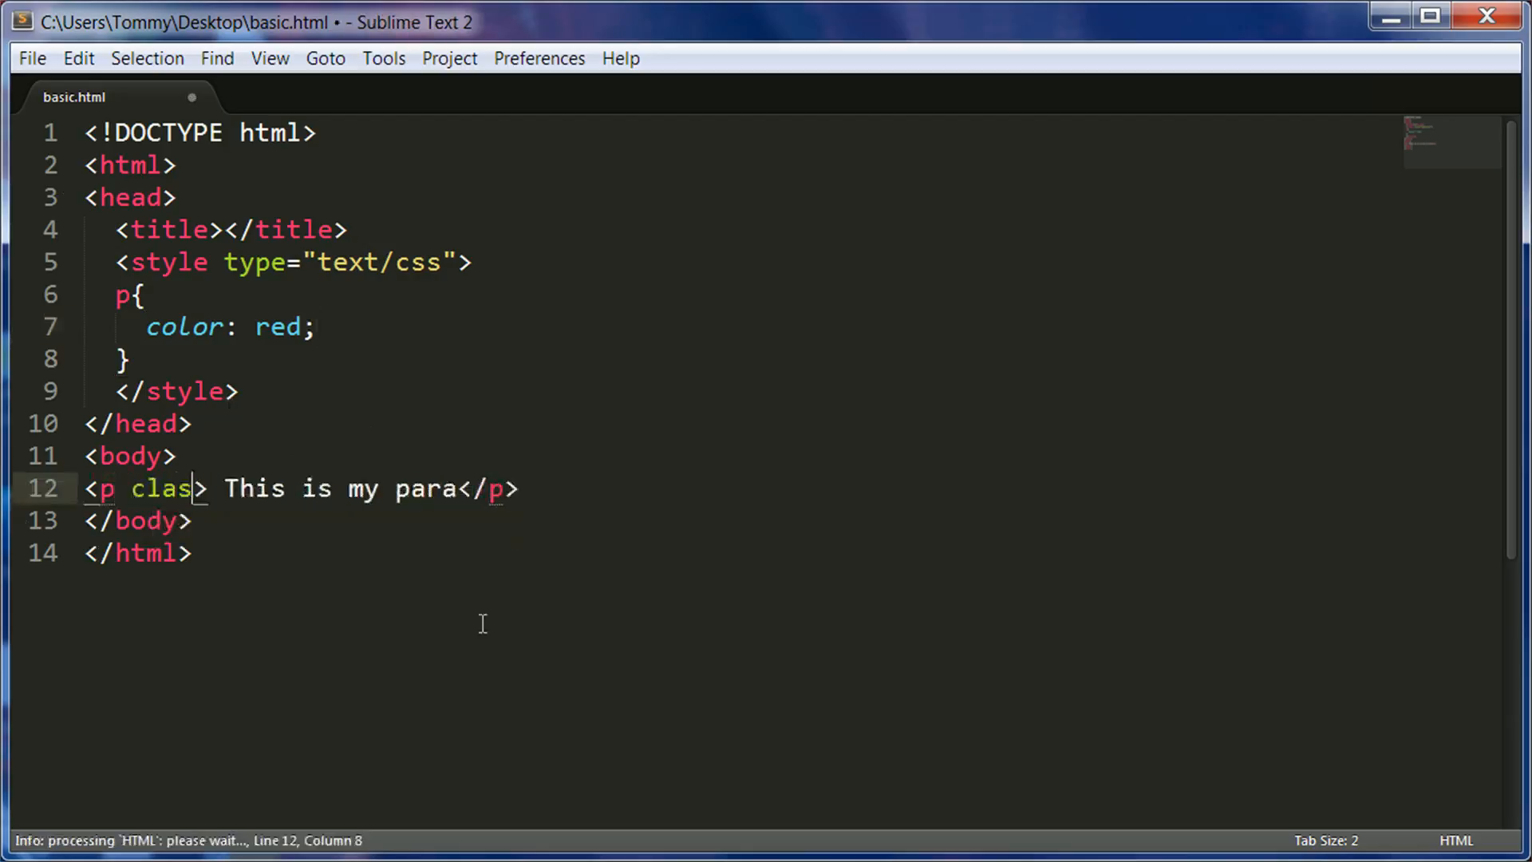
type("s=\"\"")
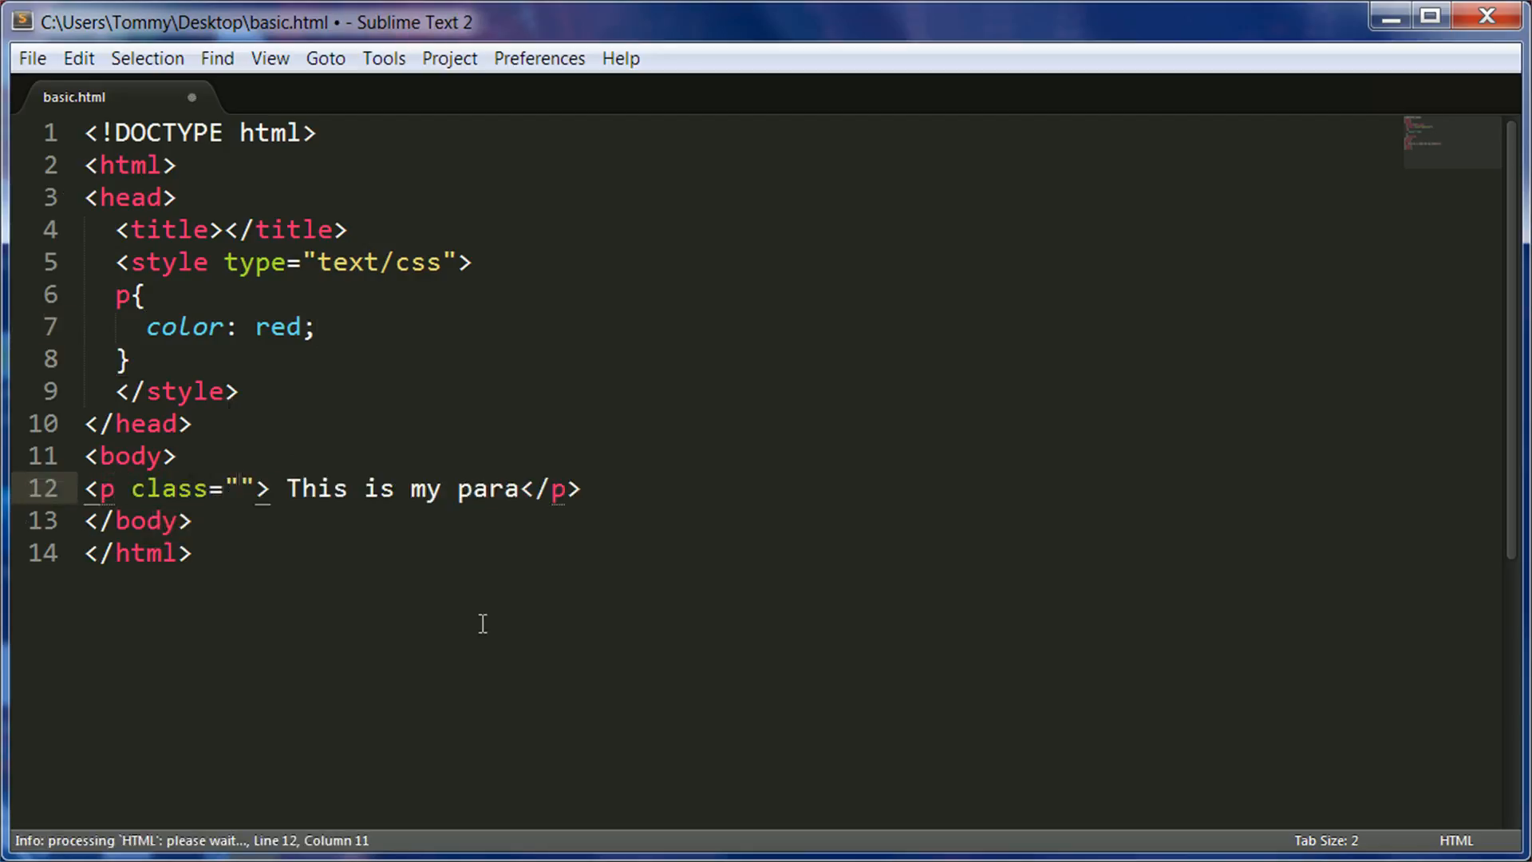
type("id")
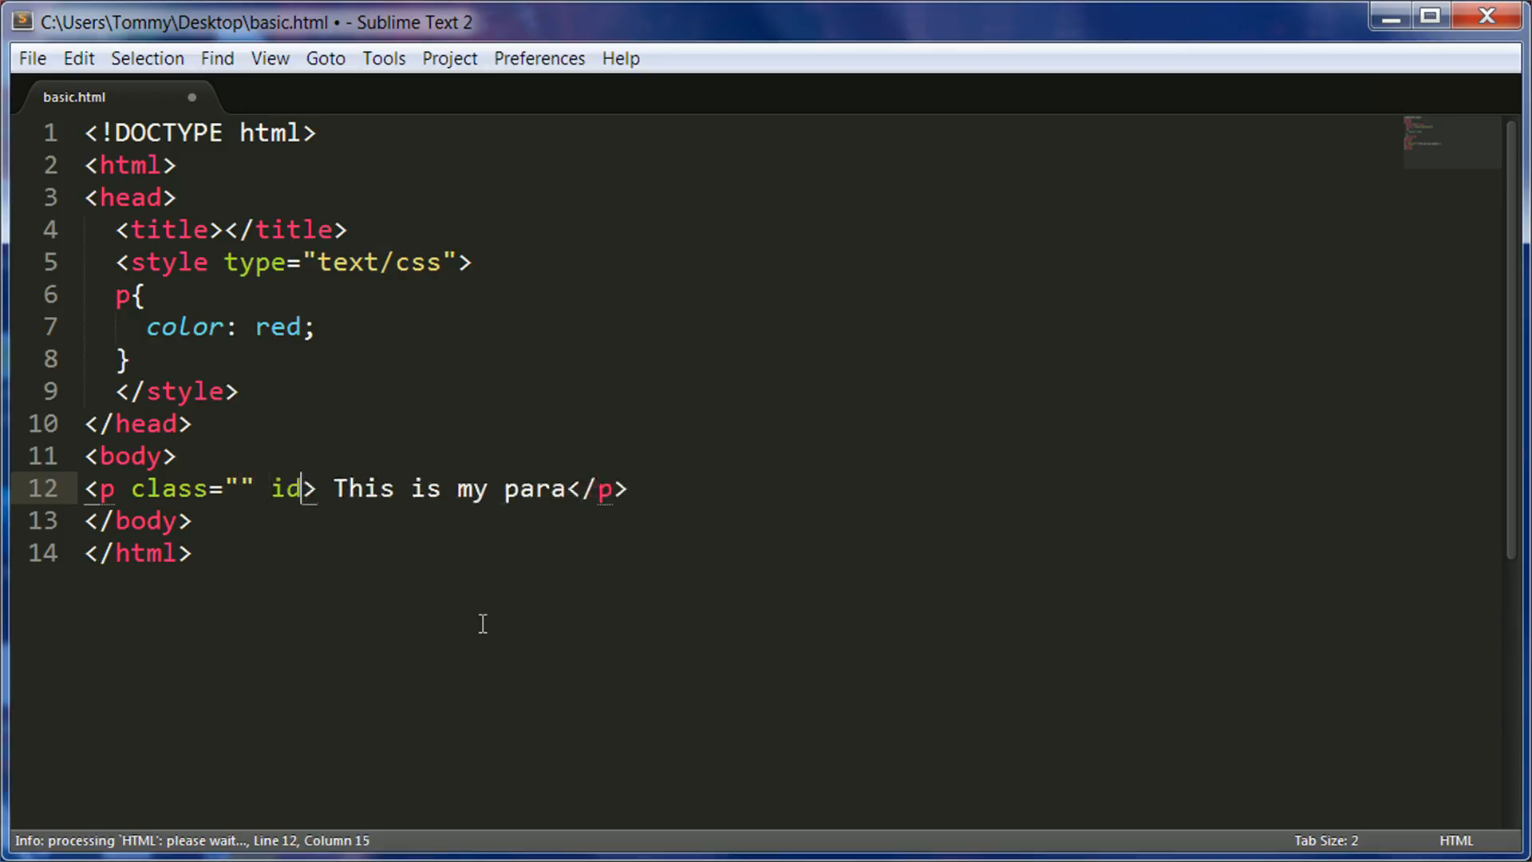
type("=\"\"")
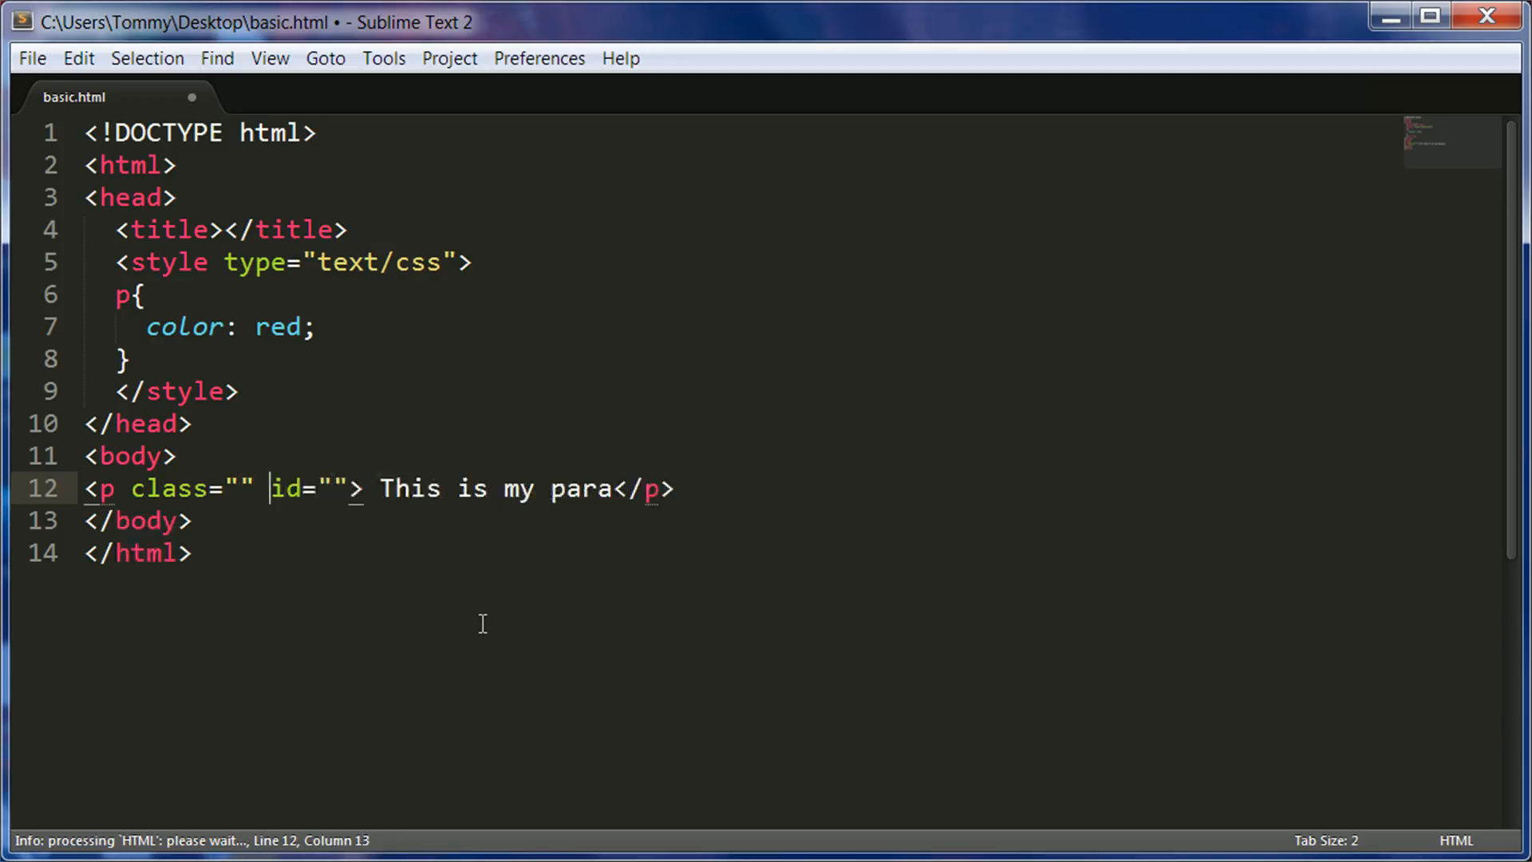
type("on")
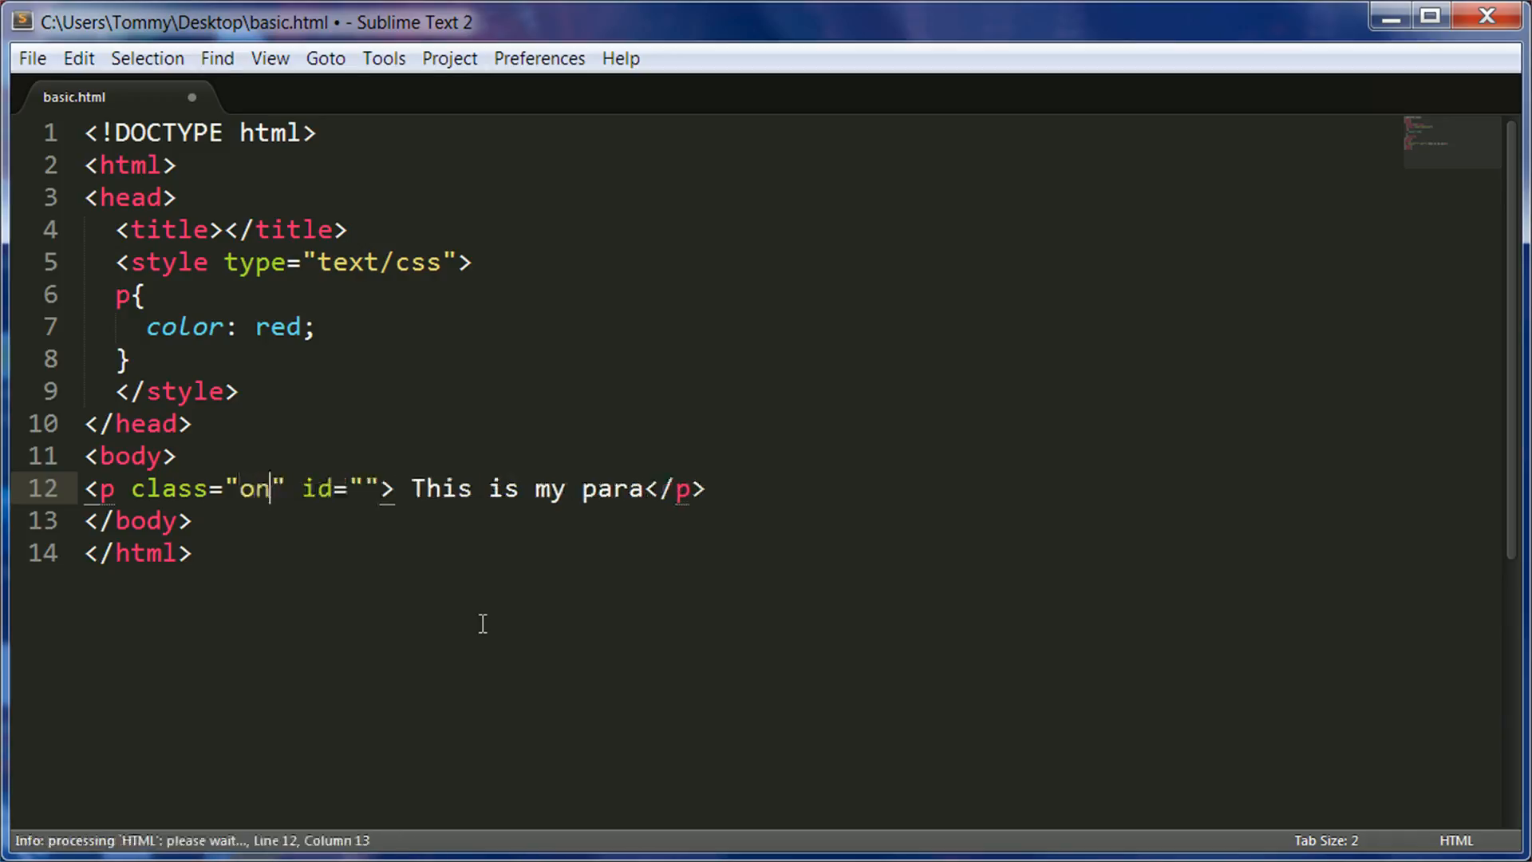
type("e")
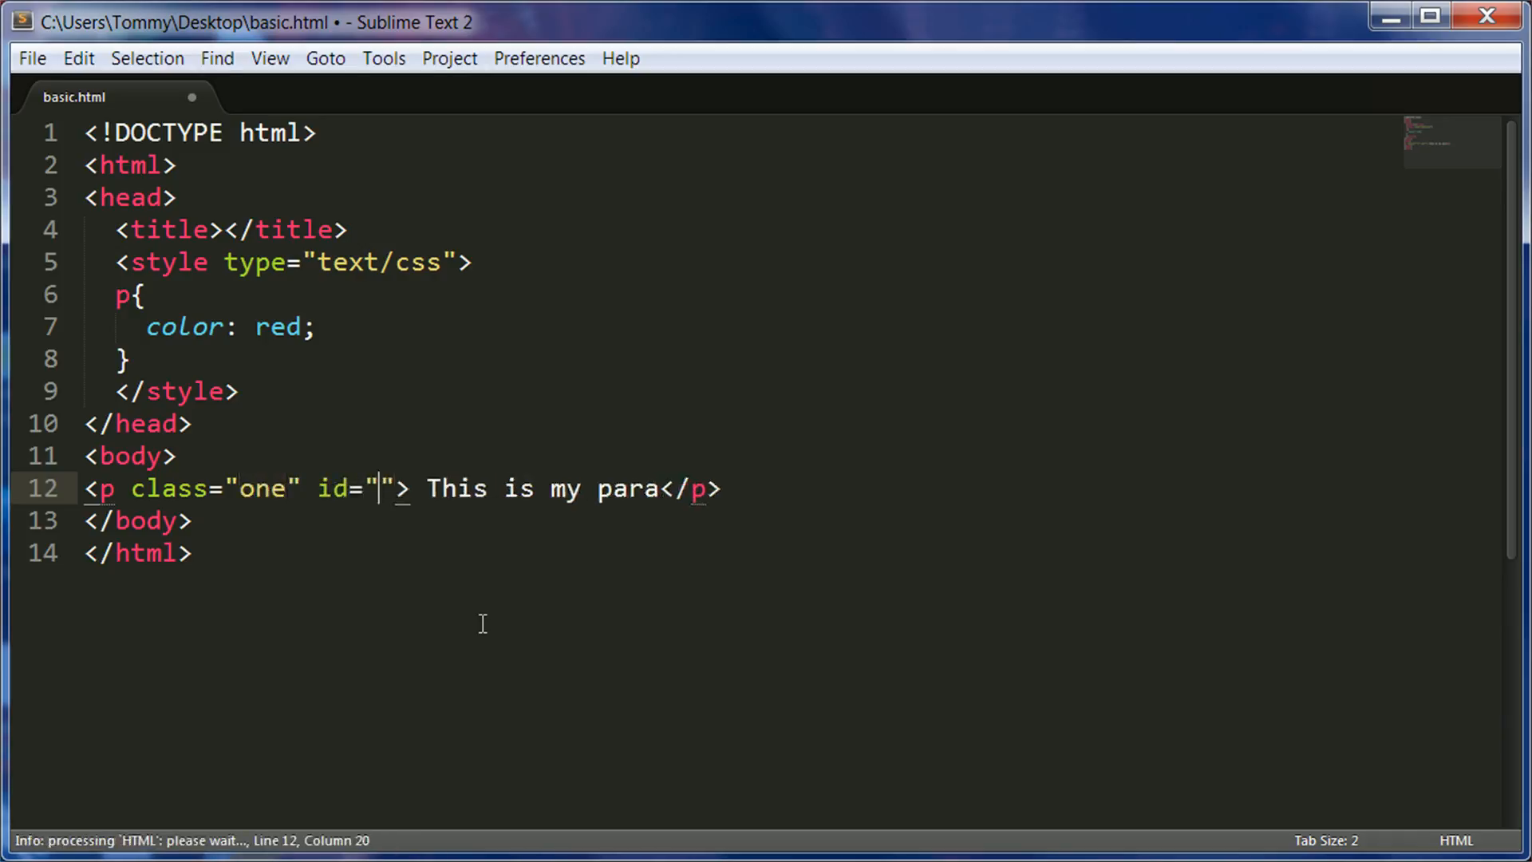
type("two")
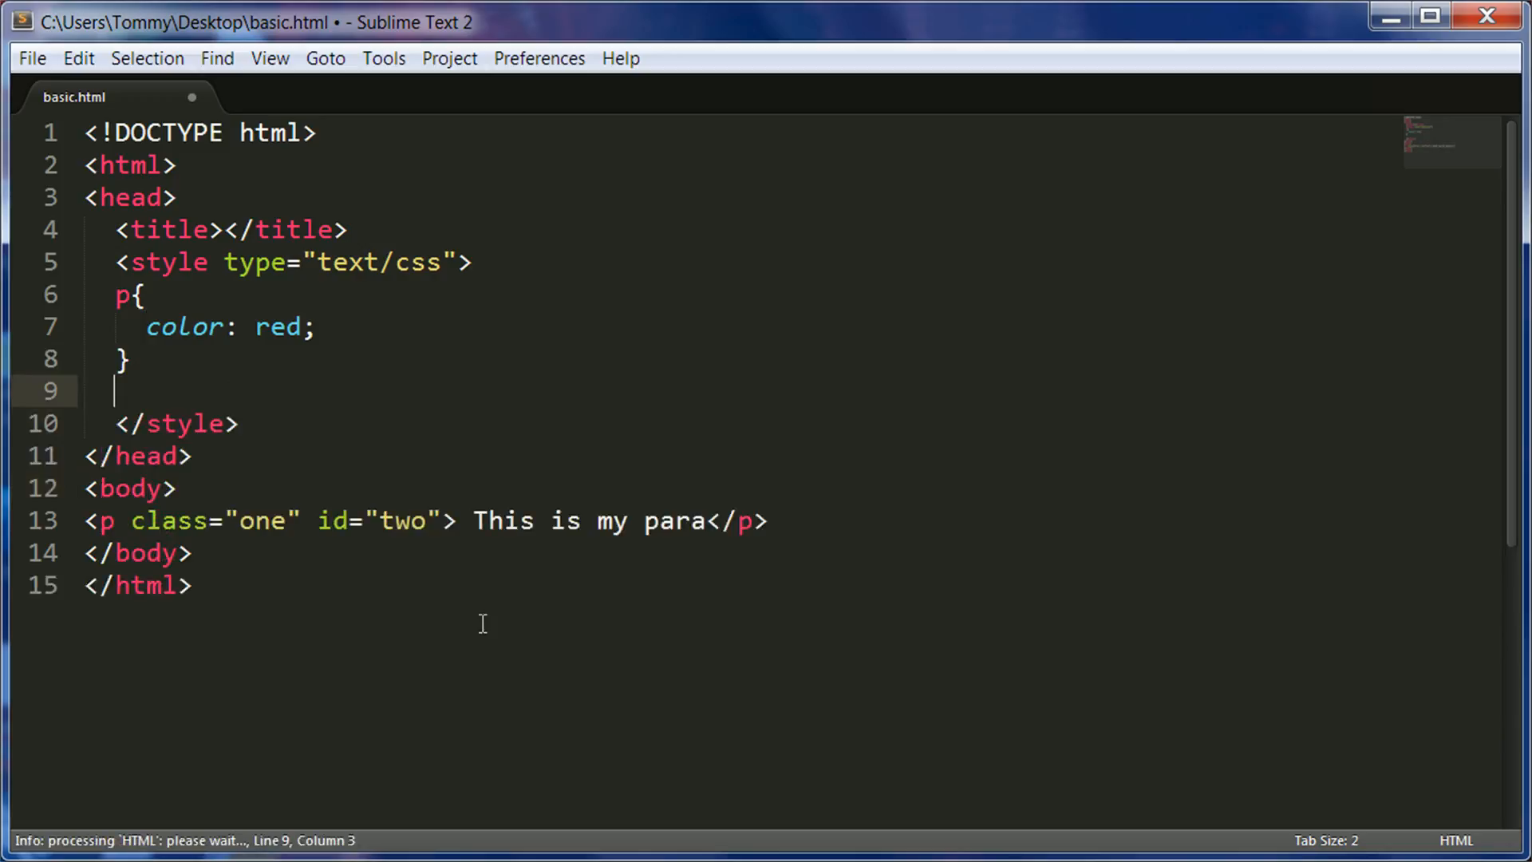
Add a .one rule and a #two rule with font-size: 32 to the style block
type(".")
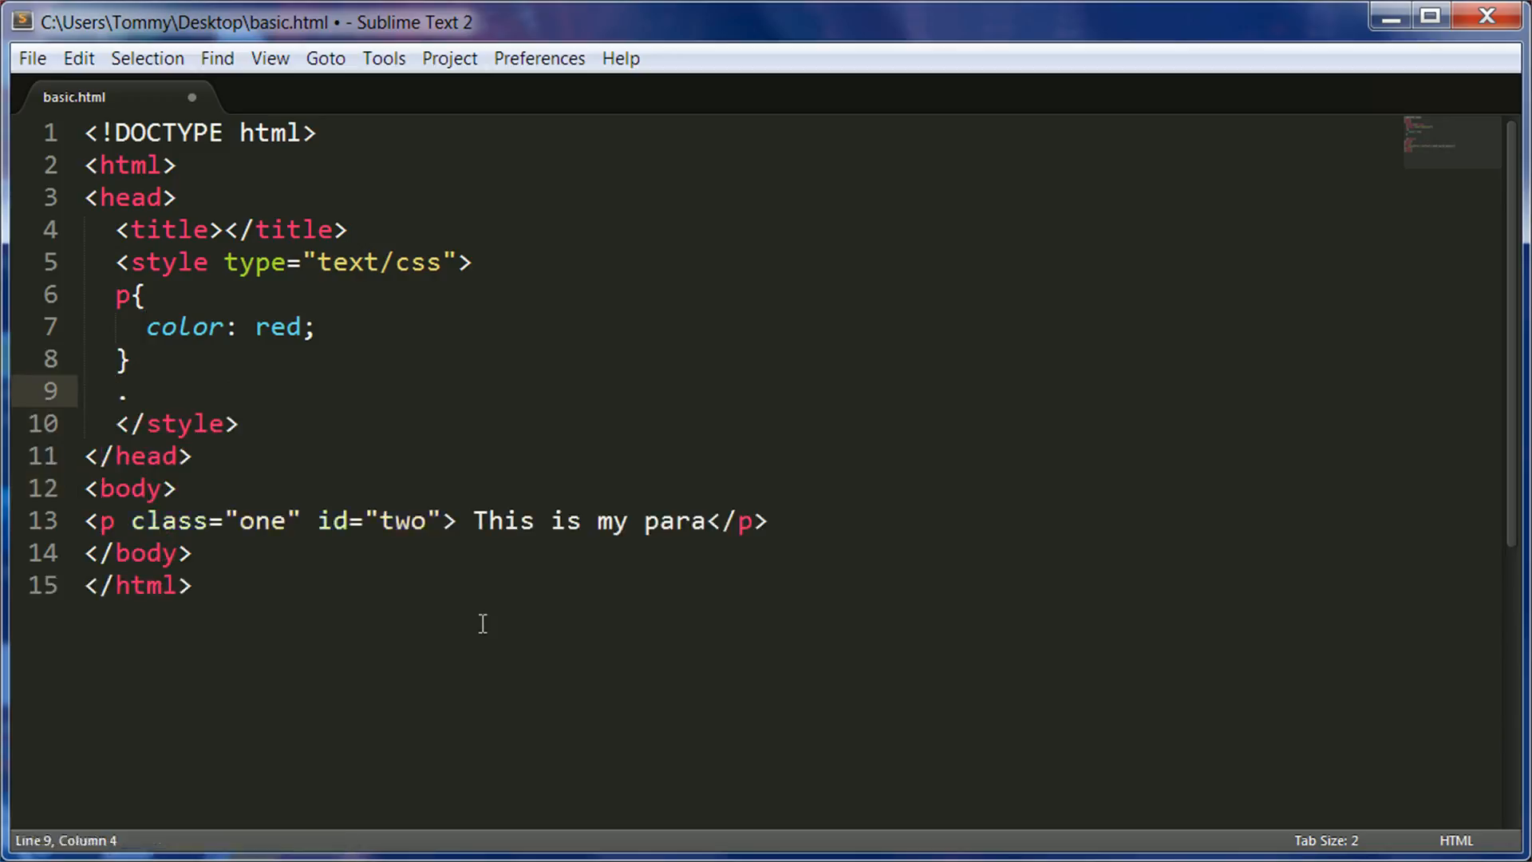
type("one{")
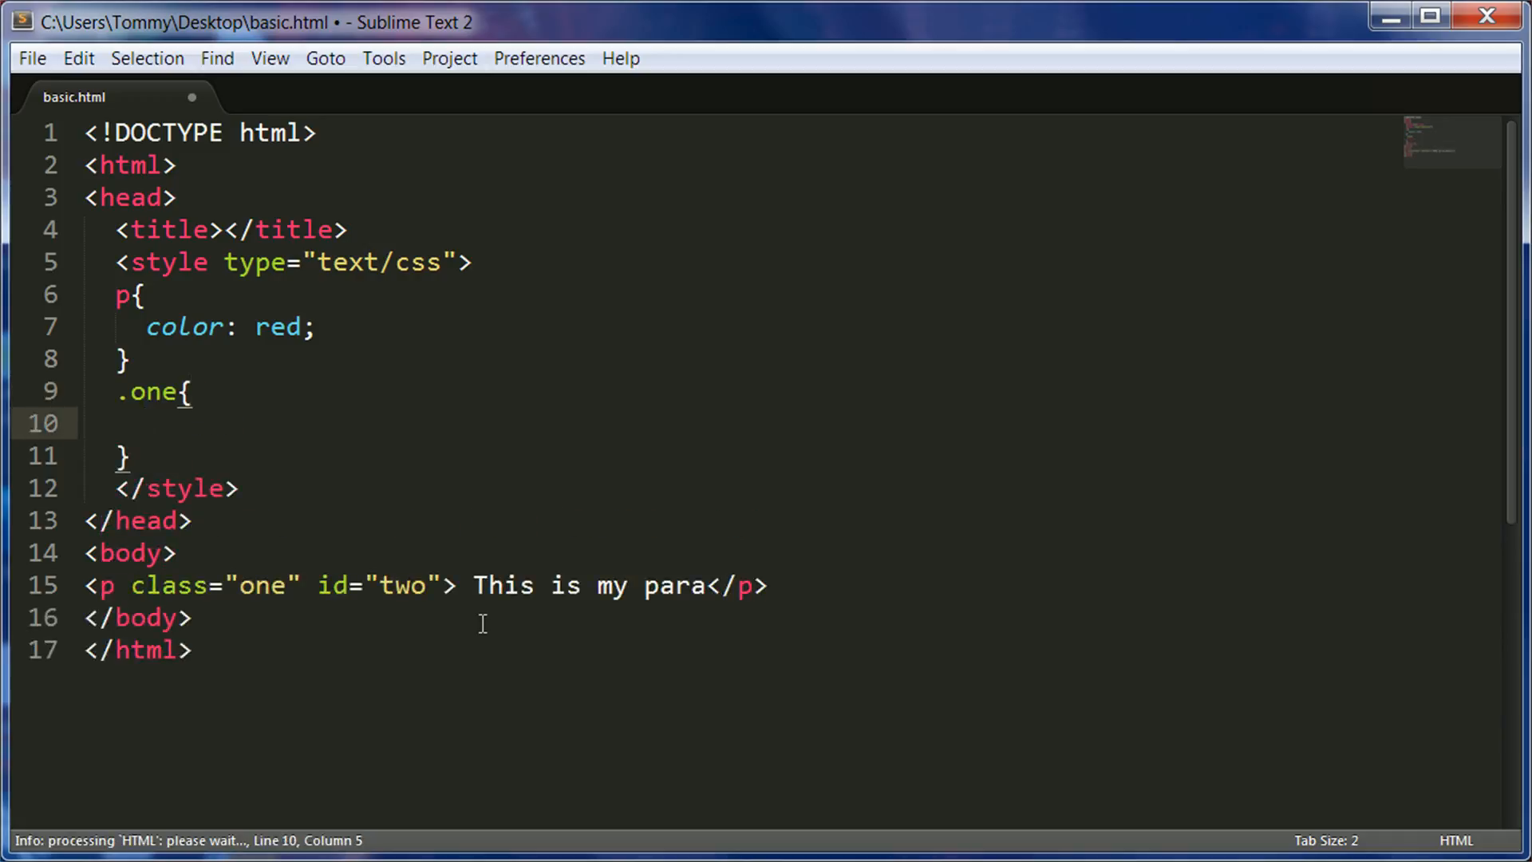
type("@")
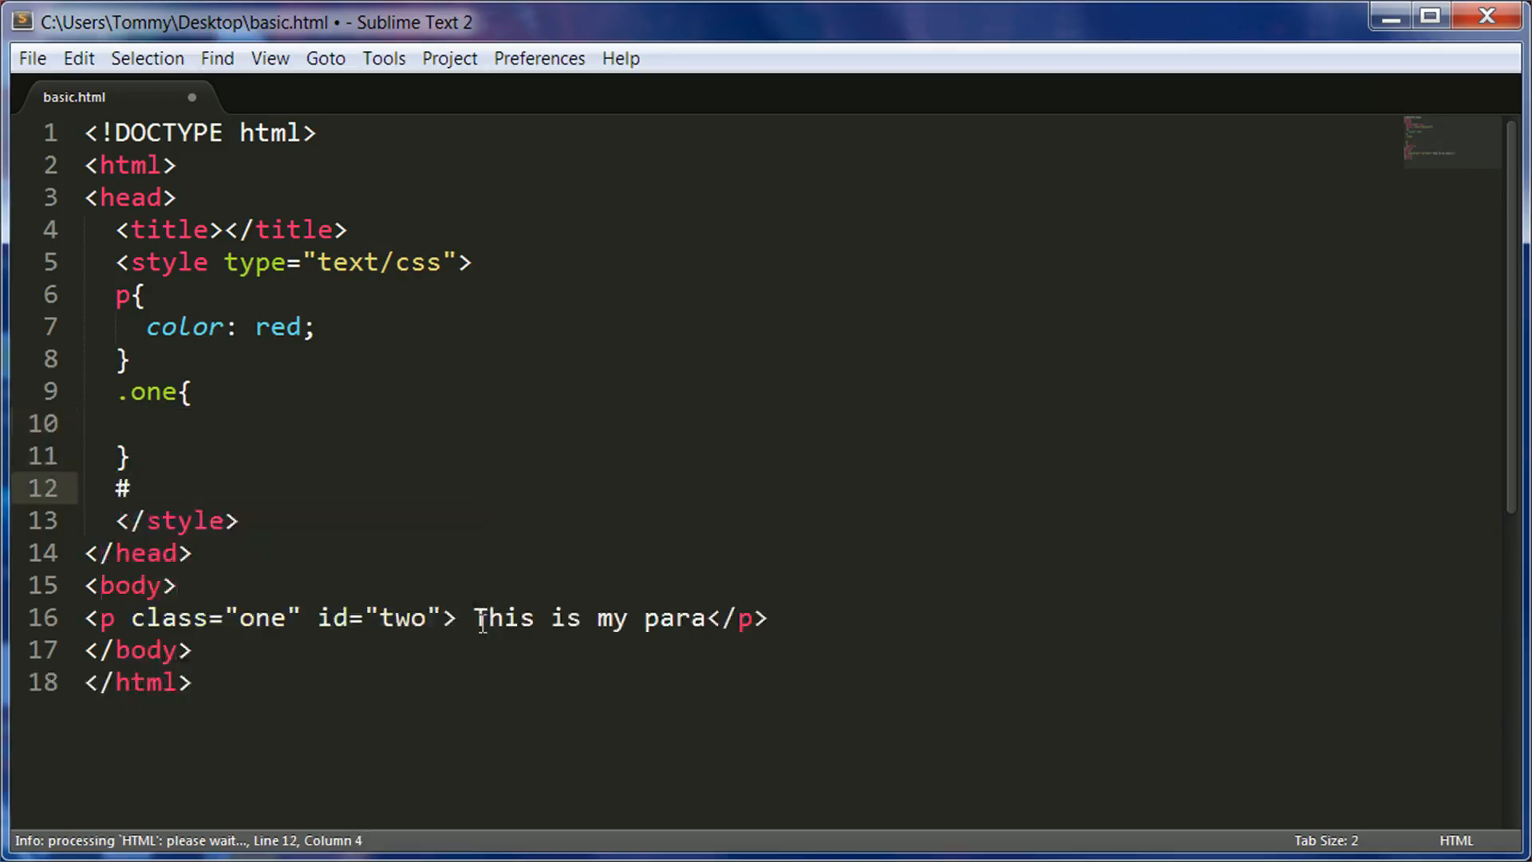
type("twoP")
type("font-size: 32;")
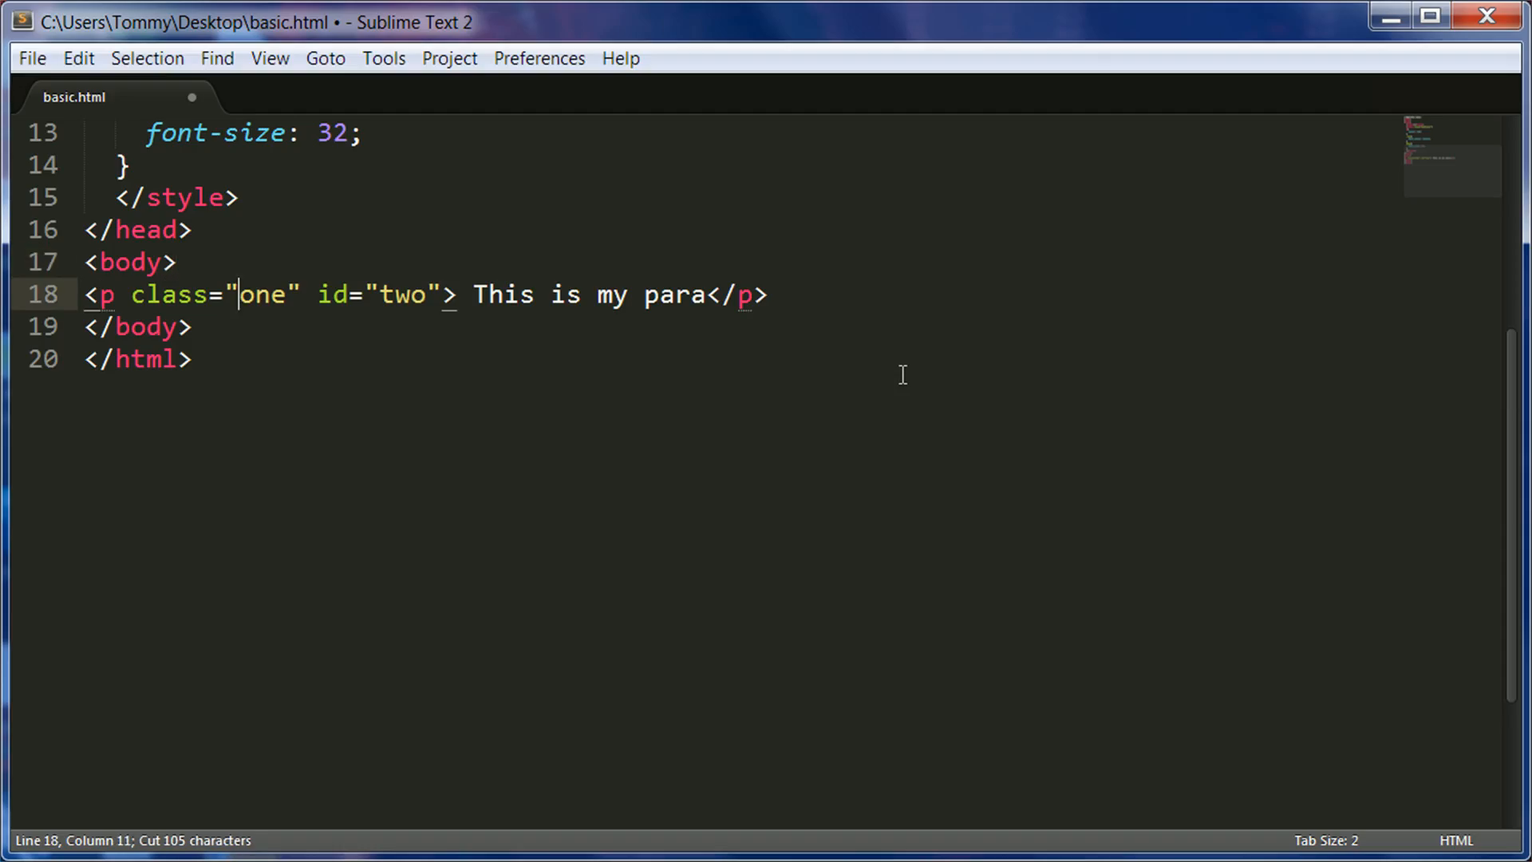
Place the script setting var one = 1 into id two after body, and reindent it
key("Return")
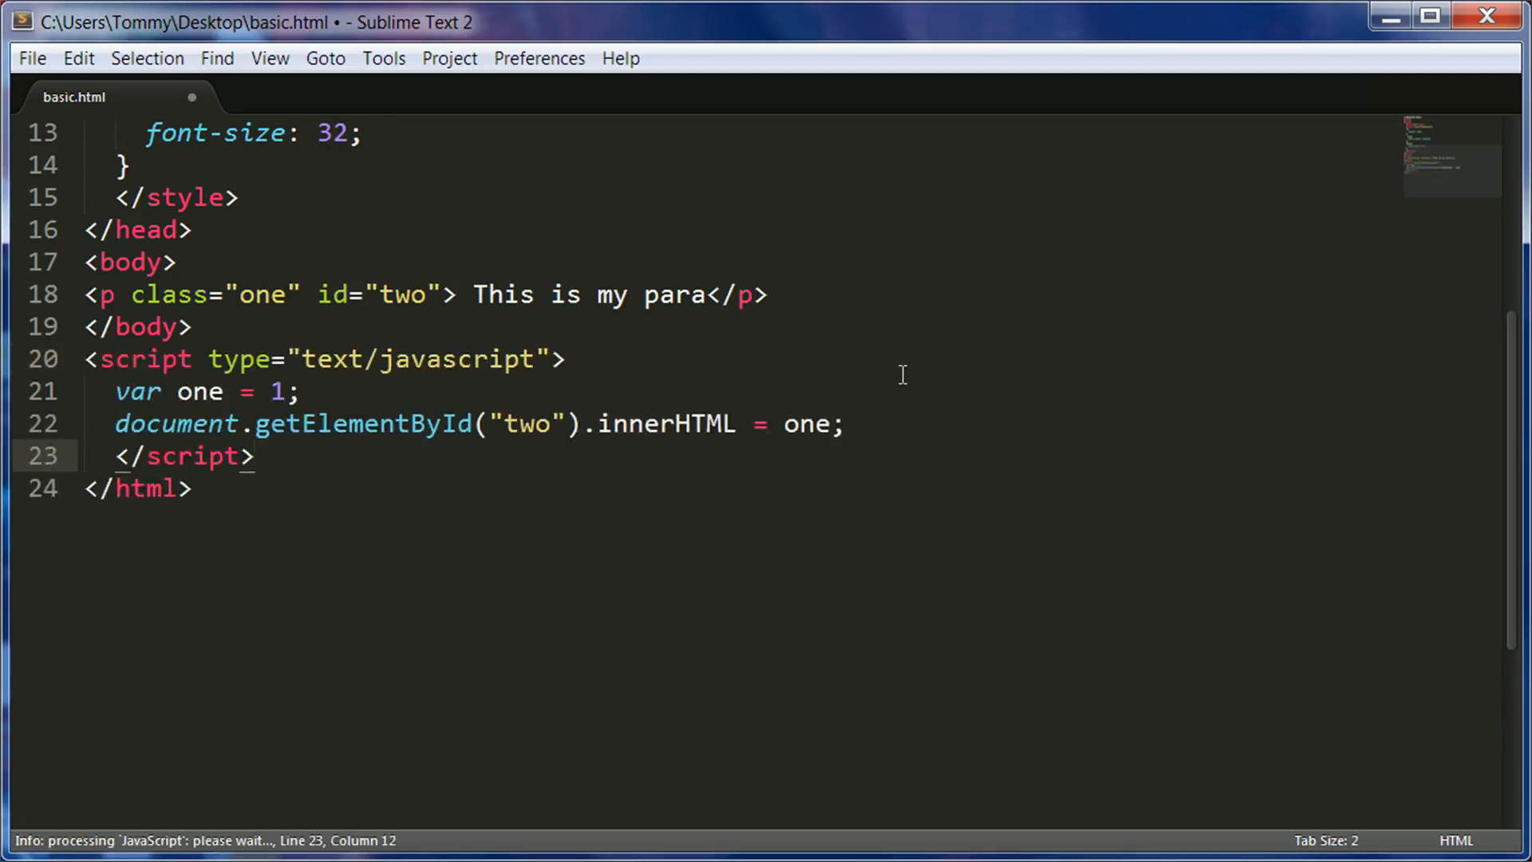
left_click(87, 358)
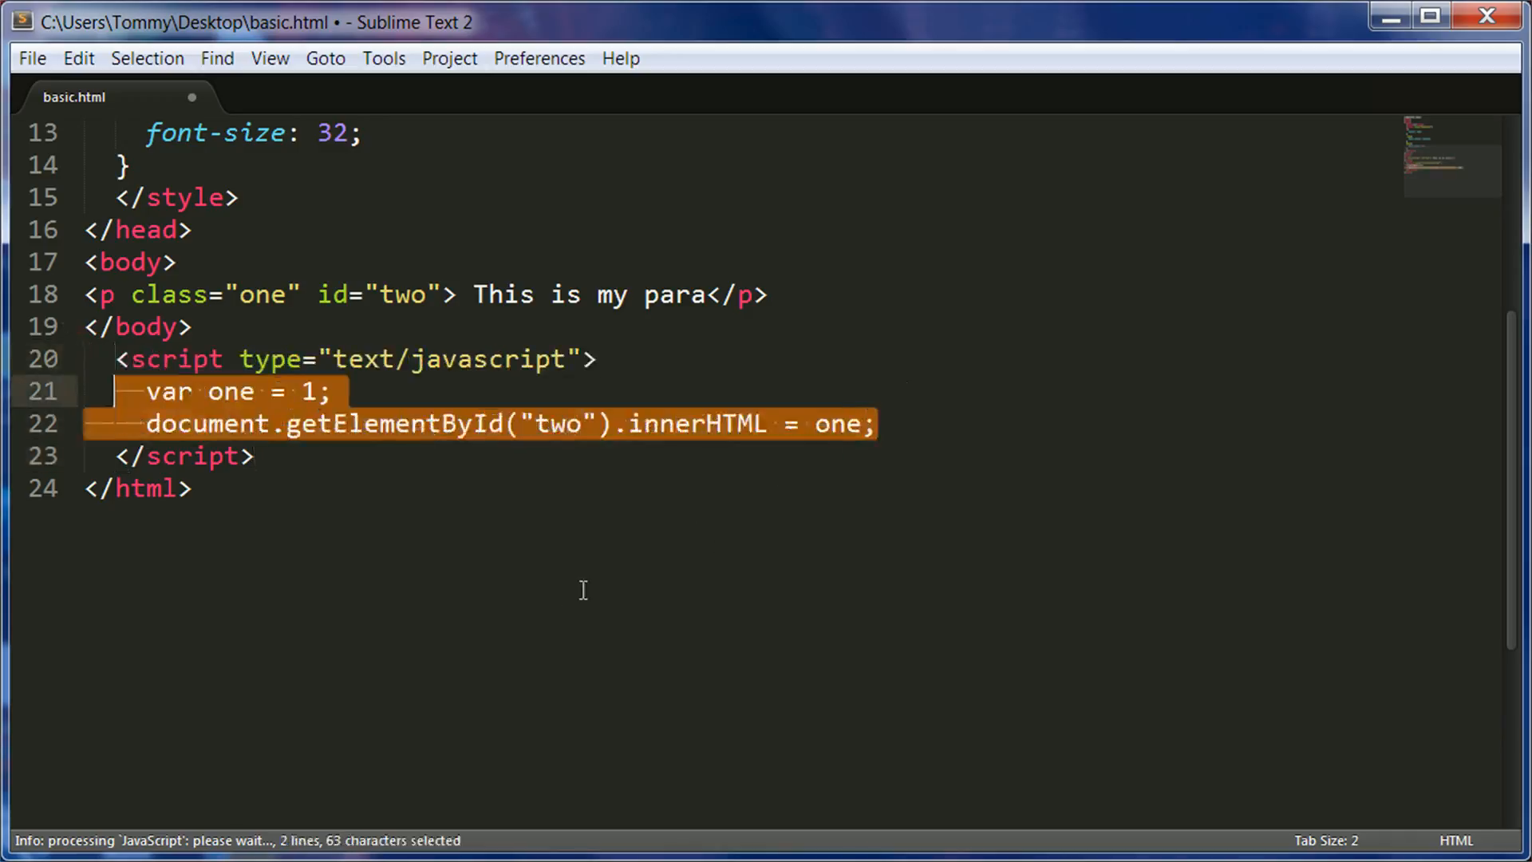
left_click(222, 391)
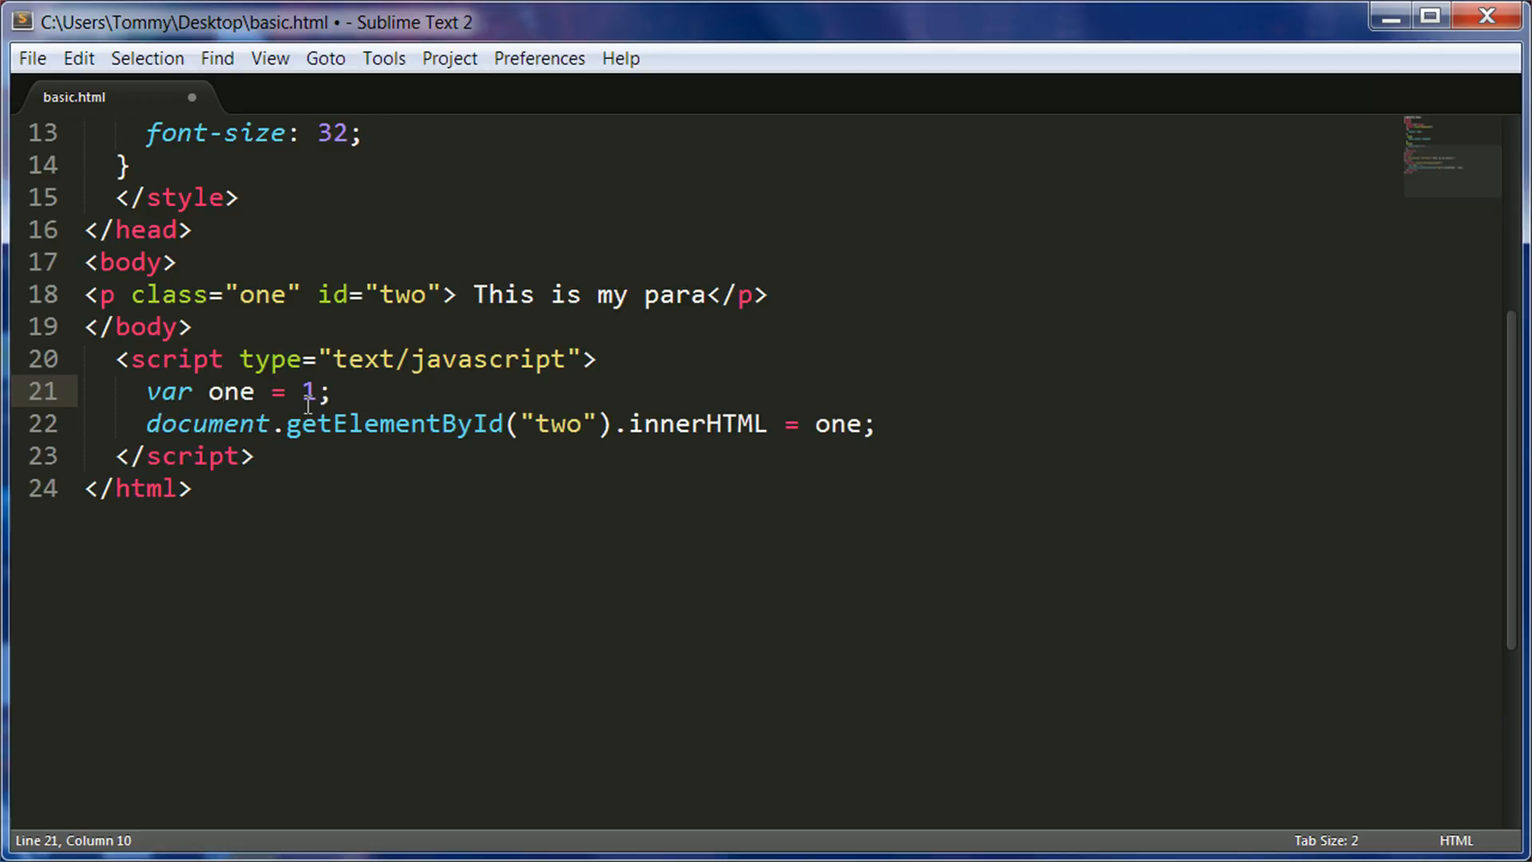
mouse_move(413, 497)
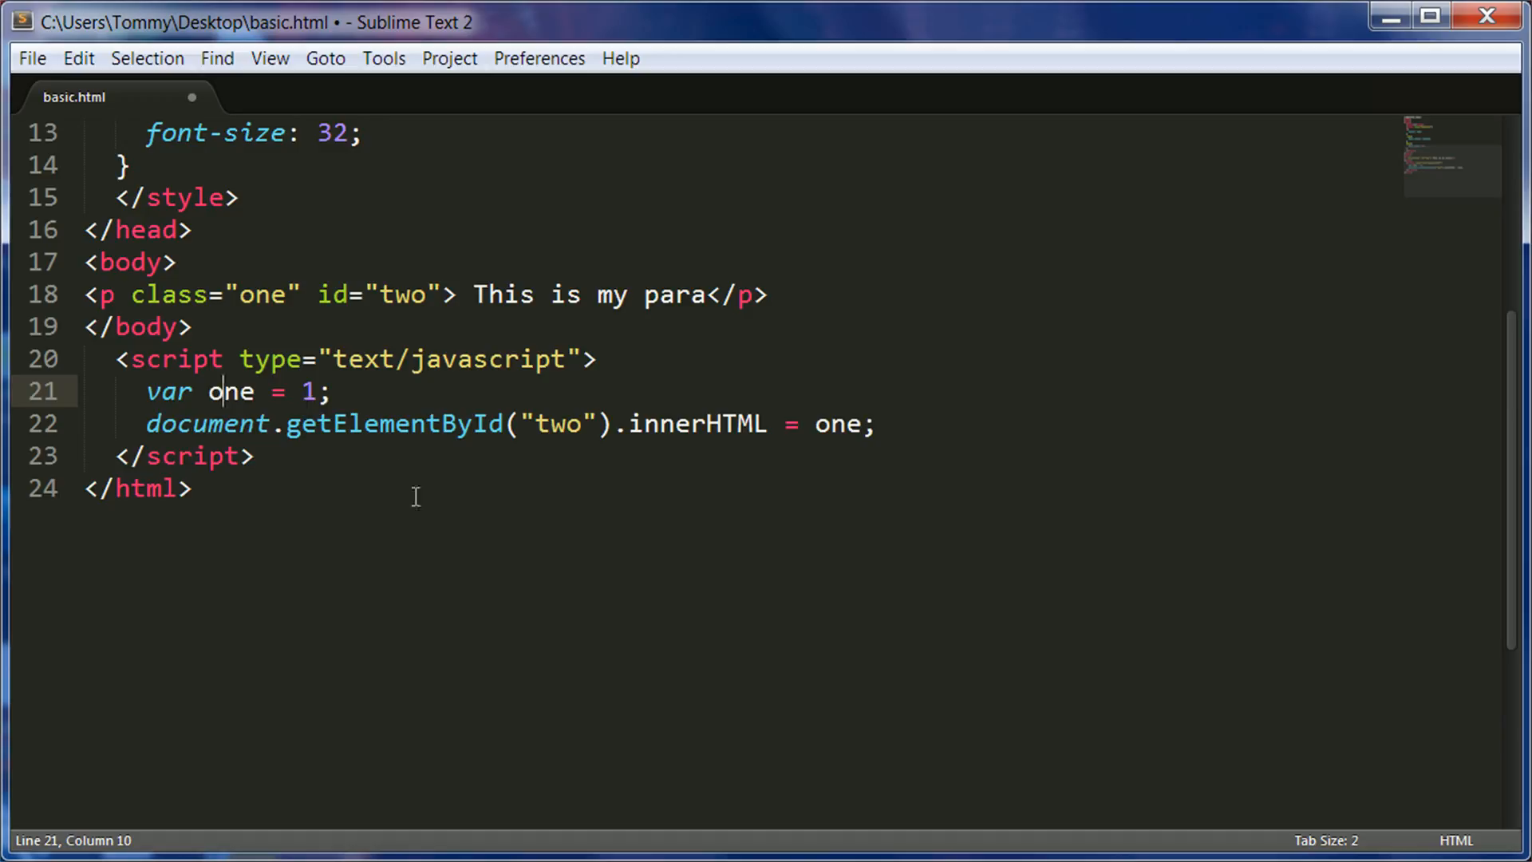
Save basic.html containing the new script block
key("ctrl+s")
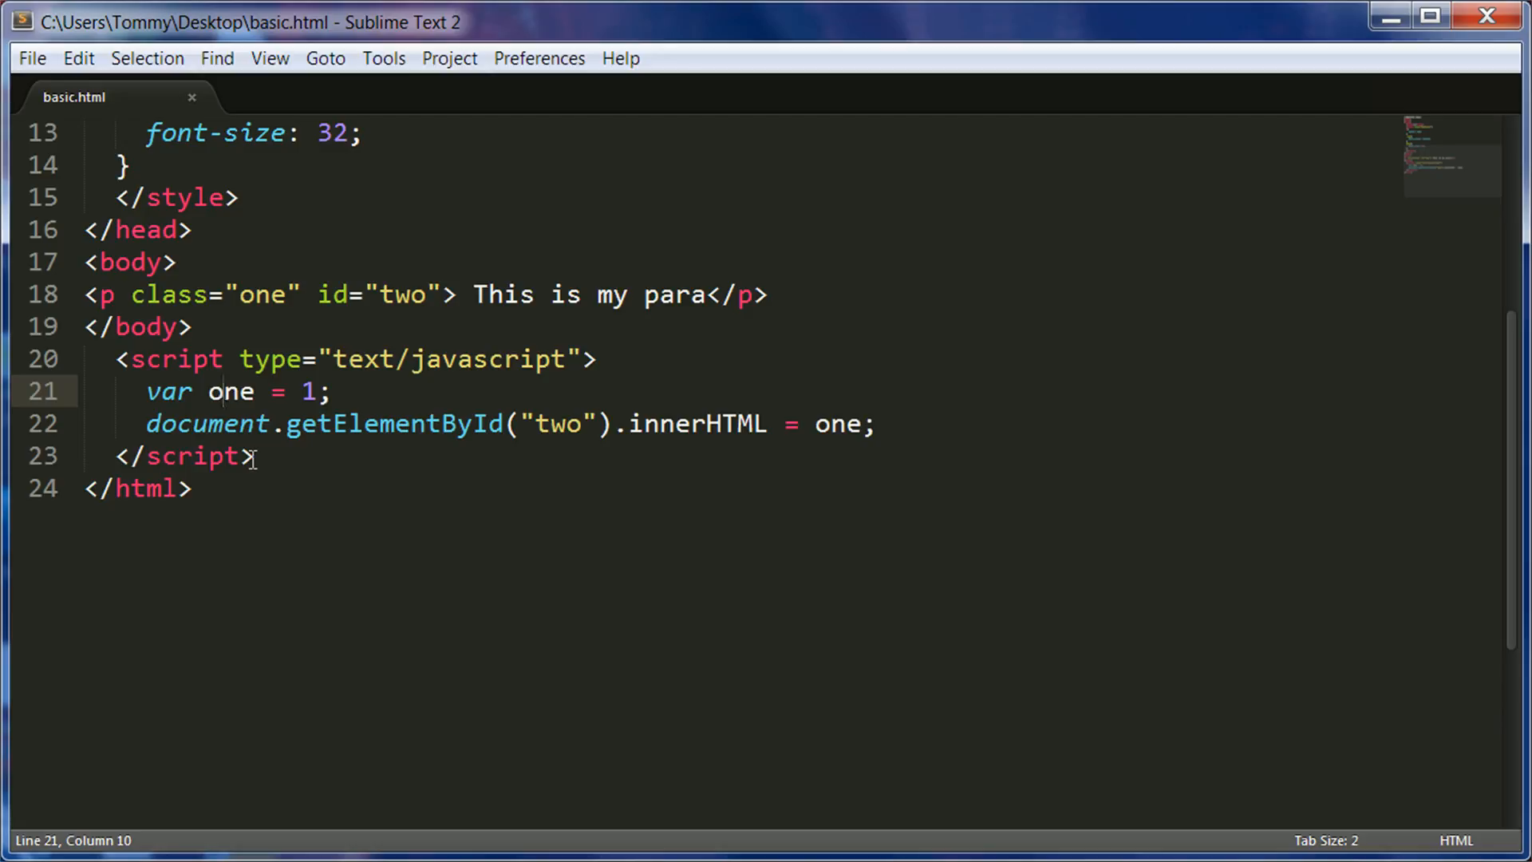
left_click(210, 391)
type("myfunction(one")
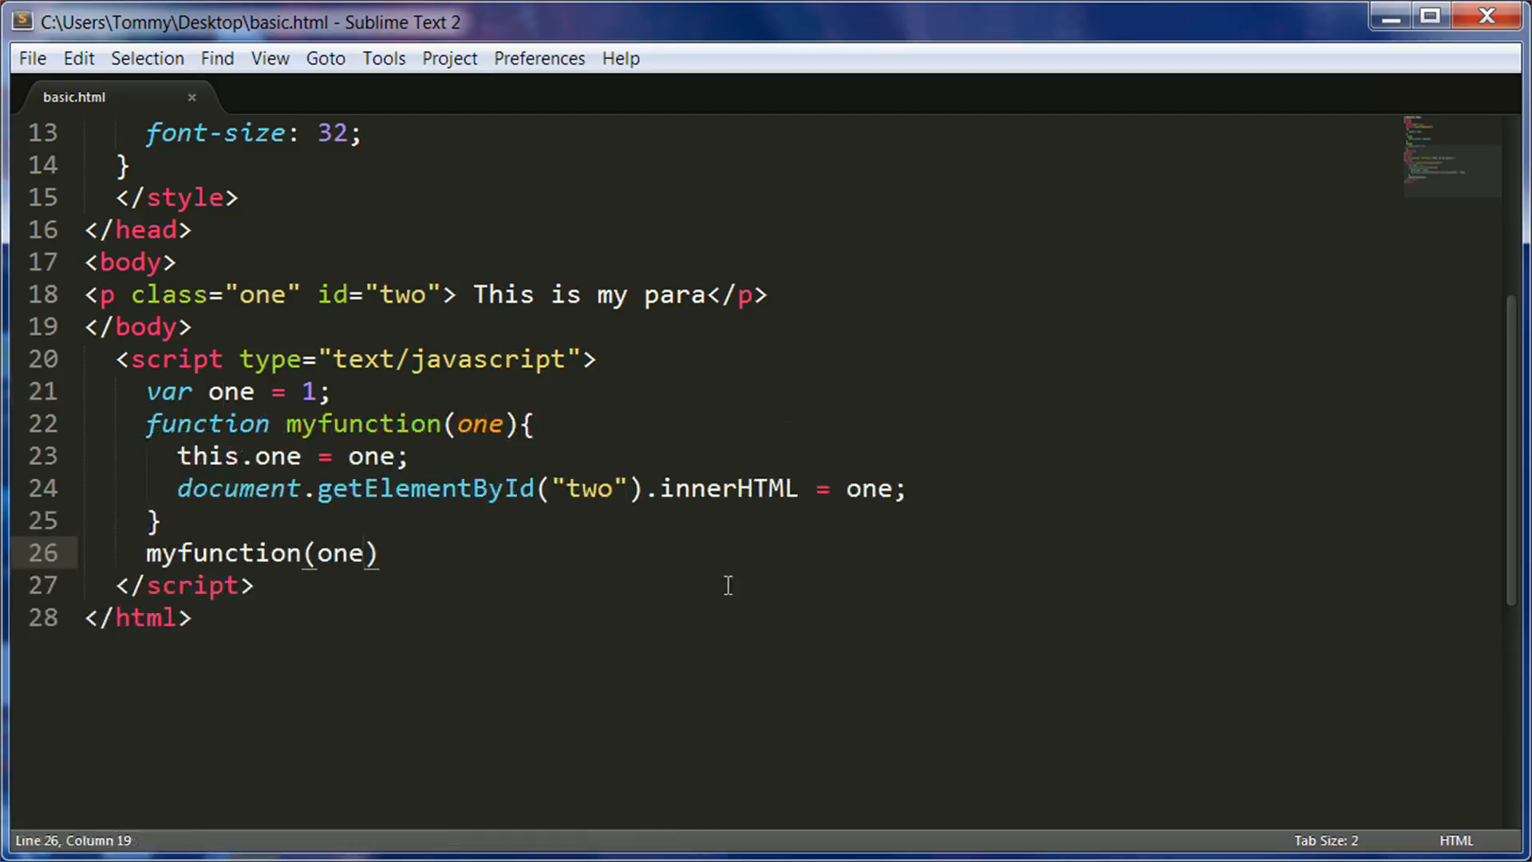
End the myfunction(one) call with a semicolon
type(";")
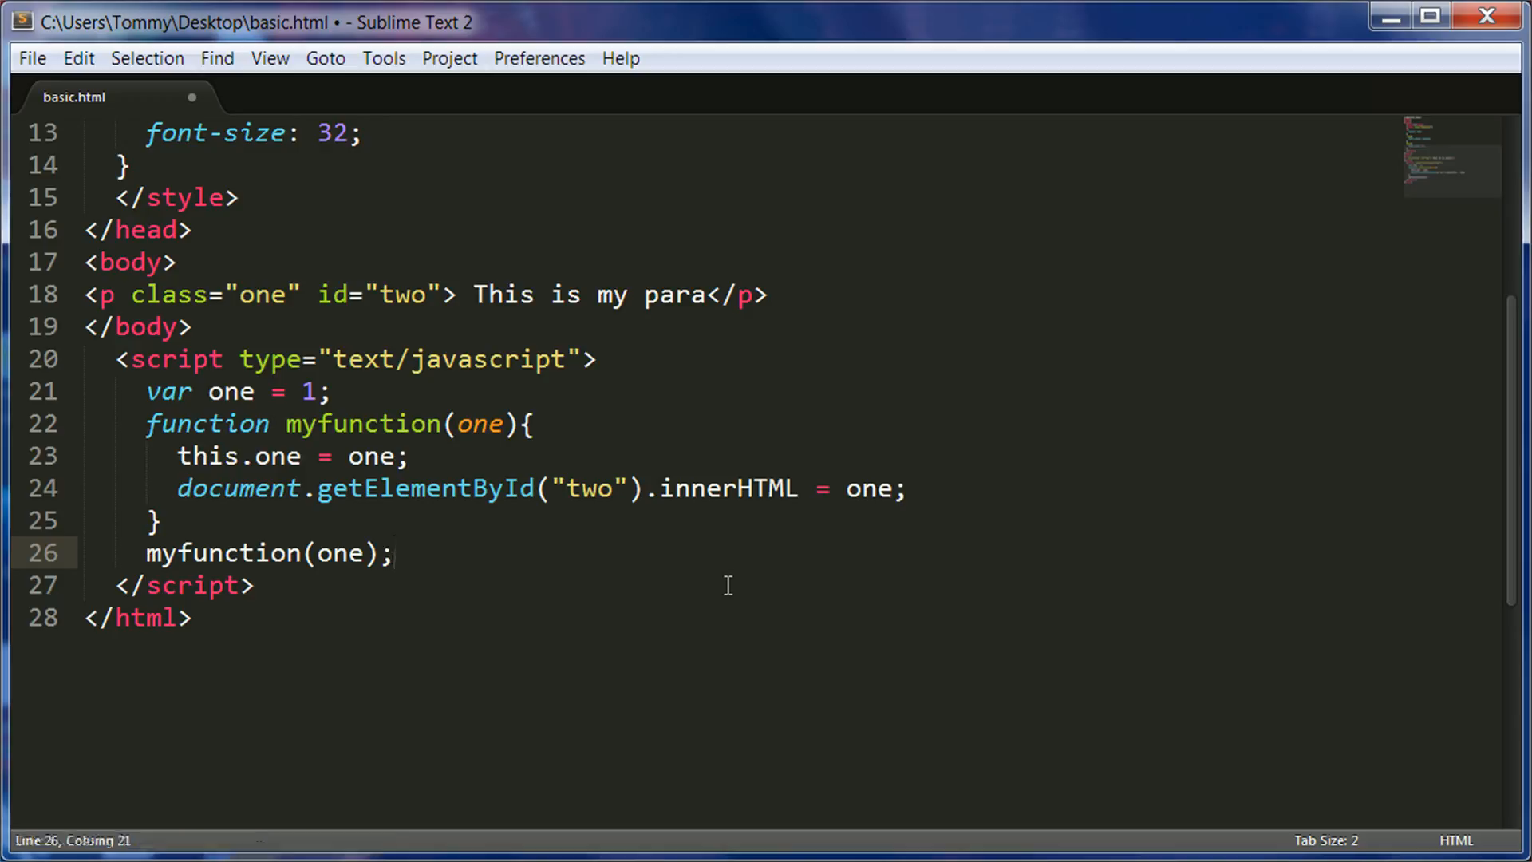
left_click(393, 553)
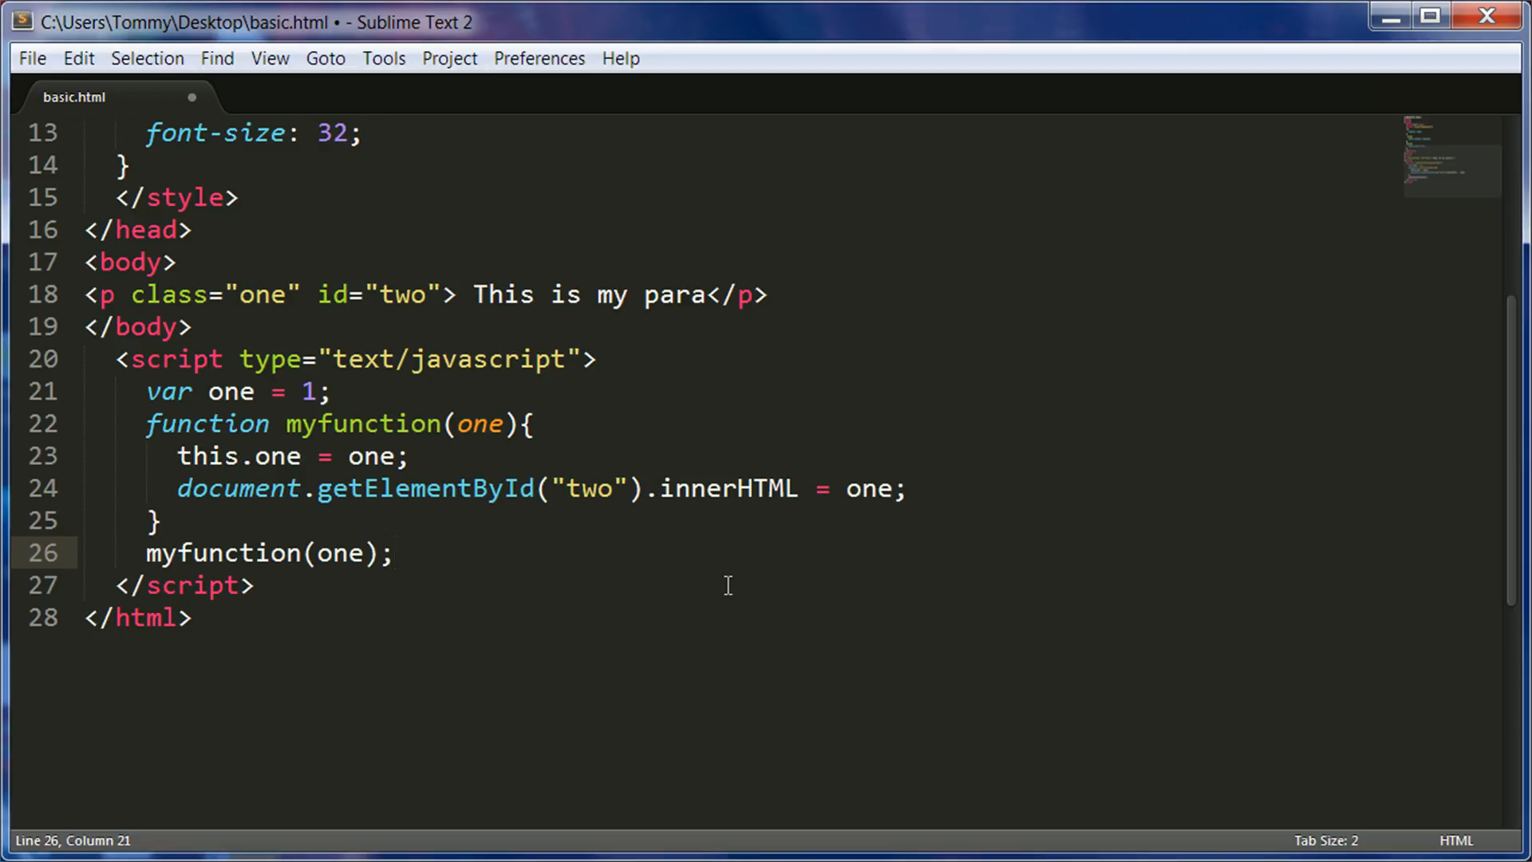
mouse_move(441, 428)
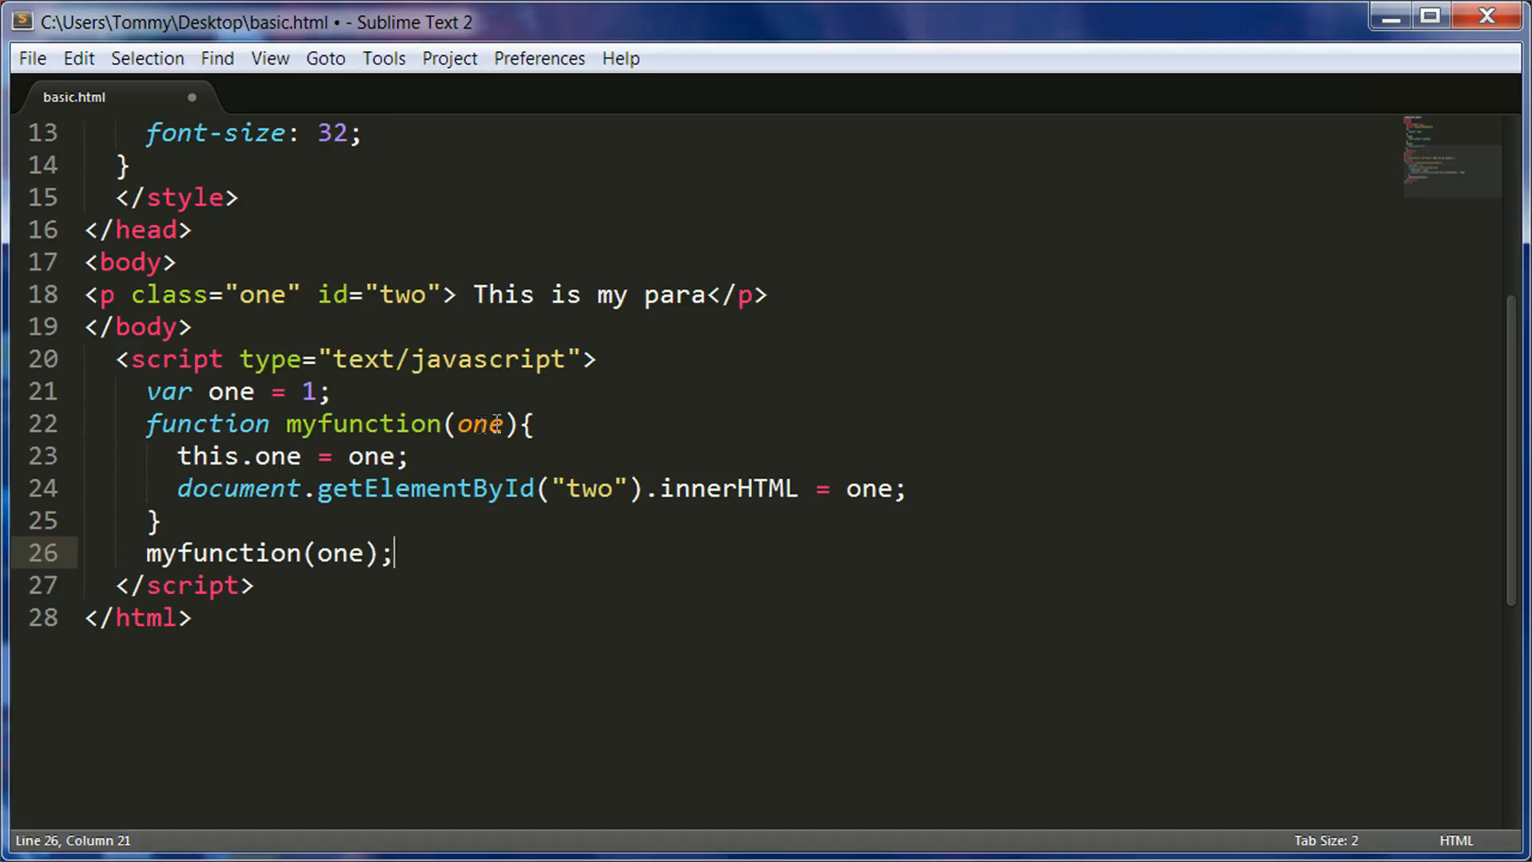
mouse_move(532, 415)
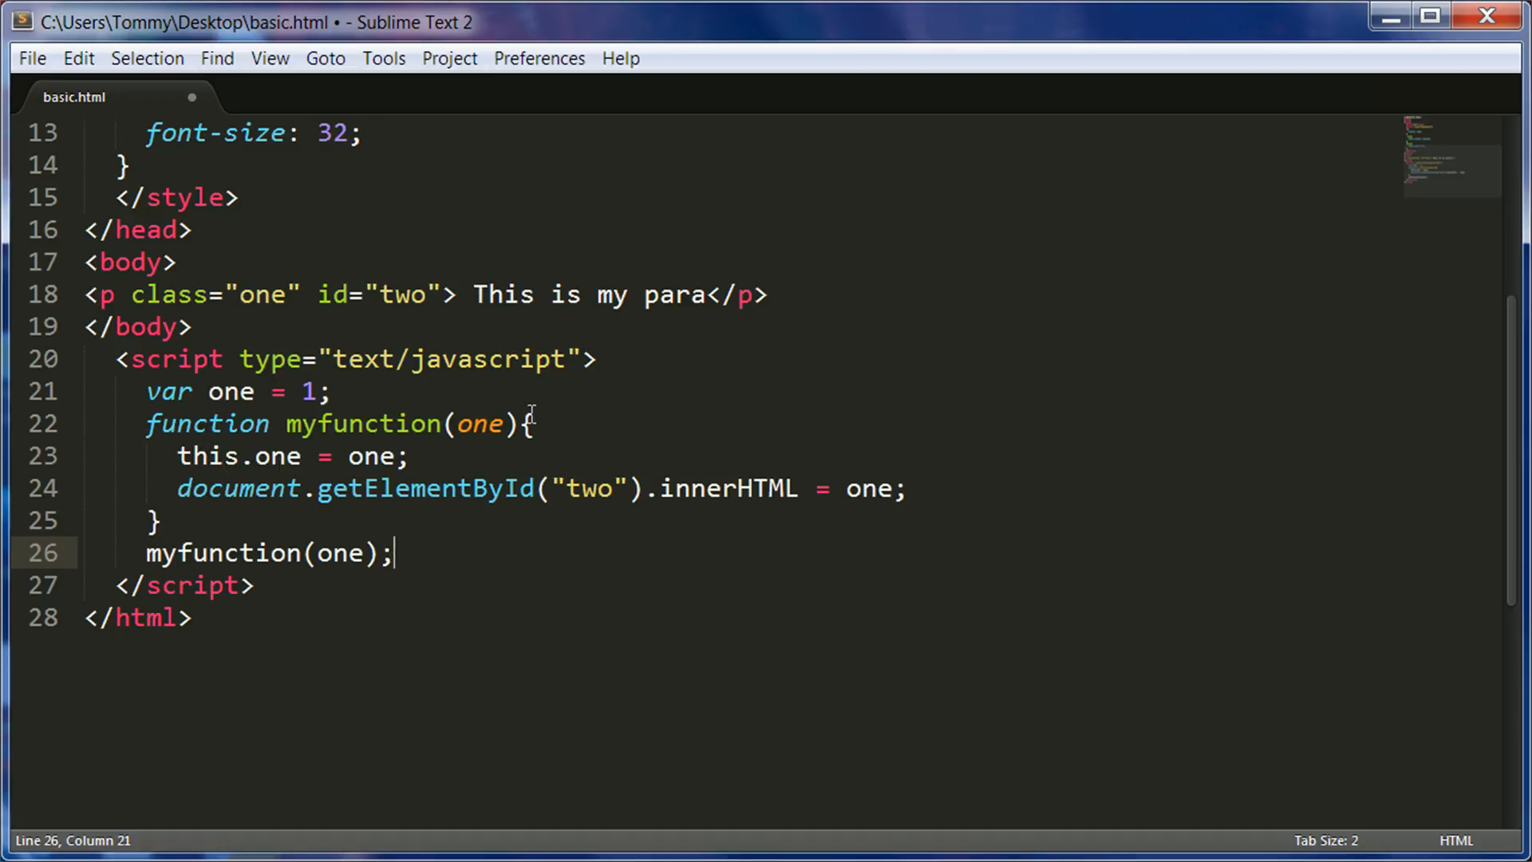
mouse_move(330, 488)
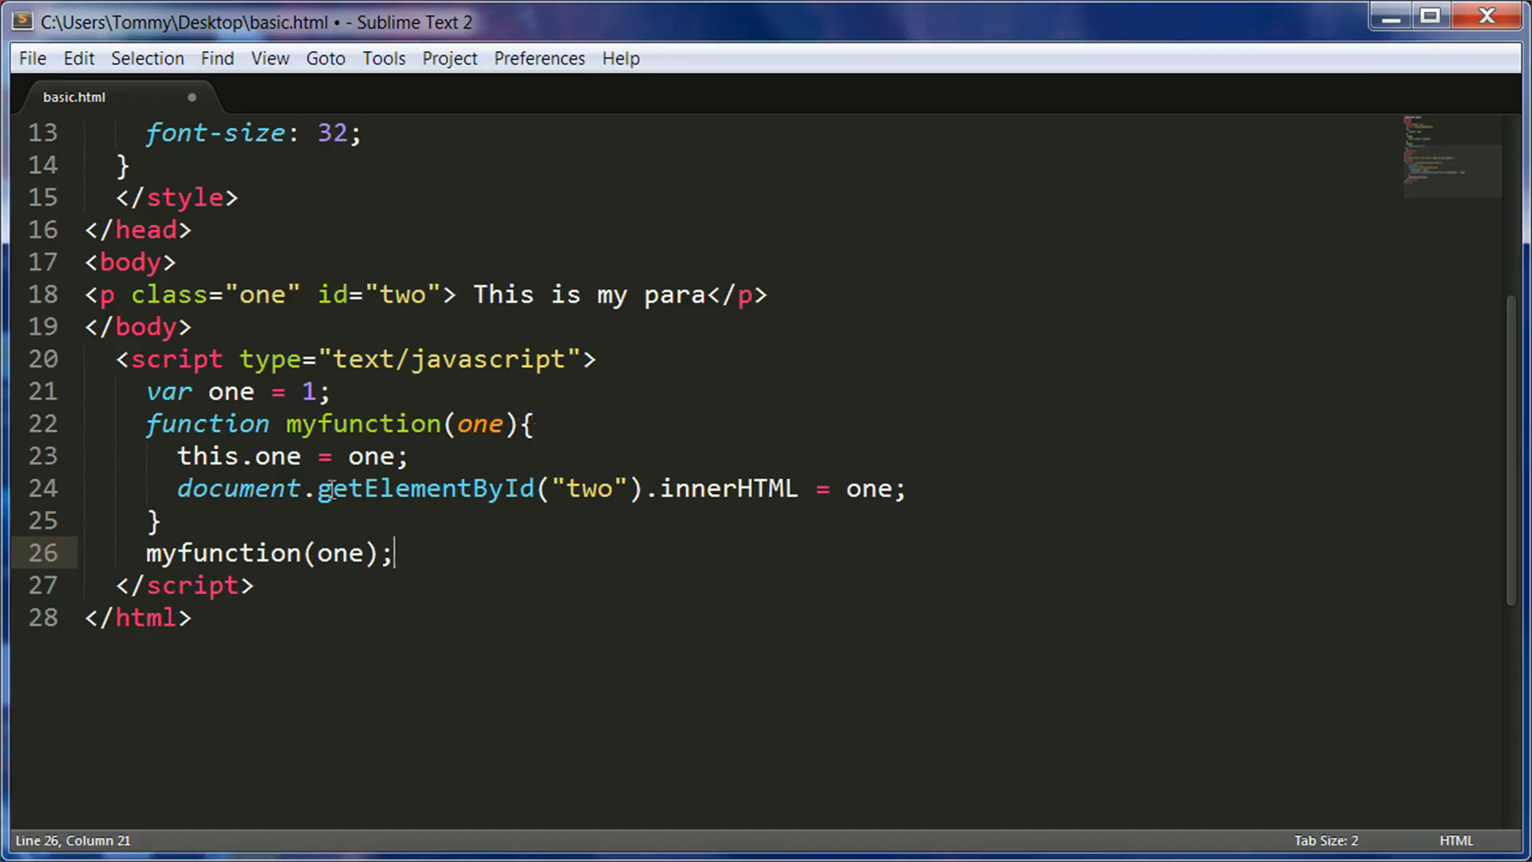
mouse_move(556, 437)
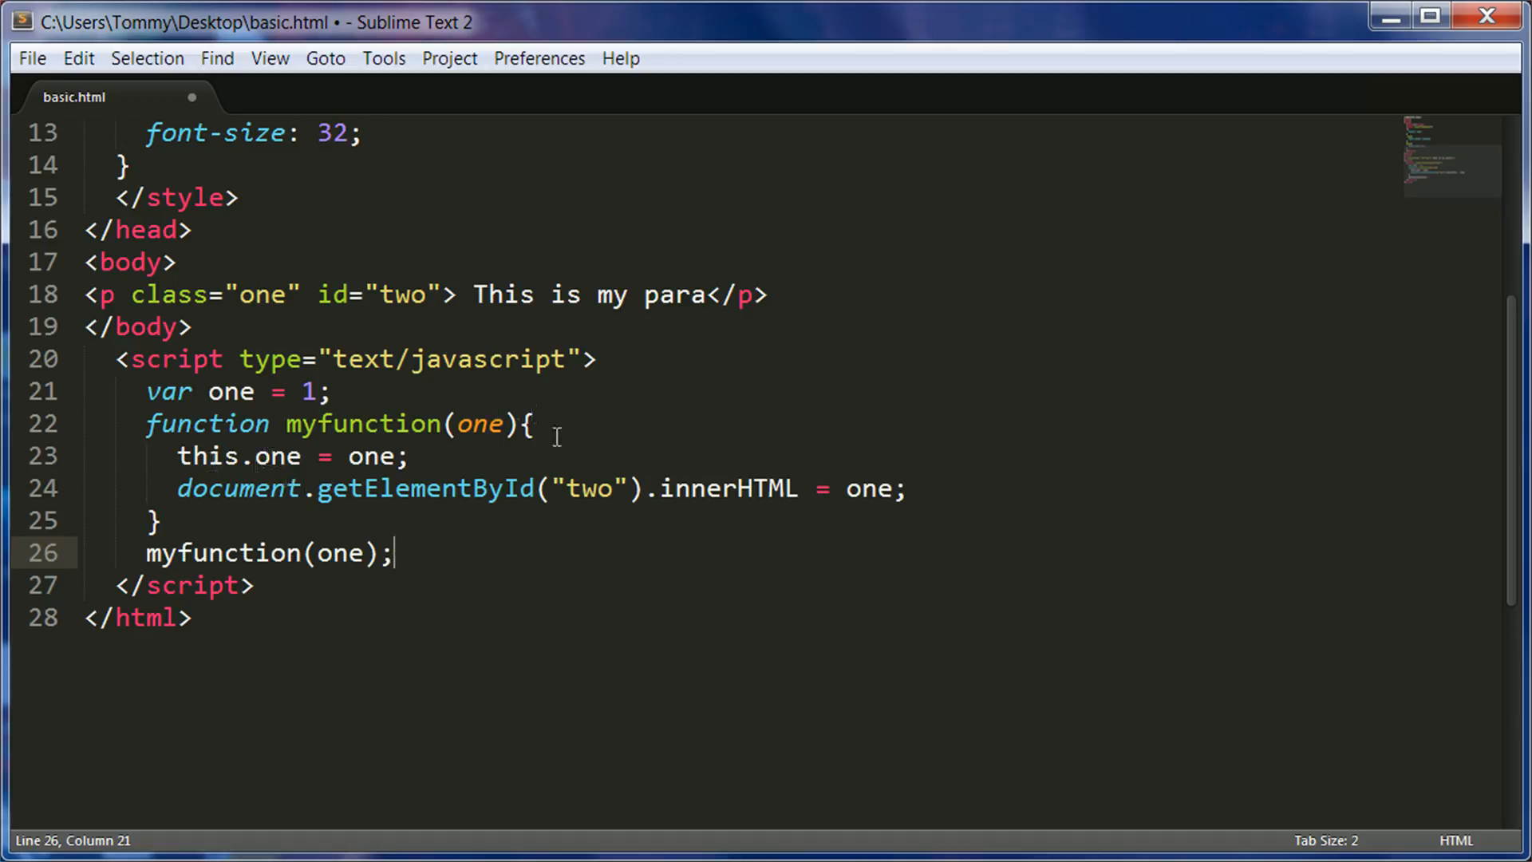
mouse_move(476, 454)
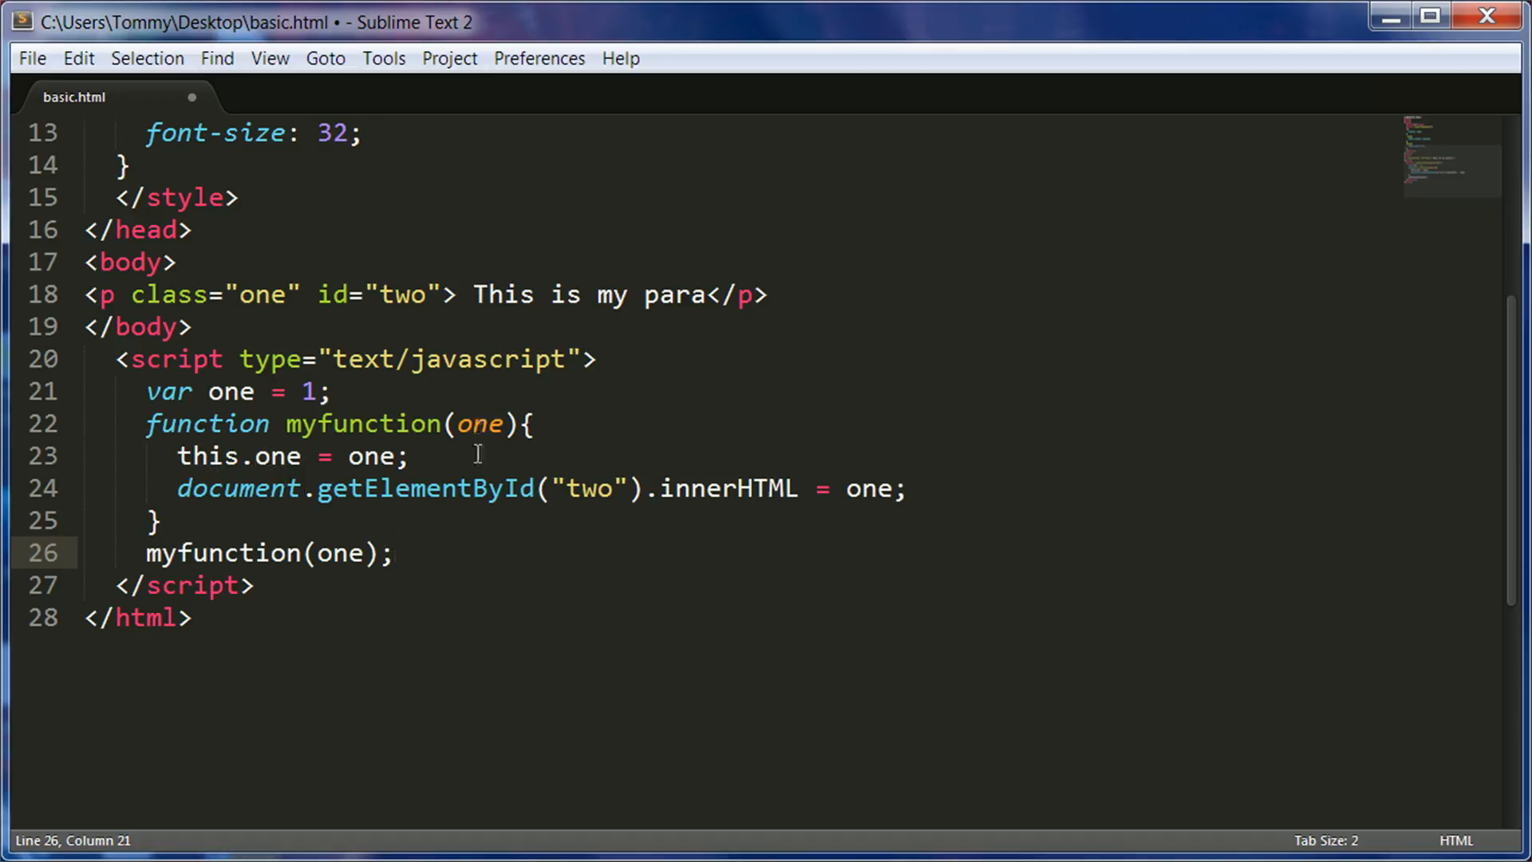
mouse_move(248, 478)
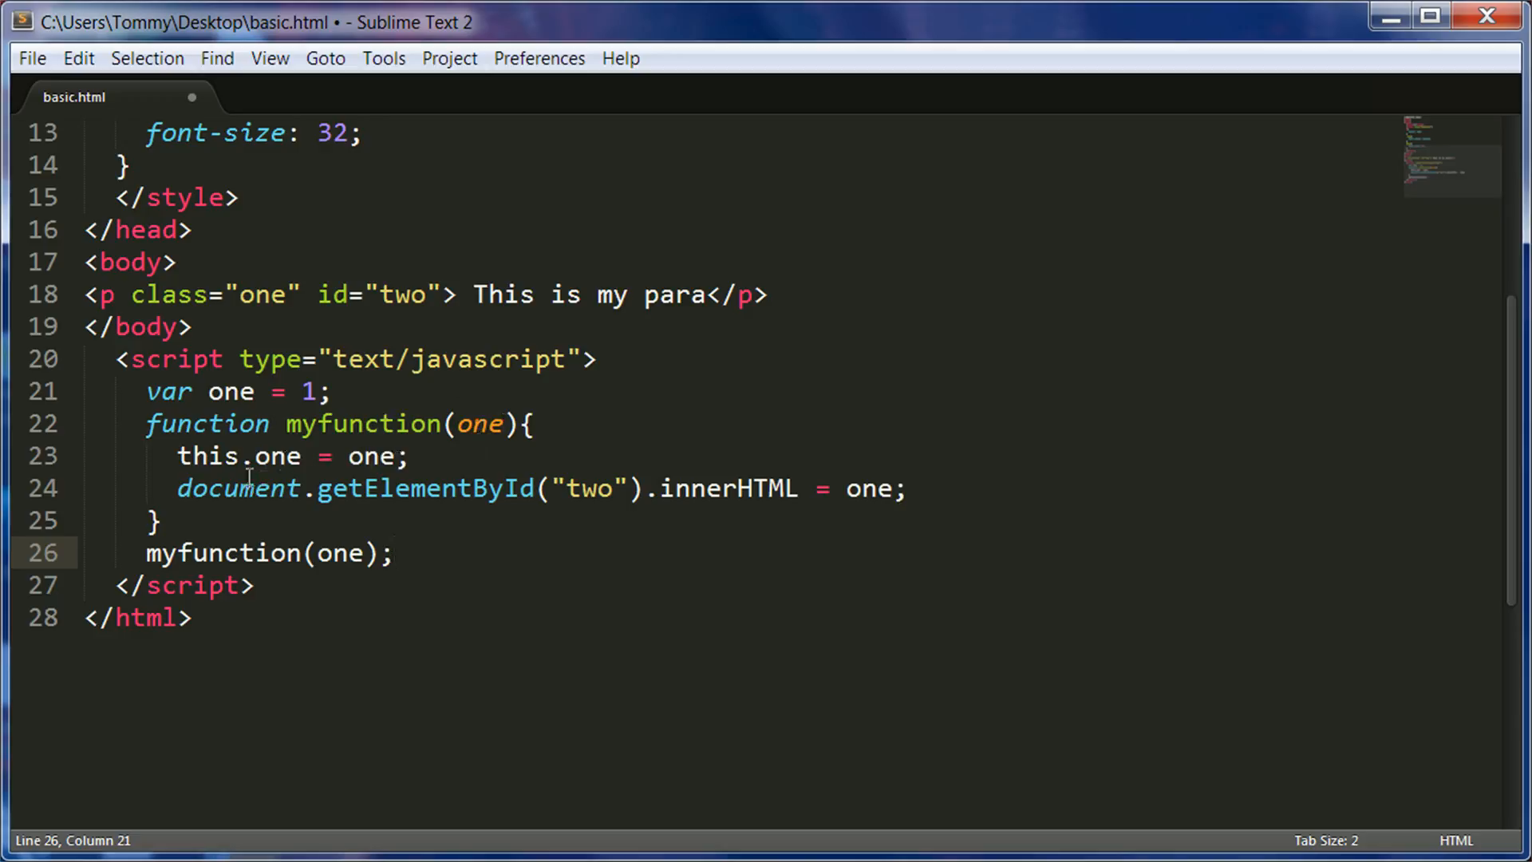
mouse_move(486, 423)
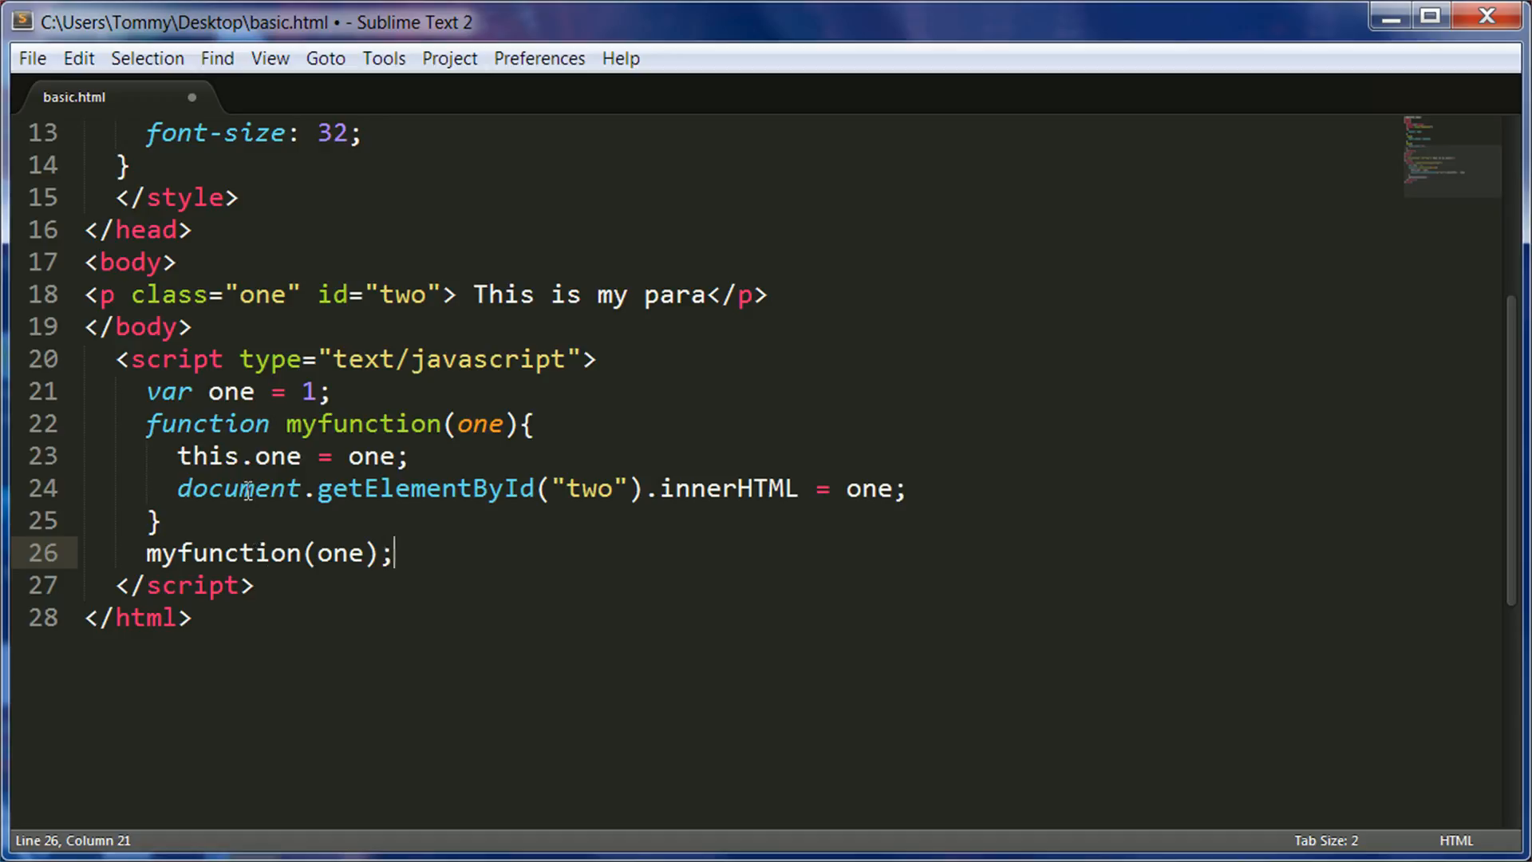
mouse_move(256, 565)
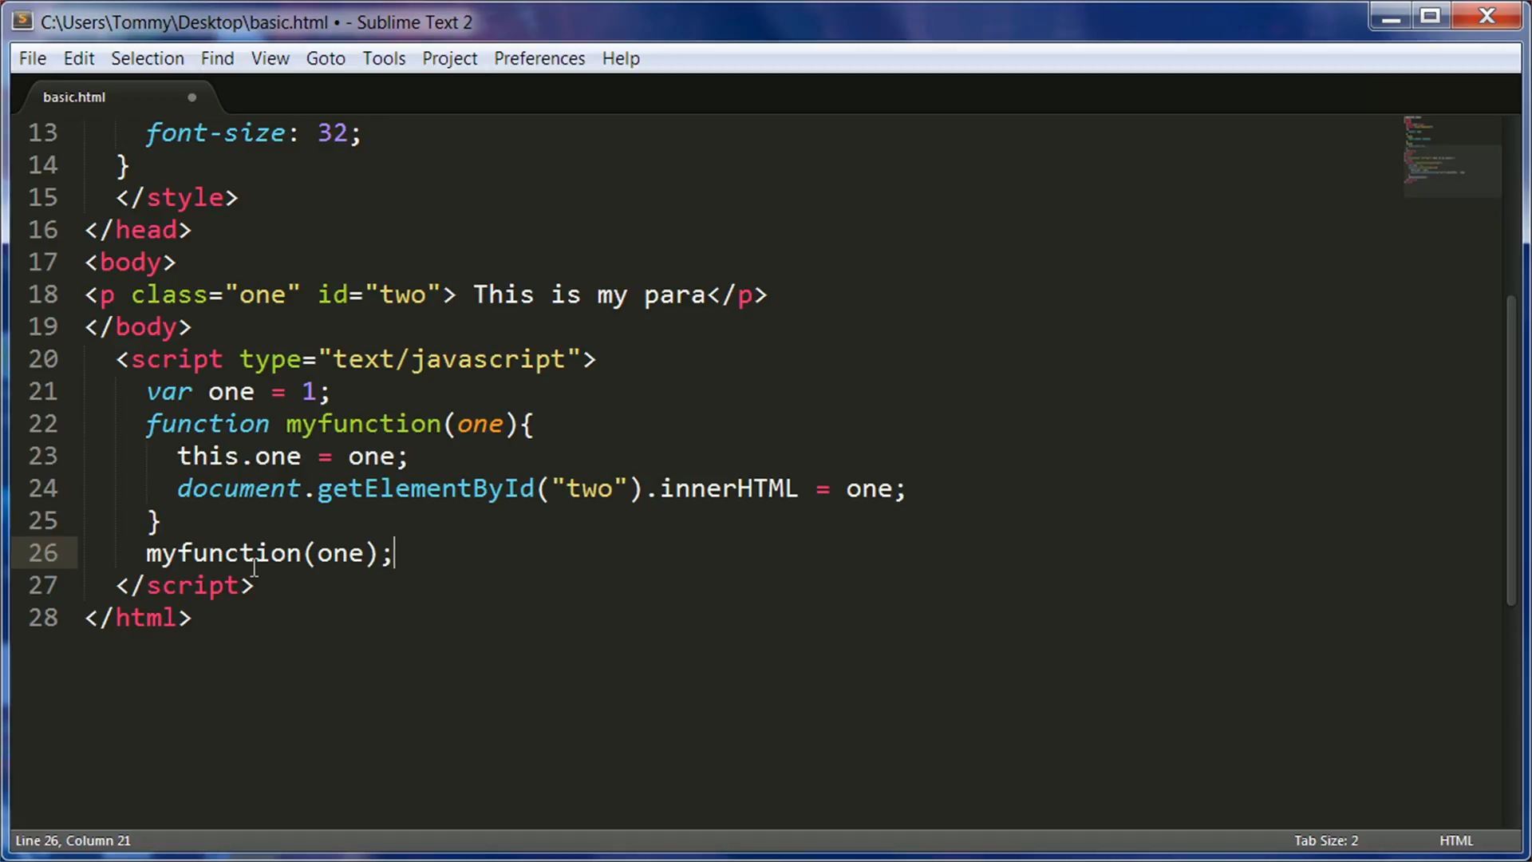